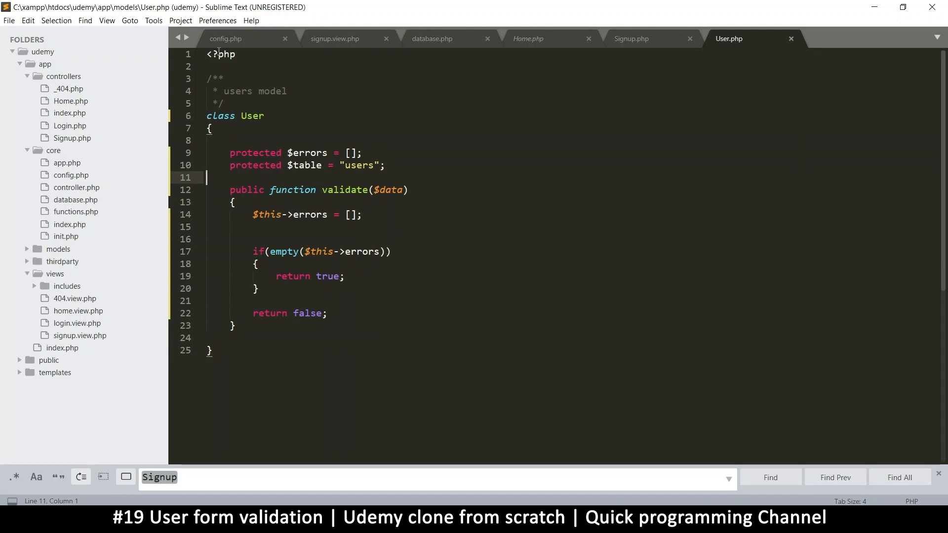
{"action": "mouse_move", "coordinate": [271, 328]}
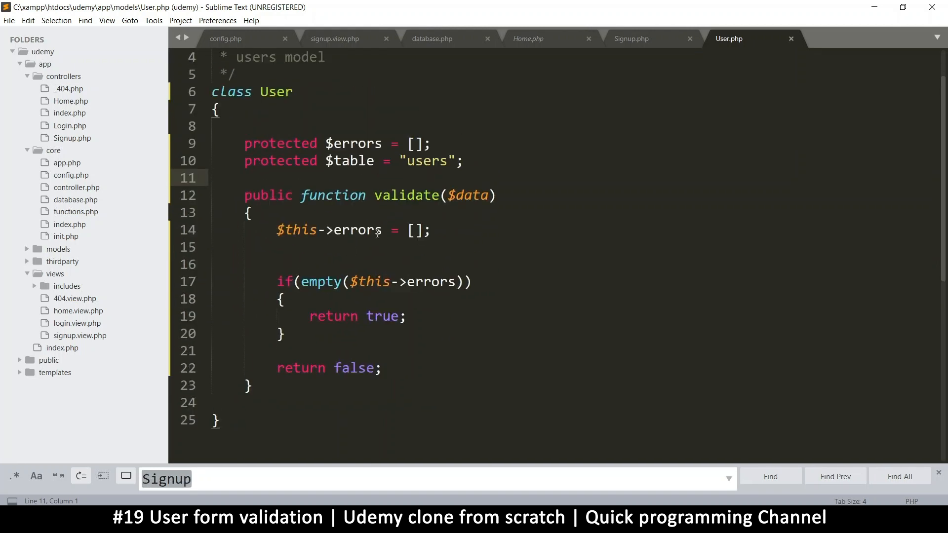
Look over validate in User.php, then change the $errors property from protected to public
{"action": "double_click", "coordinate": [267, 195]}
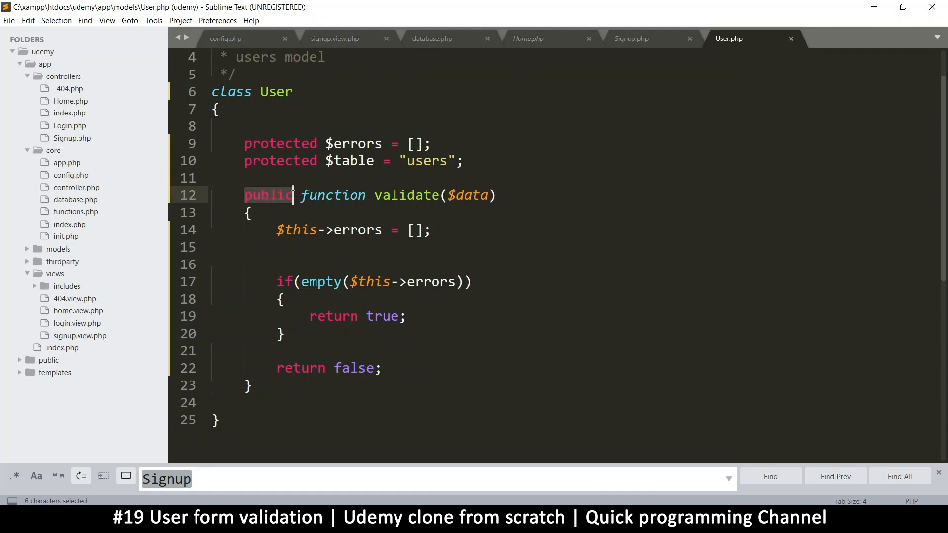
{"action": "double_click", "coordinate": [406, 196]}
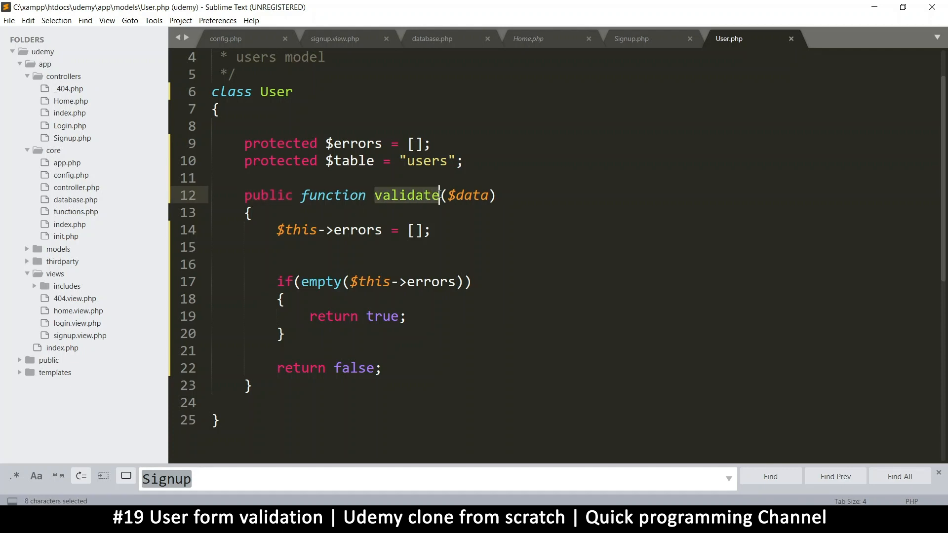
{"action": "left_click", "coordinate": [211, 178]}
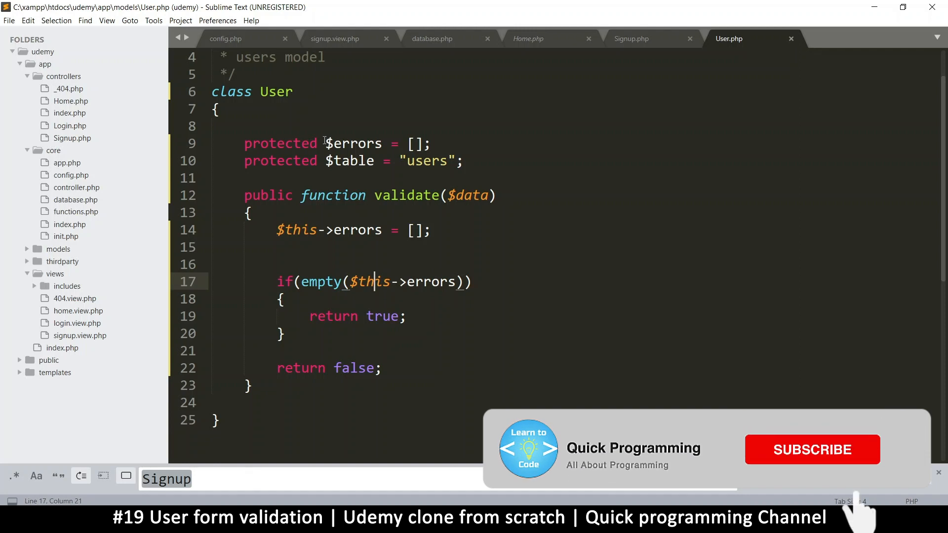
{"action": "left_click", "coordinate": [812, 450]}
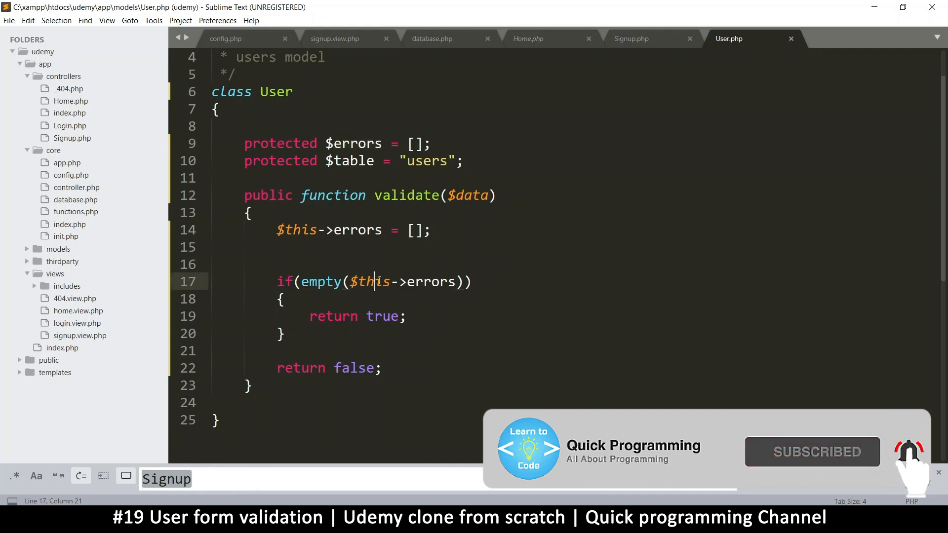
{"action": "left_click", "coordinate": [380, 143]}
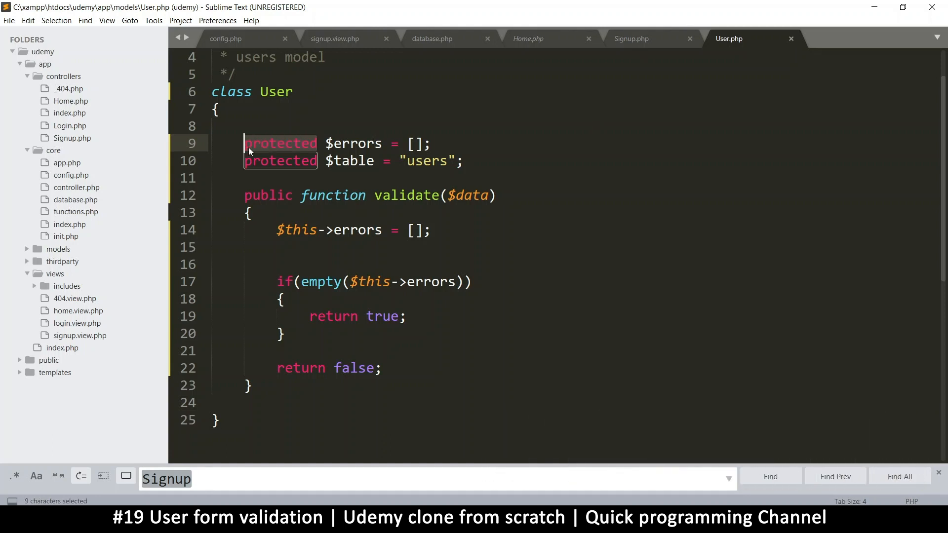
{"action": "left_click", "coordinate": [356, 161]}
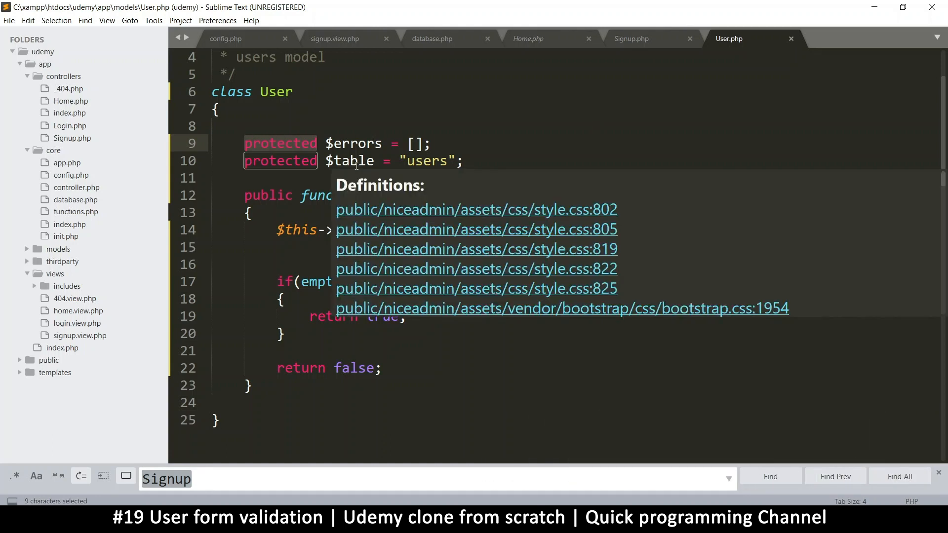
{"action": "type", "text": "publi"}
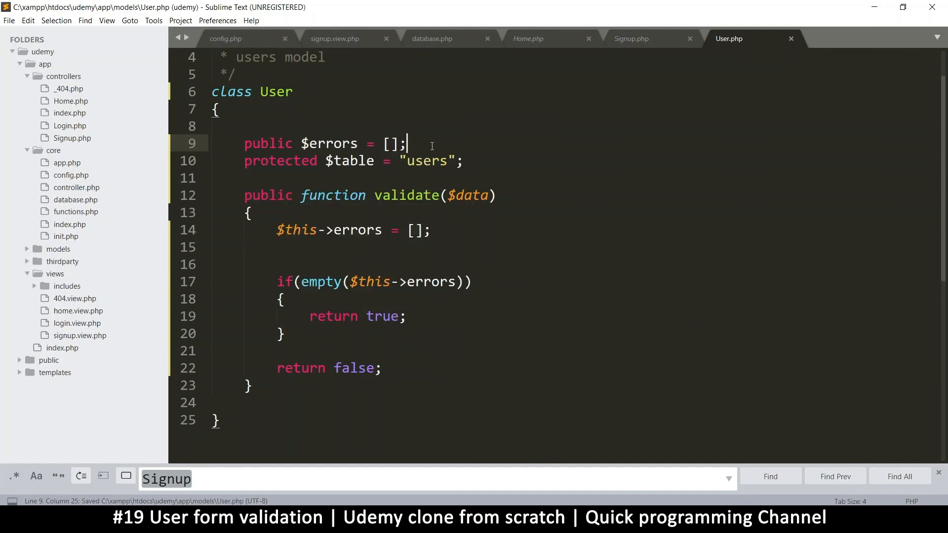
{"action": "mouse_move", "coordinate": [630, 43]}
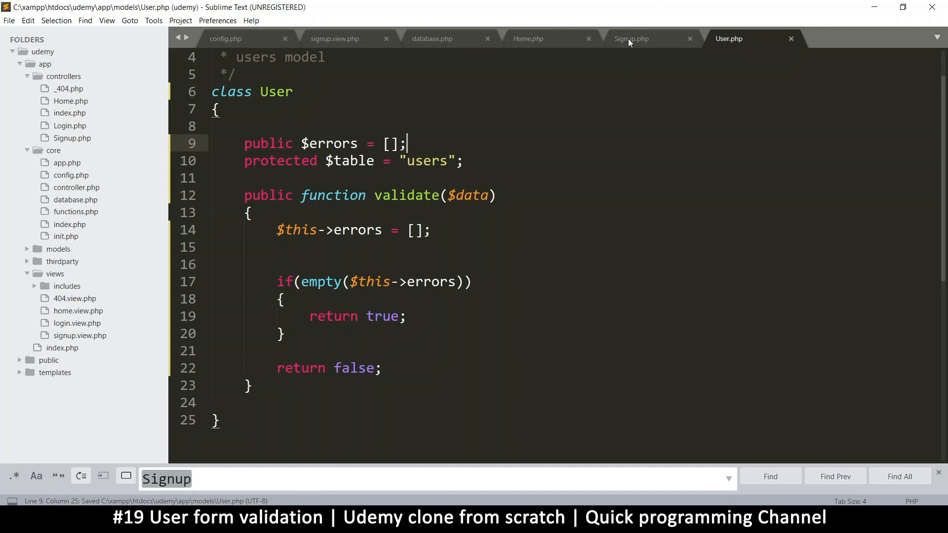
{"action": "left_click", "coordinate": [631, 38]}
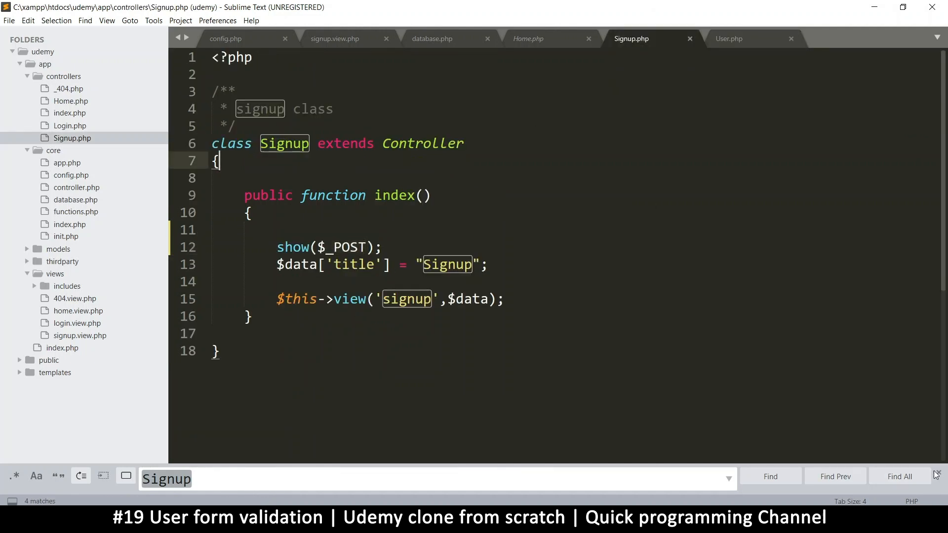
{"action": "key", "text": "escape"}
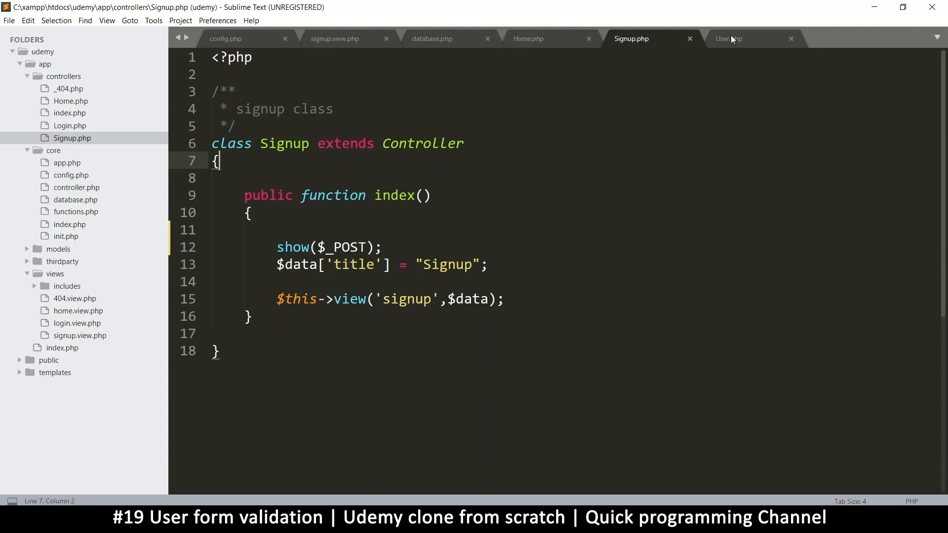
{"action": "left_click", "coordinate": [317, 232]}
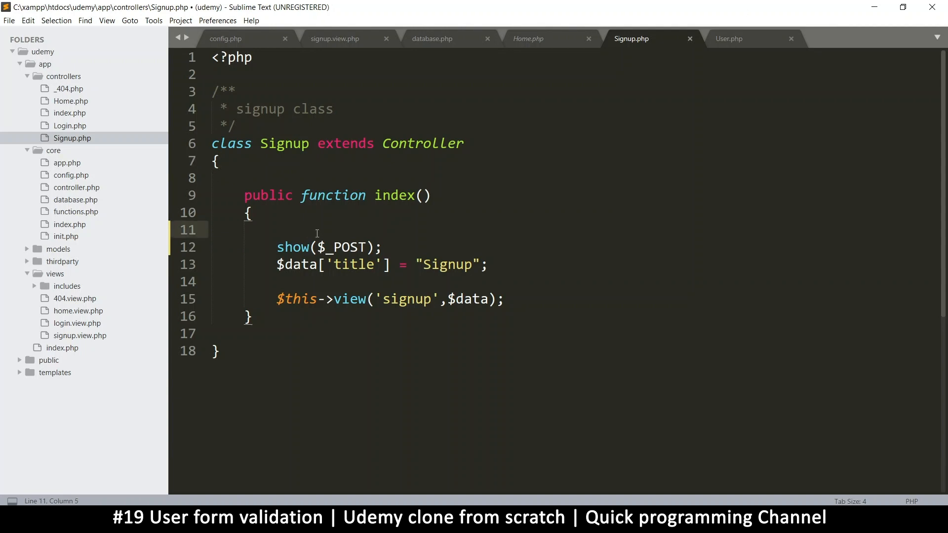
{"action": "left_click", "coordinate": [729, 39]}
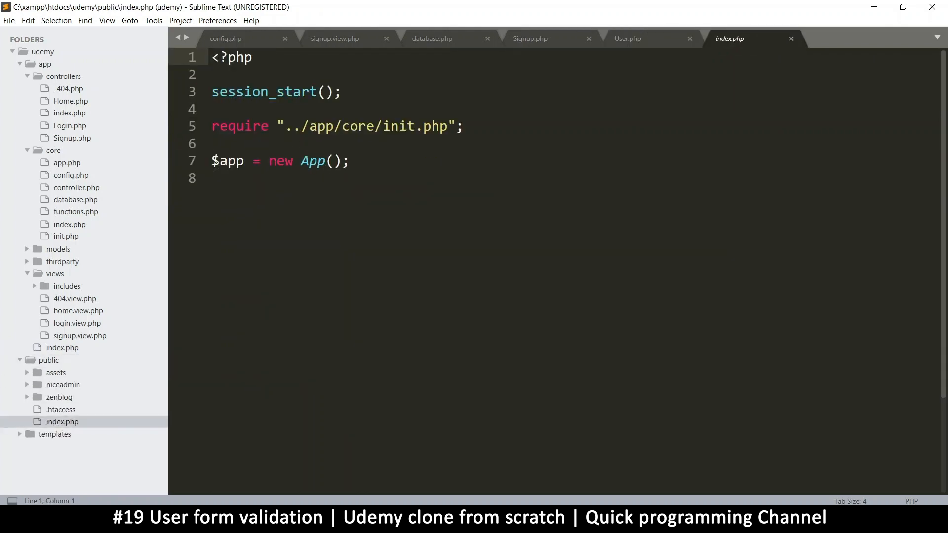
{"action": "left_click", "coordinate": [329, 127]}
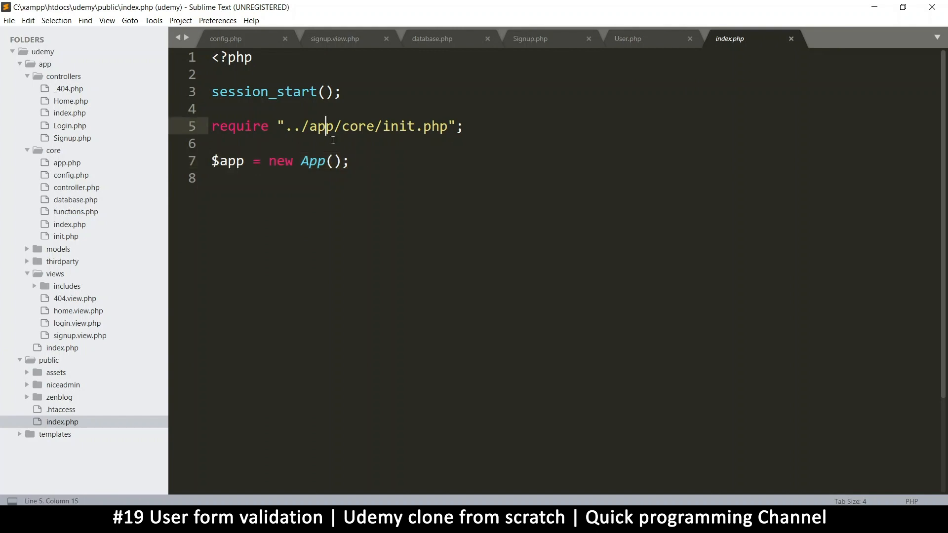
{"action": "left_click", "coordinate": [627, 39]}
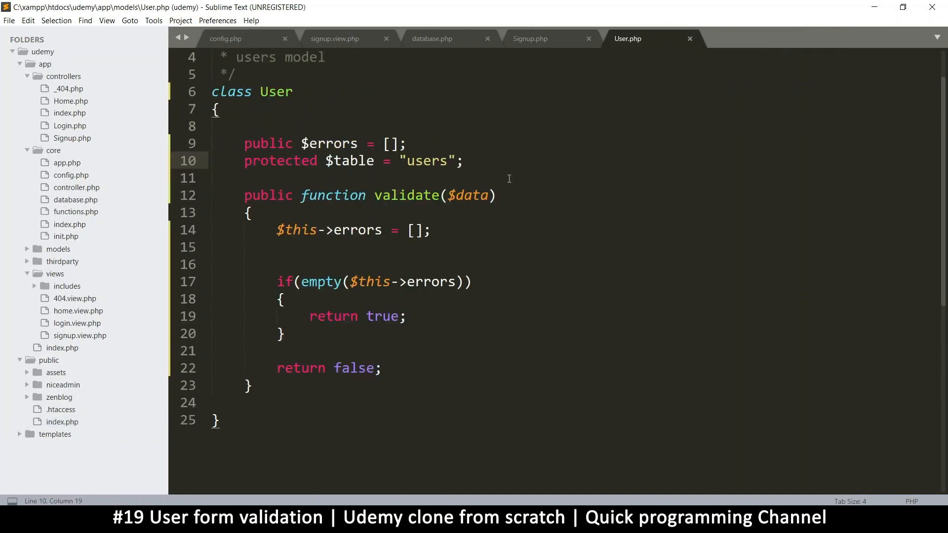
Add '$user = new User();' and '$user->validate();' to the Signup index method
{"action": "left_click", "coordinate": [530, 39]}
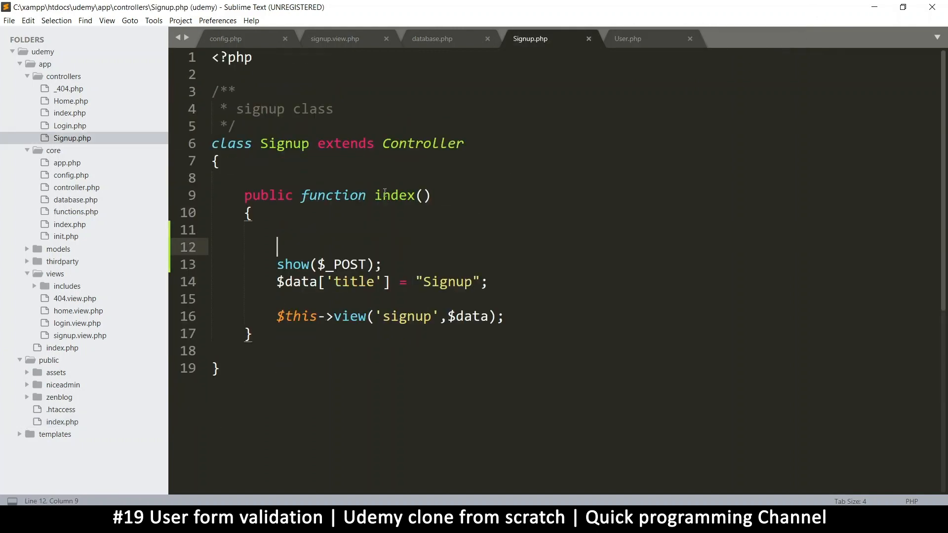
{"action": "type", "text": "$user ="}
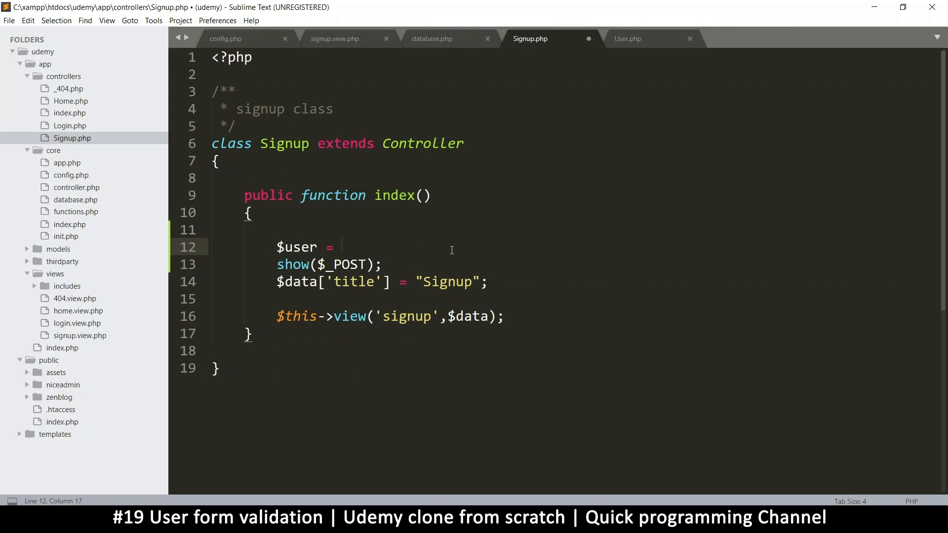
{"action": "type", "text": "new"}
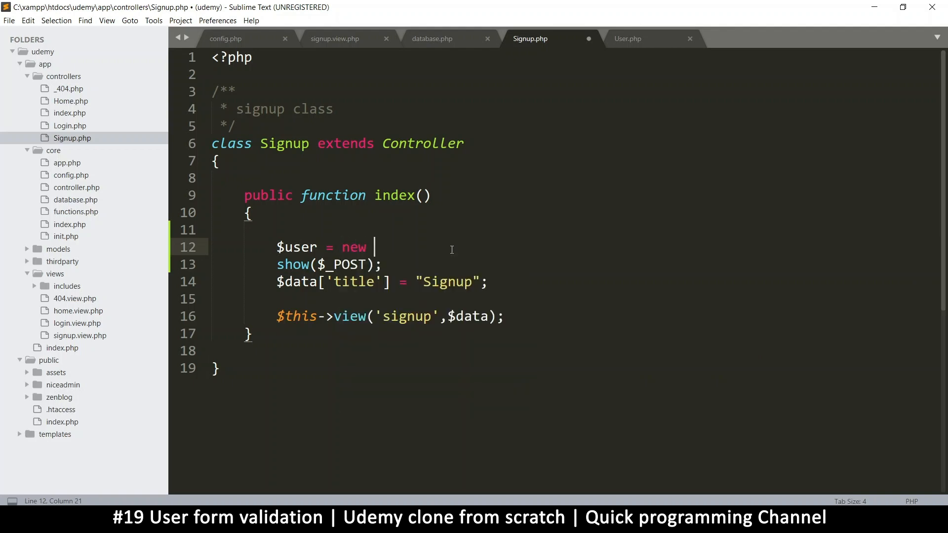
{"action": "type", "text": "User();"}
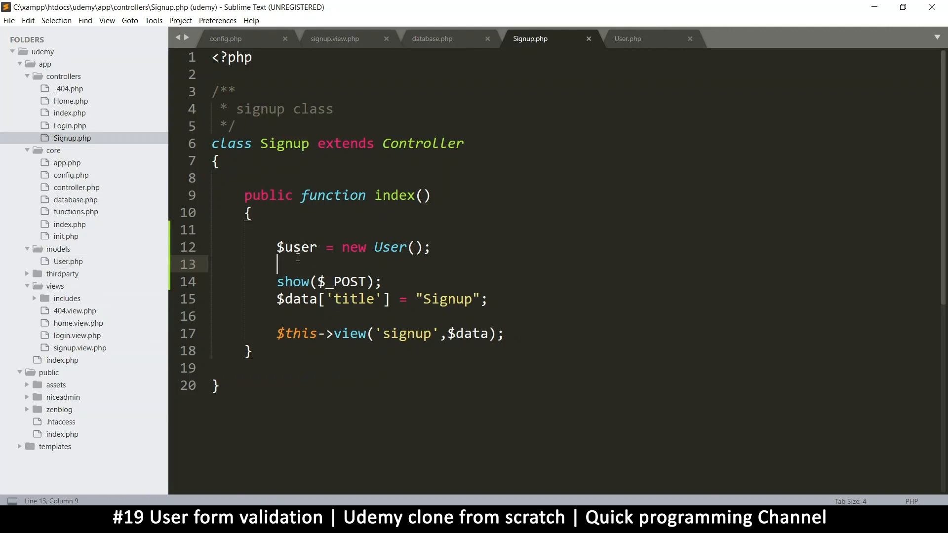
{"action": "double_click", "coordinate": [296, 248]}
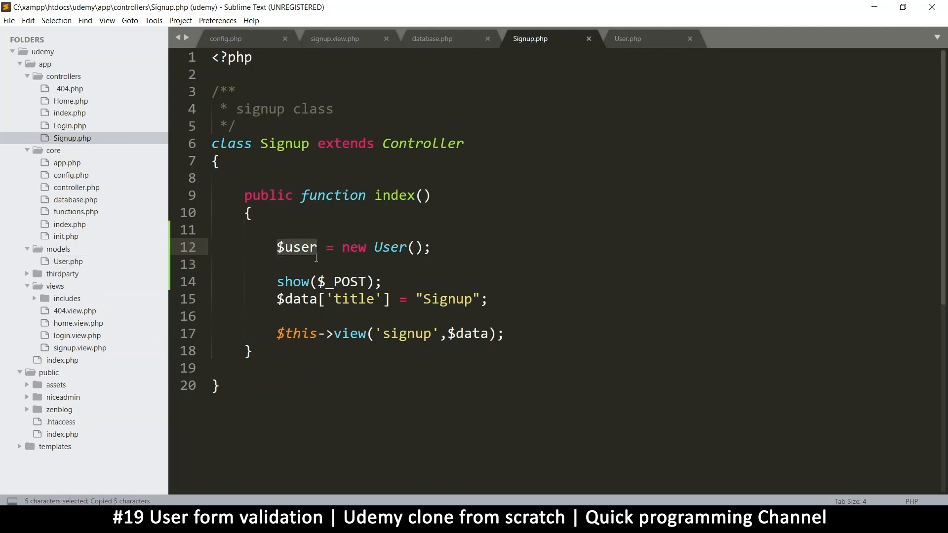
{"action": "type", "text": "$user->"}
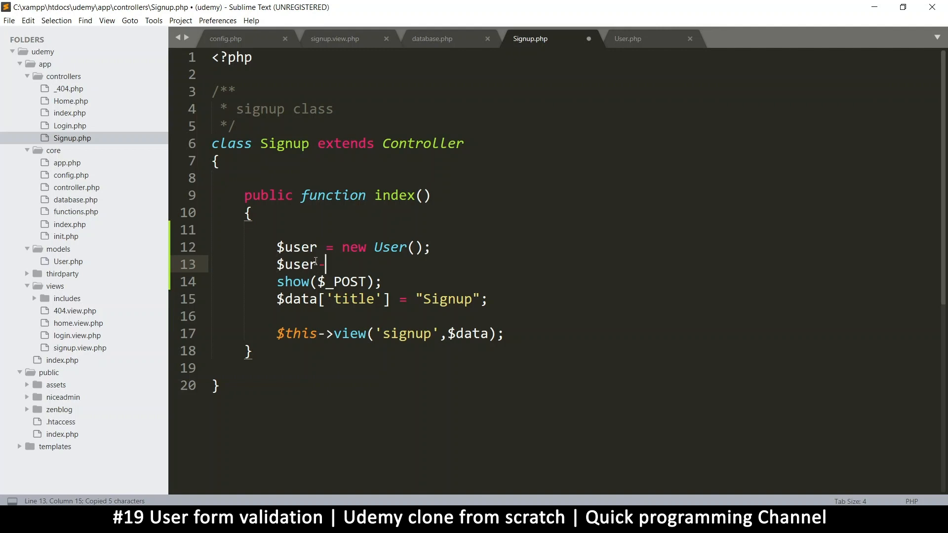
{"action": "type", "text": "->val"}
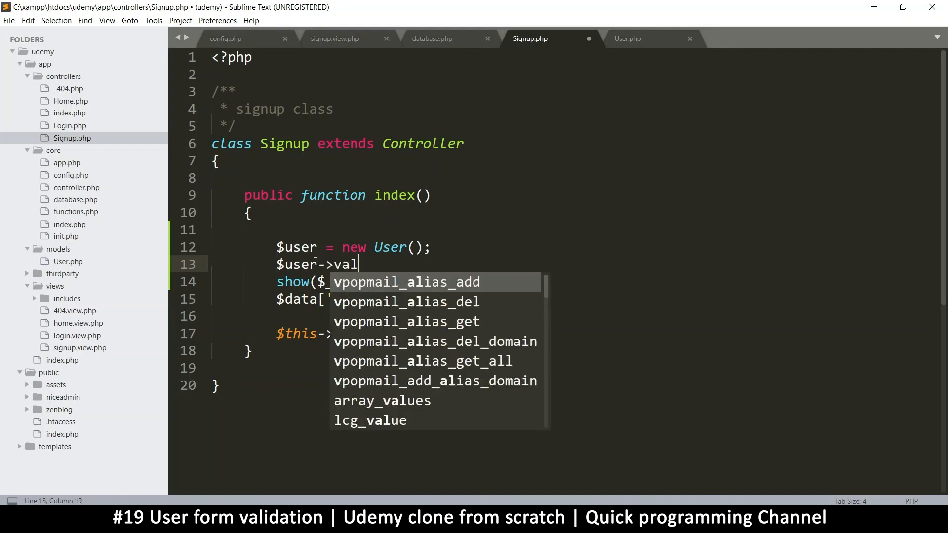
{"action": "type", "text": "idate()"}
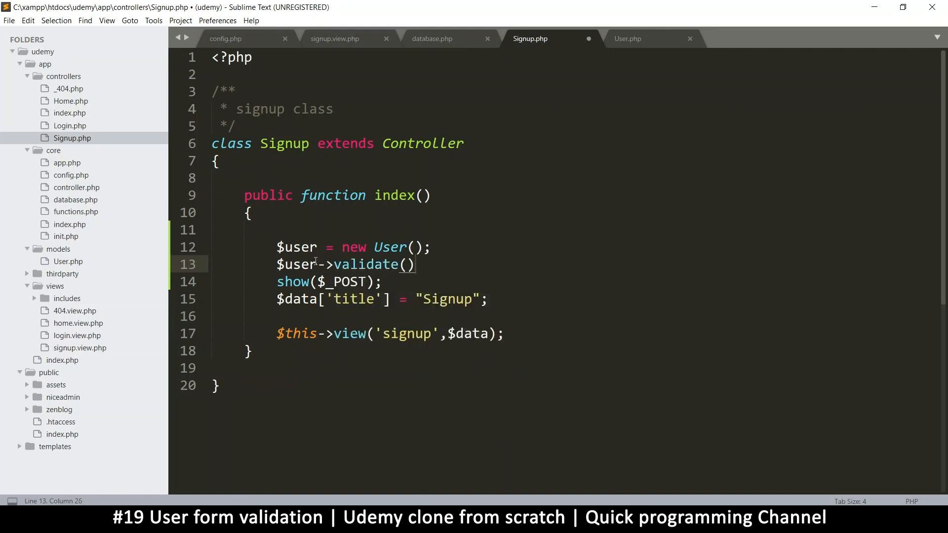
Compare the User model's validate parameters against the index method body
{"action": "left_click", "coordinate": [628, 39]}
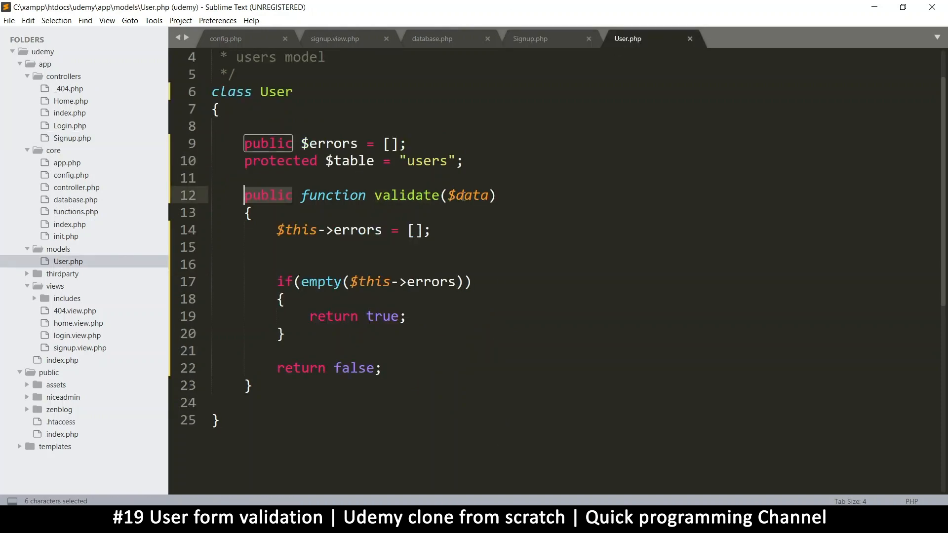
{"action": "left_click", "coordinate": [530, 38]}
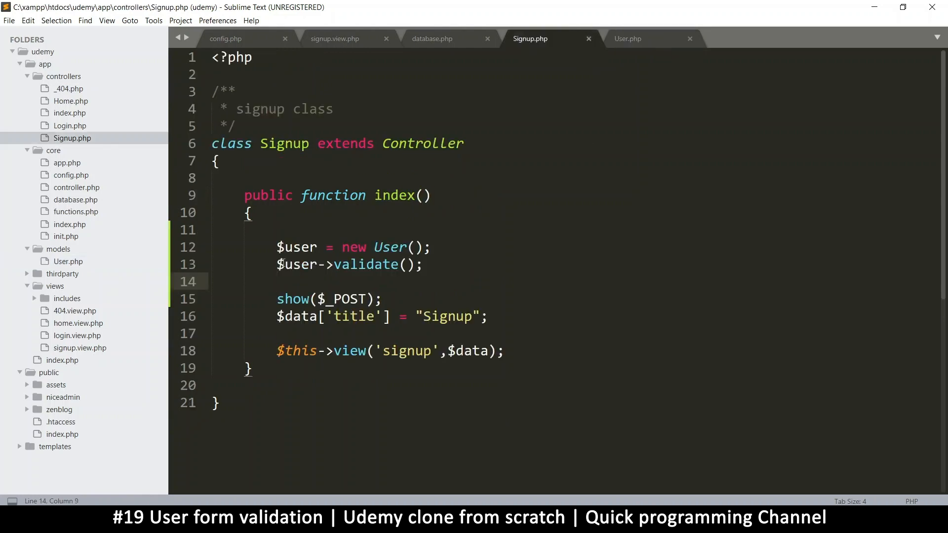
{"action": "left_click_drag", "start_coordinate": [276, 247], "coordinate": [433, 316]}
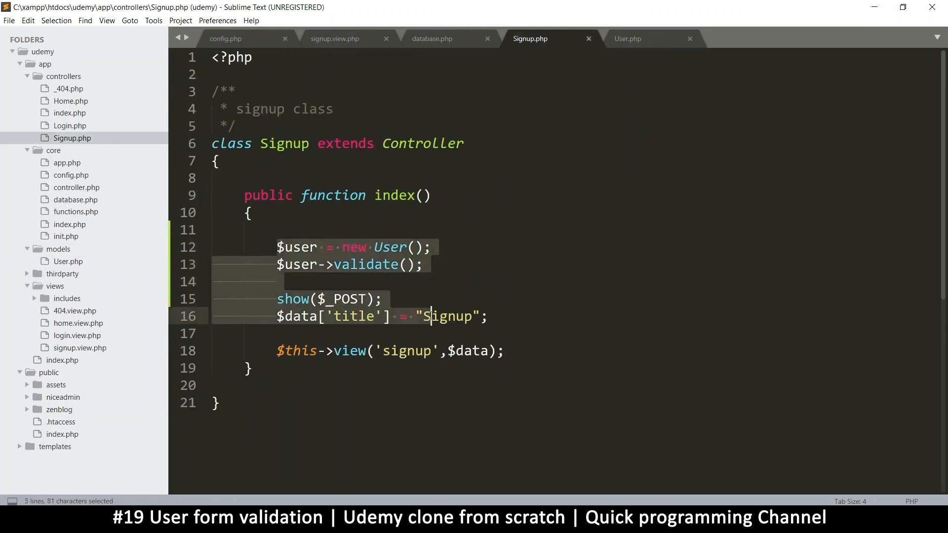
{"action": "left_click", "coordinate": [628, 38]}
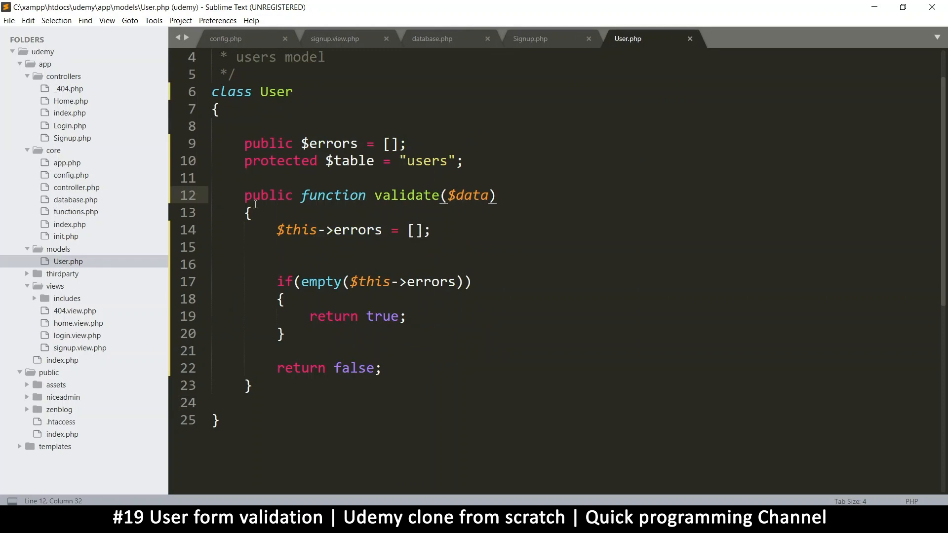
{"action": "left_click", "coordinate": [530, 39]}
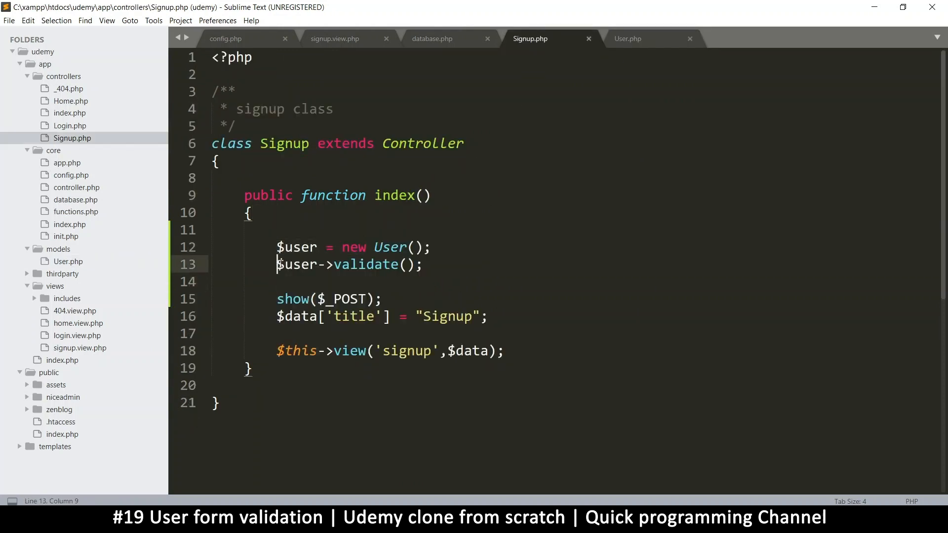
Edit the validate call line in Signup.php and save the controller
{"action": "triple_click", "coordinate": [347, 265]}
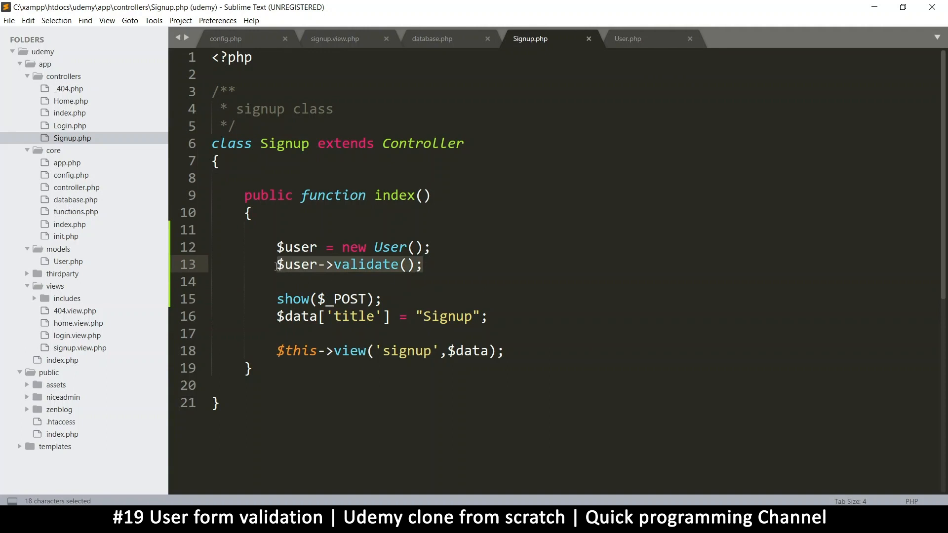
{"action": "type", "text": "$result ="}
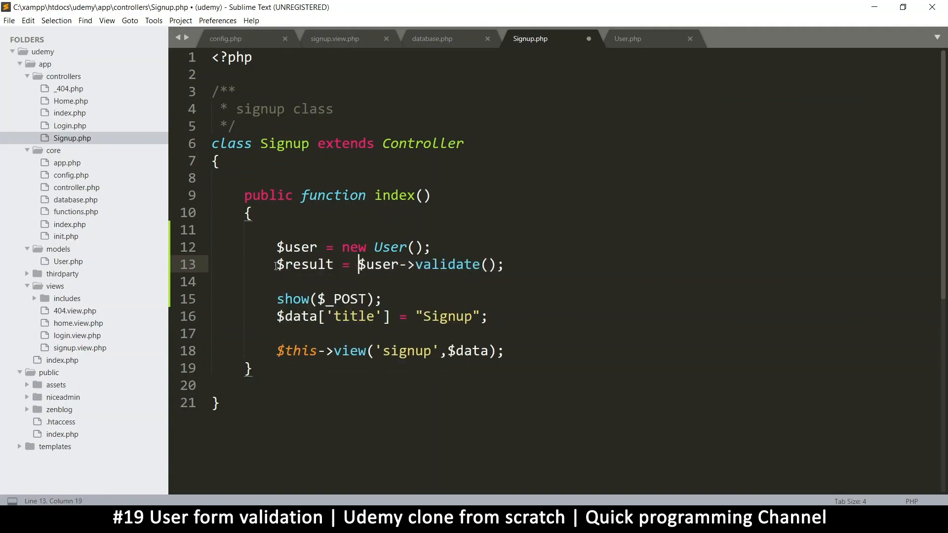
{"action": "key", "text": "ctrl+s"}
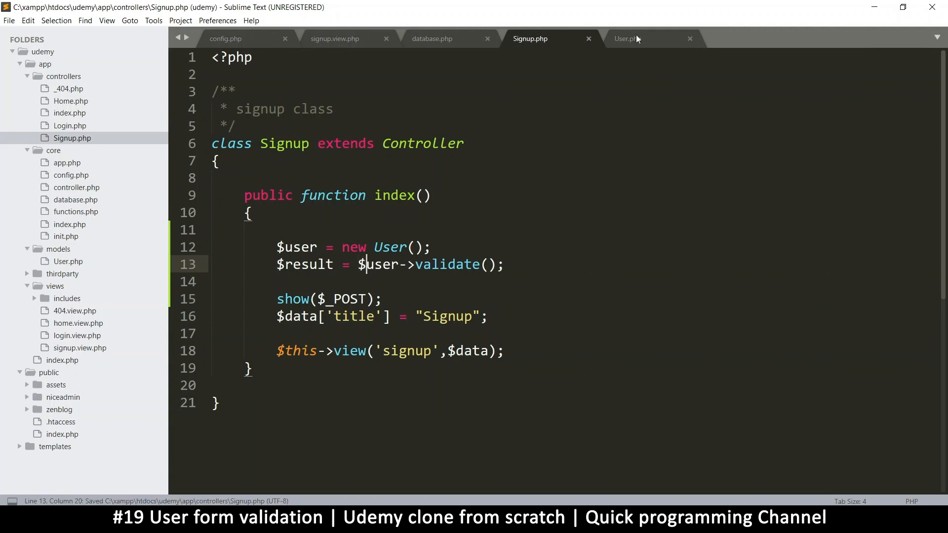
{"action": "left_click", "coordinate": [627, 39]}
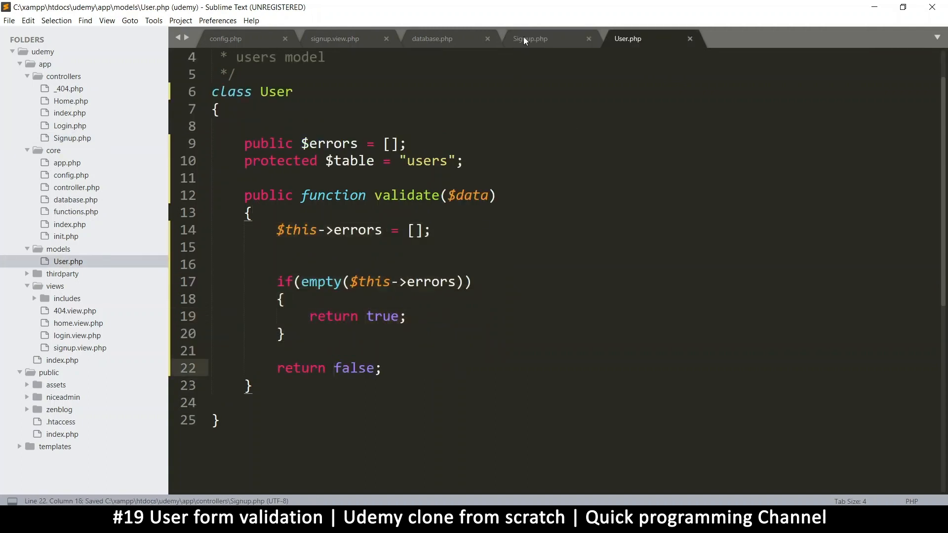
{"action": "left_click", "coordinate": [530, 39]}
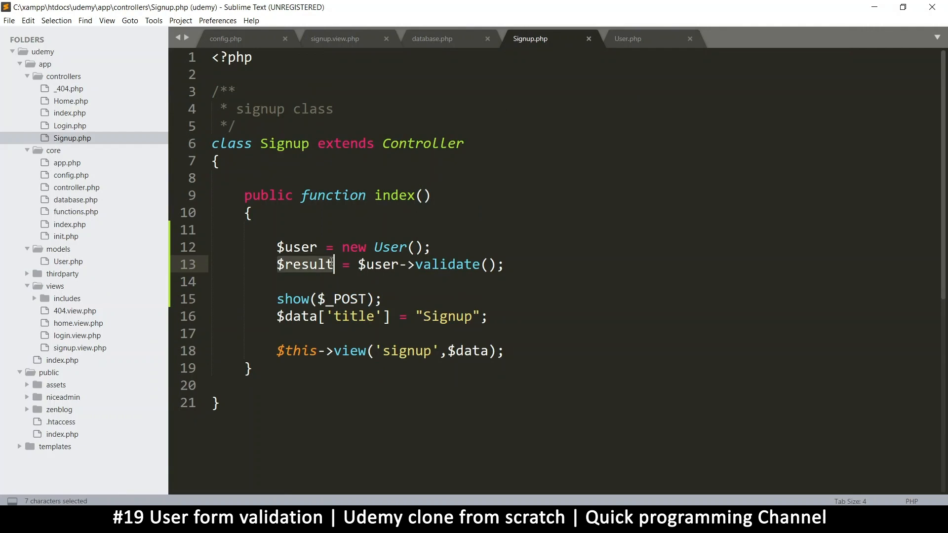
{"action": "left_click", "coordinate": [316, 265]}
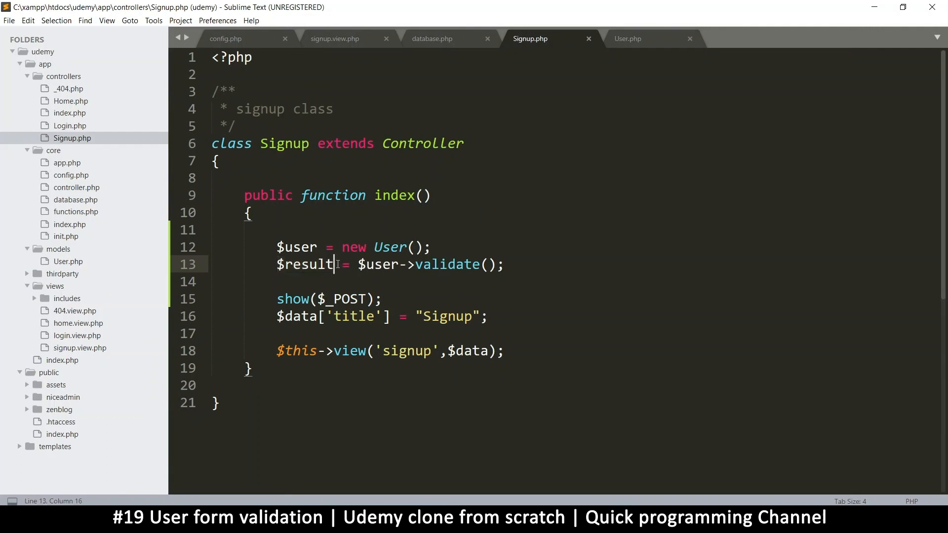
{"action": "type", "text": "\" \""}
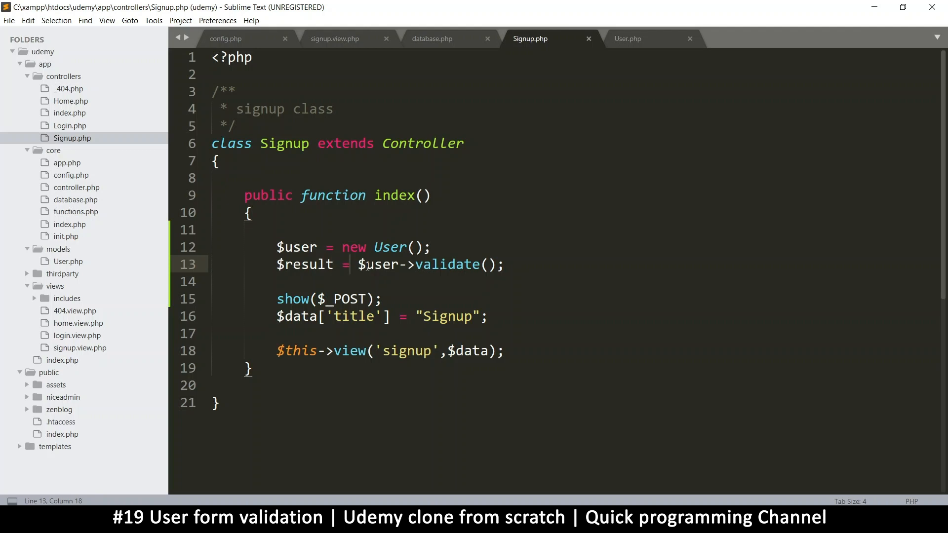
{"action": "key", "text": "ctrl+s"}
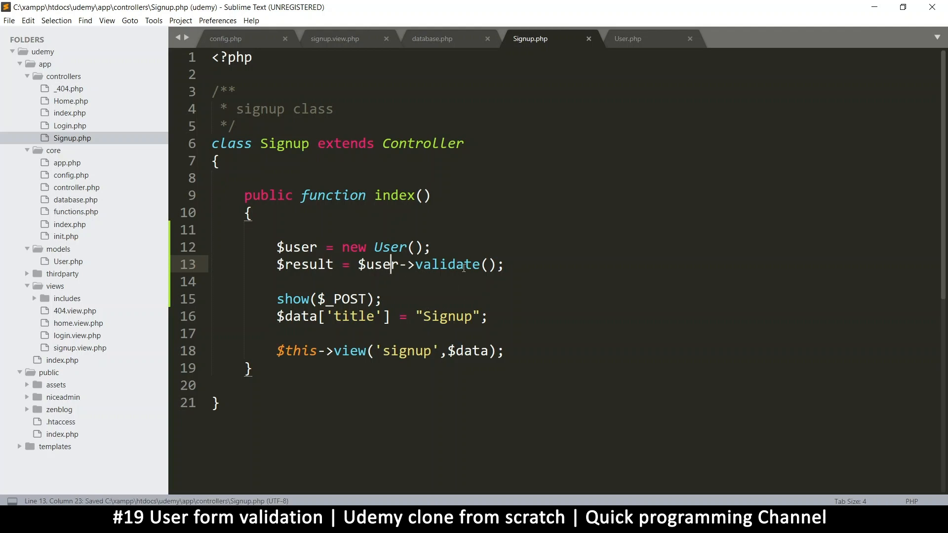
Copy $_POST from the show() call into validate() and save Signup.php
{"action": "left_click", "coordinate": [627, 38]}
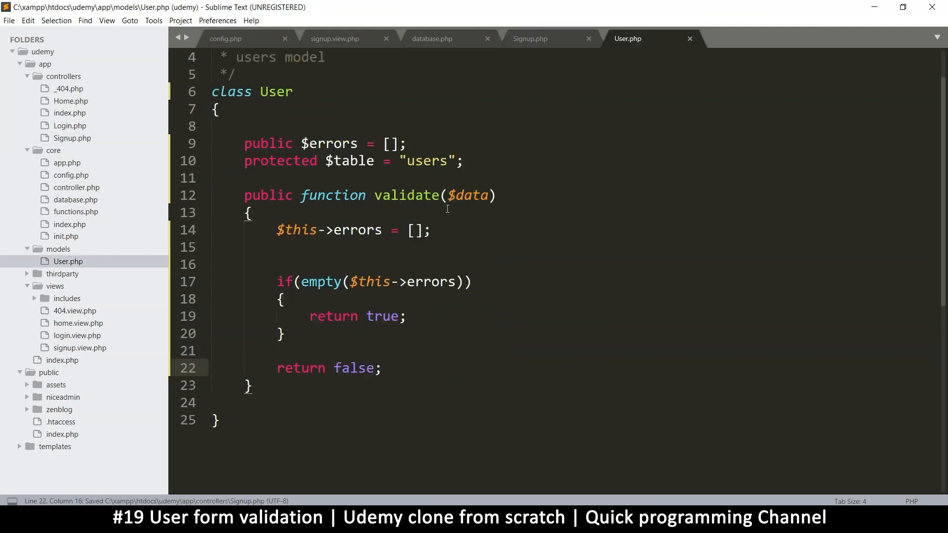
{"action": "double_click", "coordinate": [467, 195]}
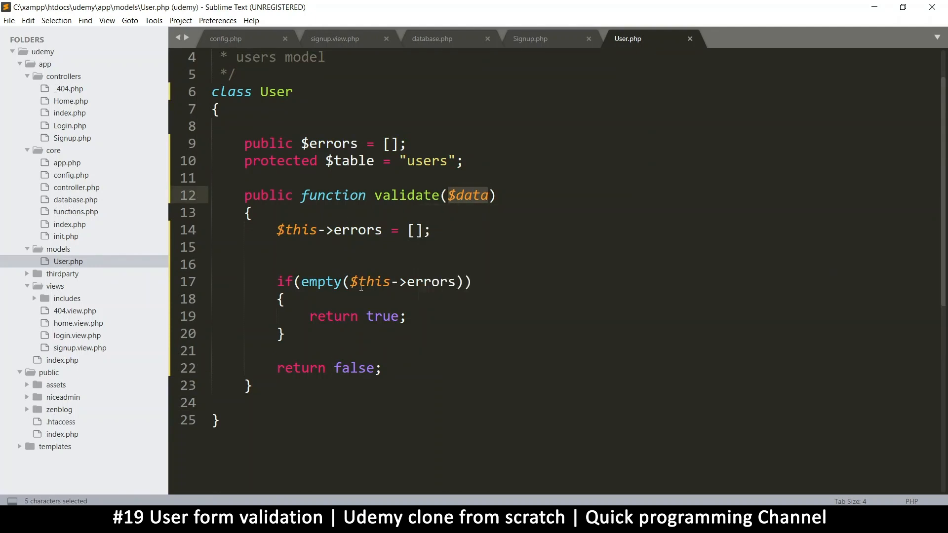
{"action": "left_click", "coordinate": [530, 39]}
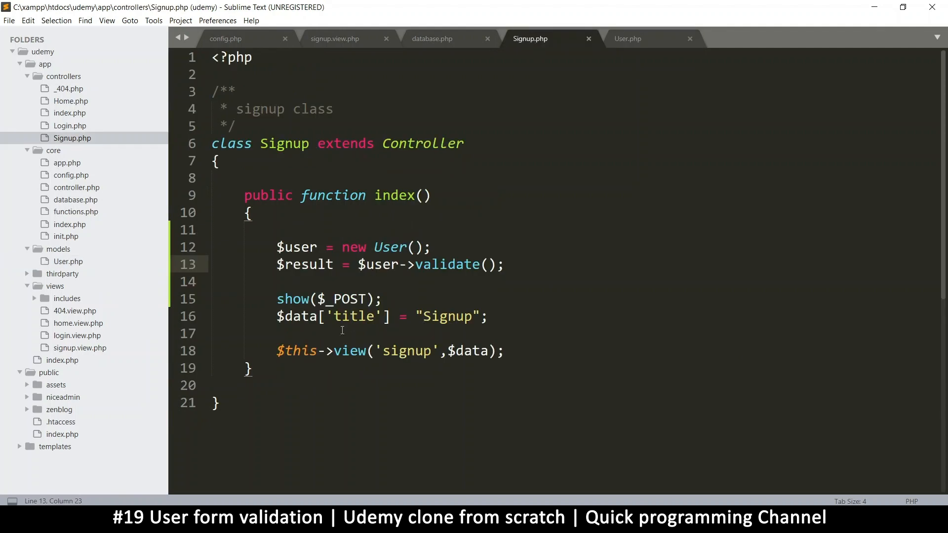
{"action": "double_click", "coordinate": [341, 299]}
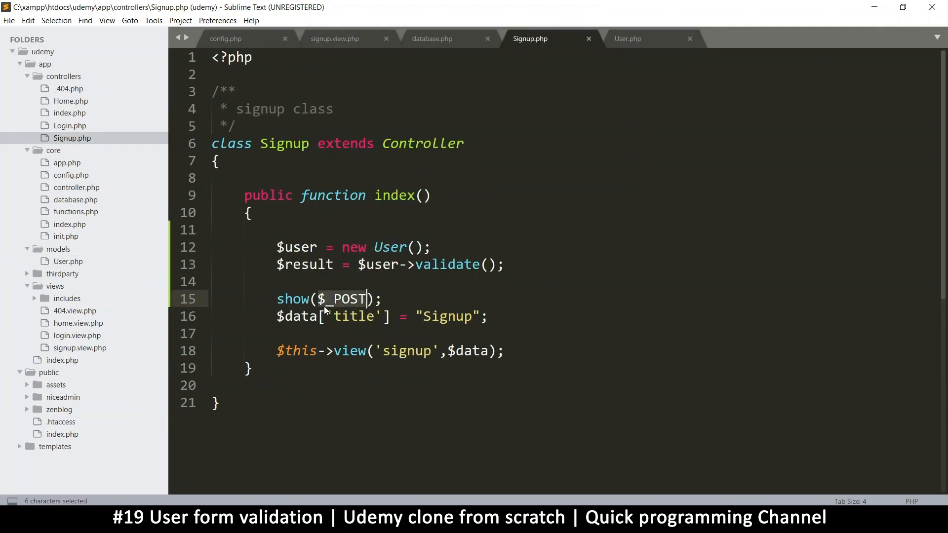
{"action": "key", "text": "ctrl+c"}
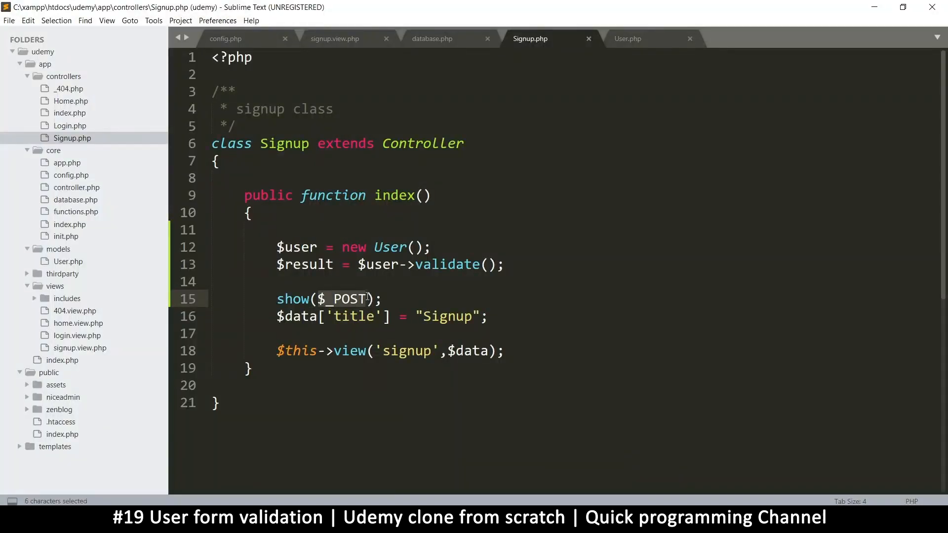
{"action": "key", "text": "ctrl+c"}
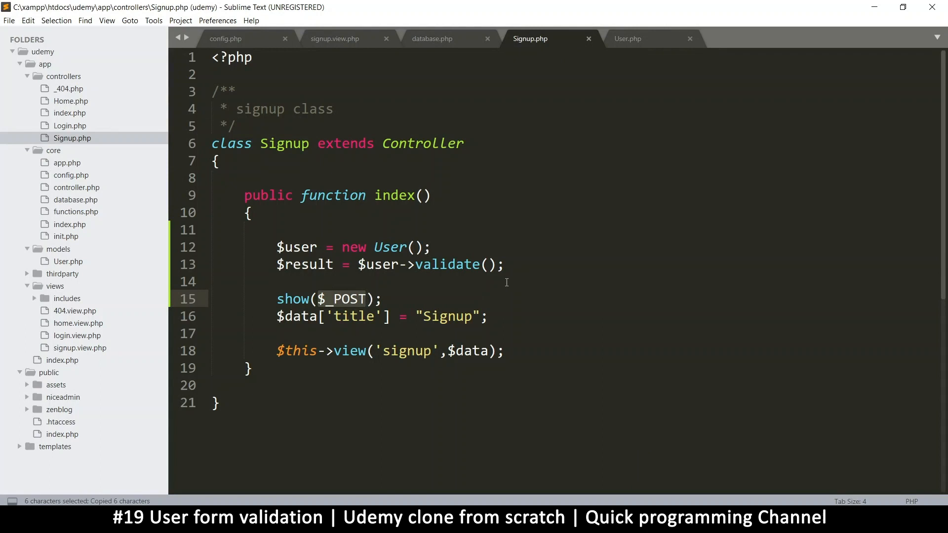
{"action": "type", "text": "$_POST"}
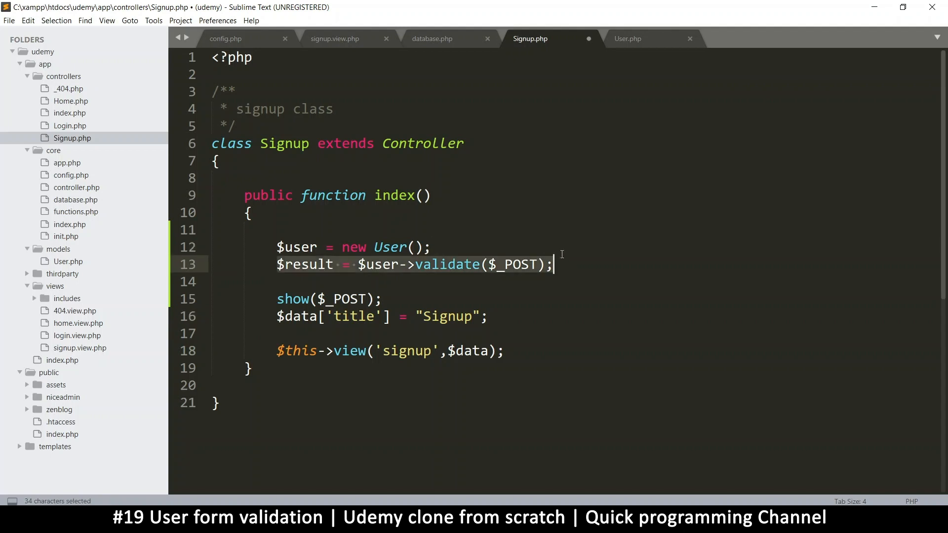
{"action": "key", "text": "ctrl+s"}
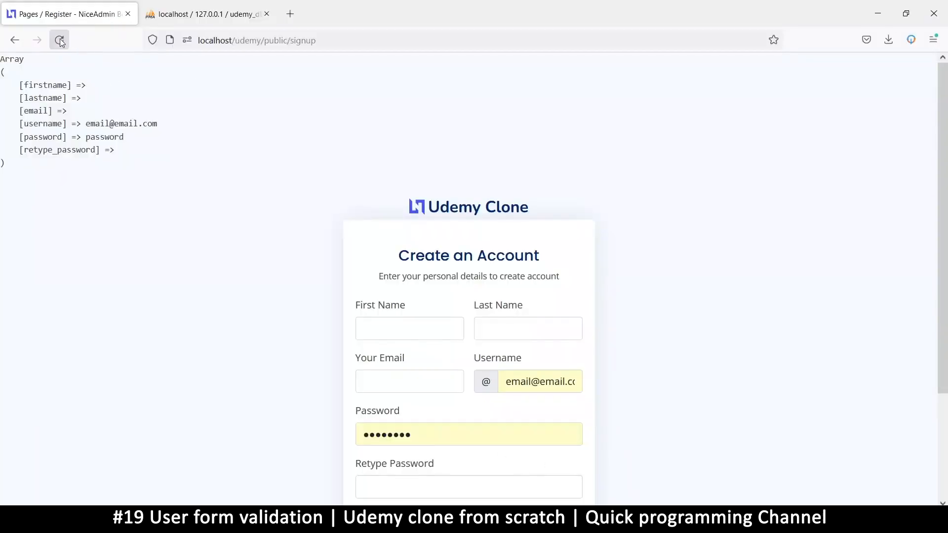
Reload the signup page and zoom in on the 'Class User not found' error
{"action": "left_click", "coordinate": [58, 40]}
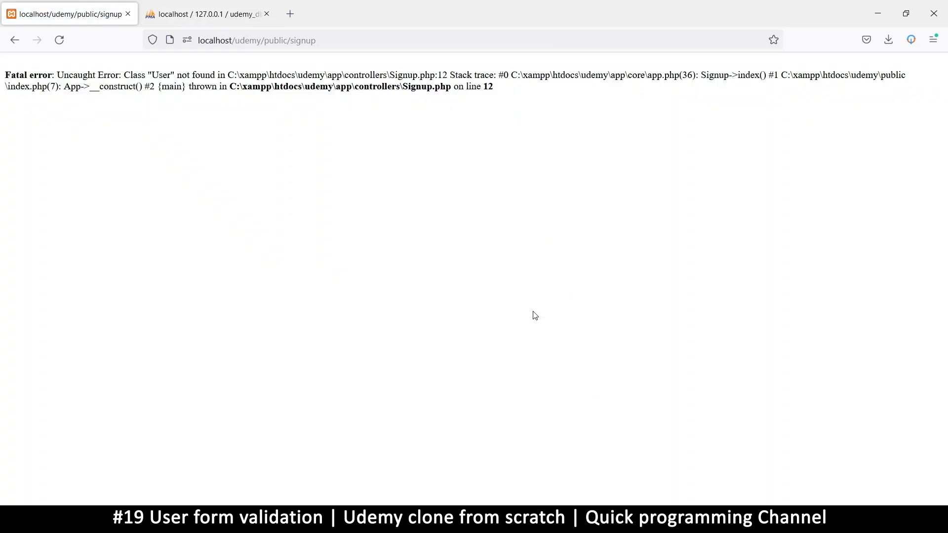
{"action": "mouse_move", "coordinate": [78, 109]}
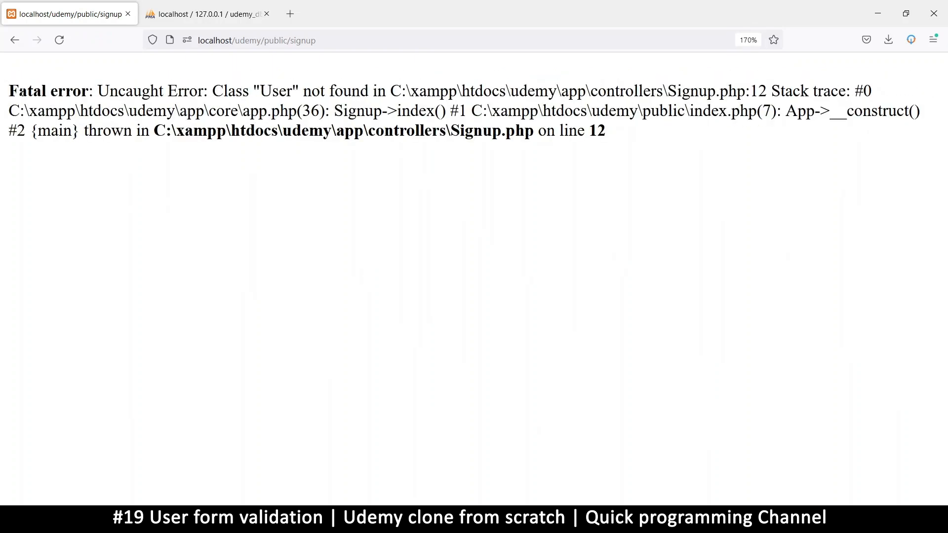
{"action": "double_click", "coordinate": [44, 91]}
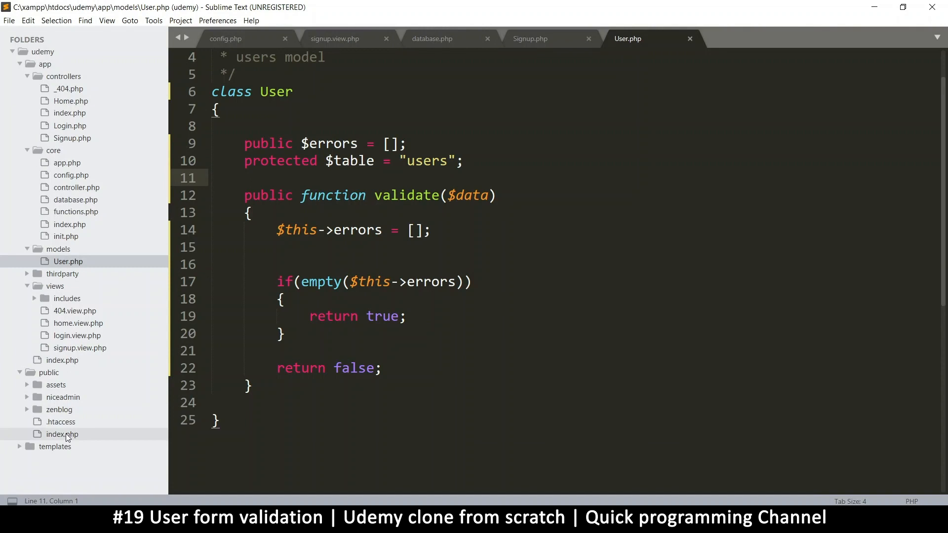
Open public index.php and inspect the require lines in core init.php
{"action": "double_click", "coordinate": [61, 435]}
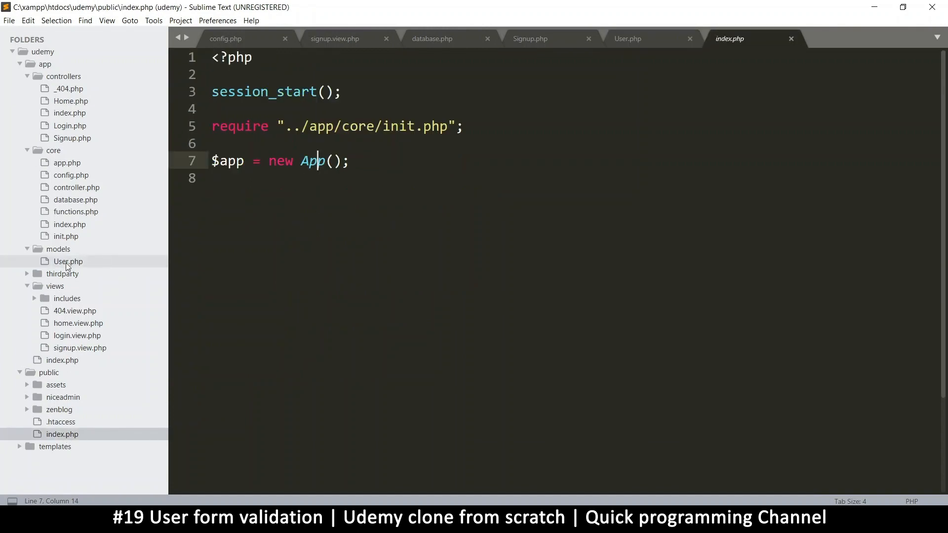
{"action": "left_click", "coordinate": [66, 237]}
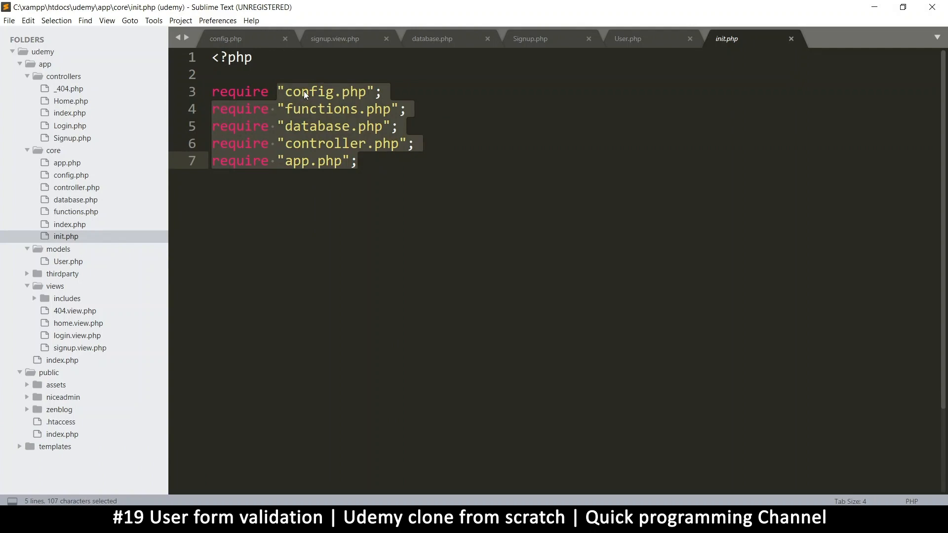
{"action": "left_click", "coordinate": [316, 116]}
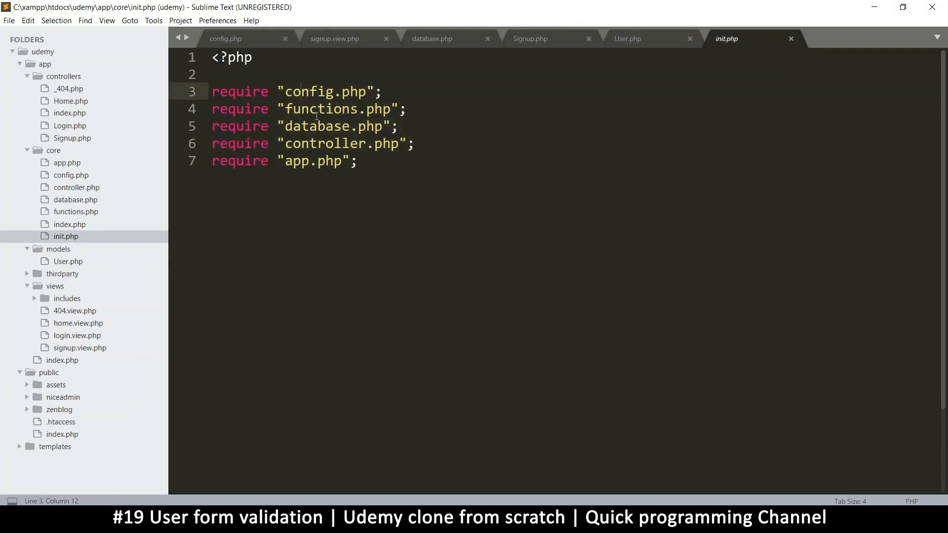
{"action": "mouse_move", "coordinate": [535, 165]}
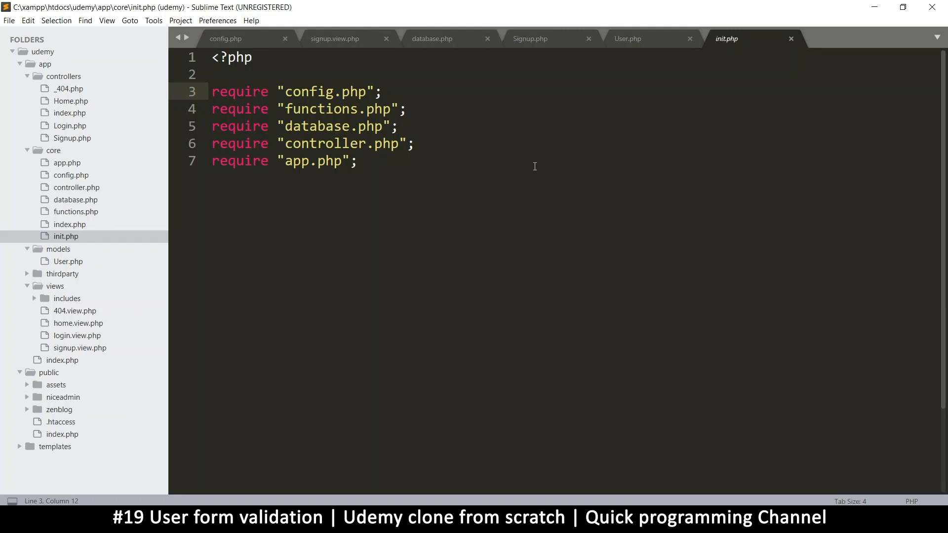
{"action": "mouse_move", "coordinate": [63, 239]}
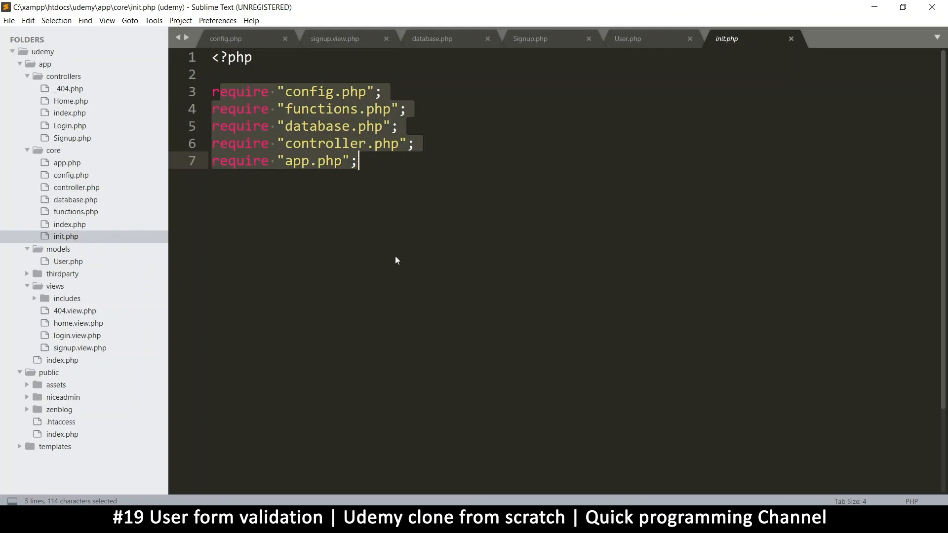
{"action": "left_click", "coordinate": [289, 92]}
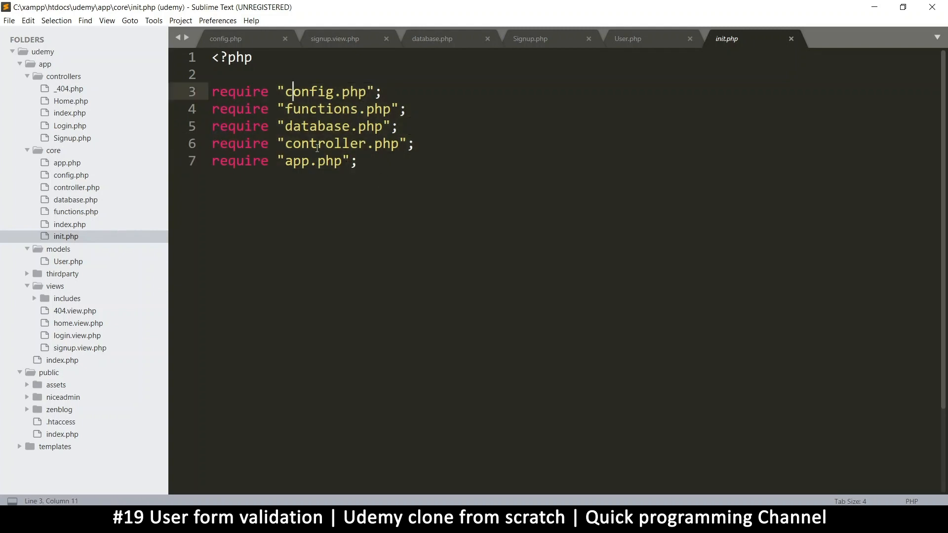
{"action": "mouse_move", "coordinate": [85, 262]}
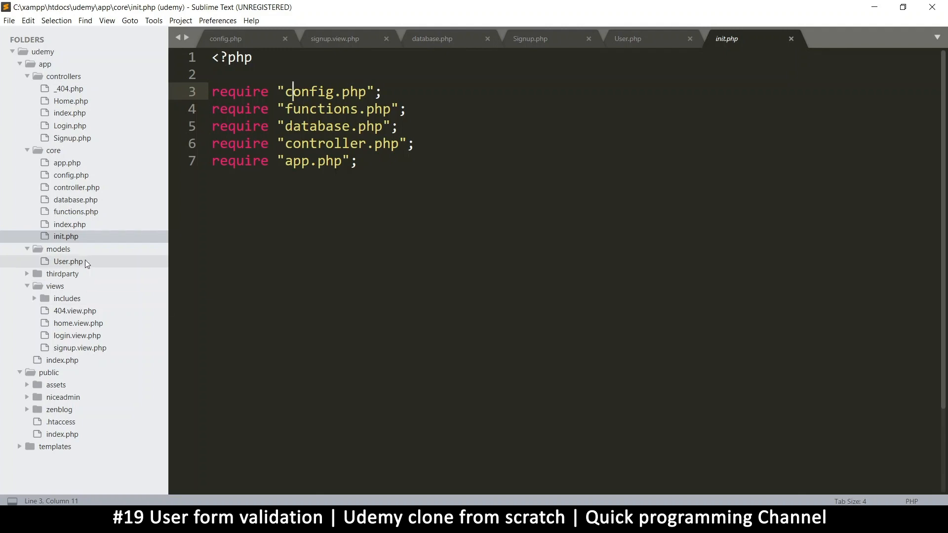
{"action": "mouse_move", "coordinate": [73, 271]}
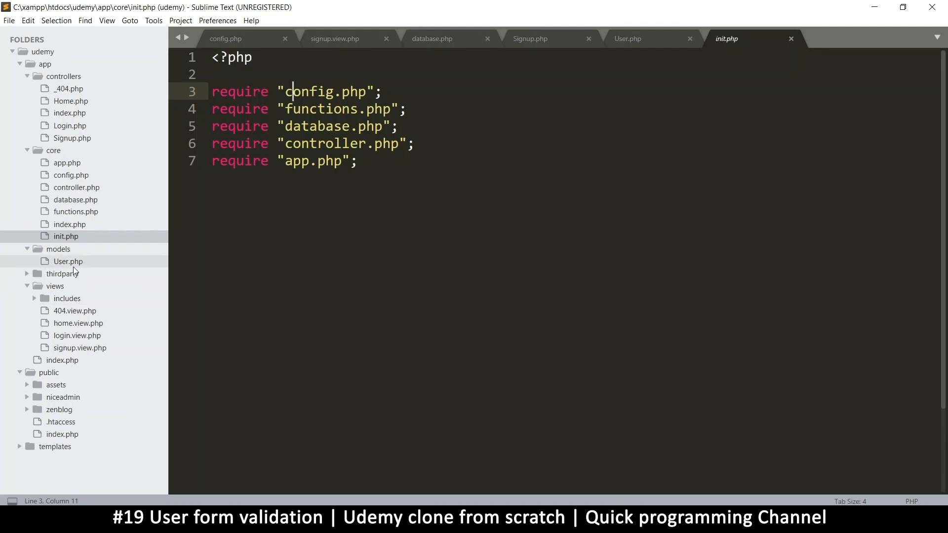
{"action": "mouse_move", "coordinate": [96, 270]}
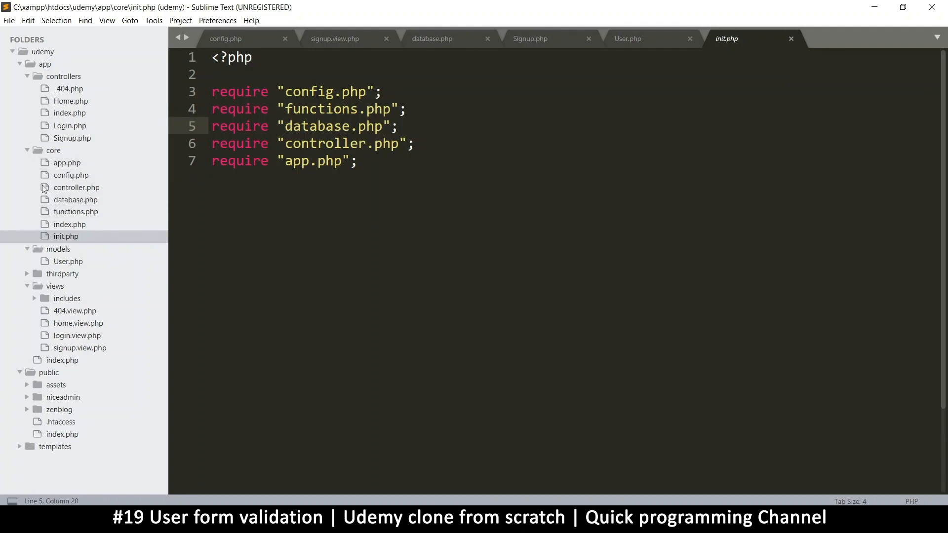
{"action": "mouse_move", "coordinate": [102, 242]}
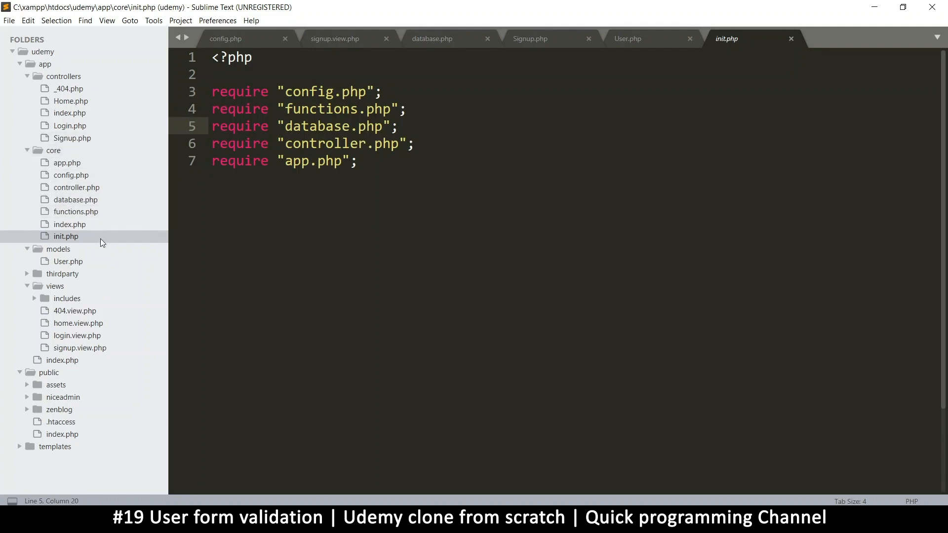
{"action": "mouse_move", "coordinate": [73, 175]}
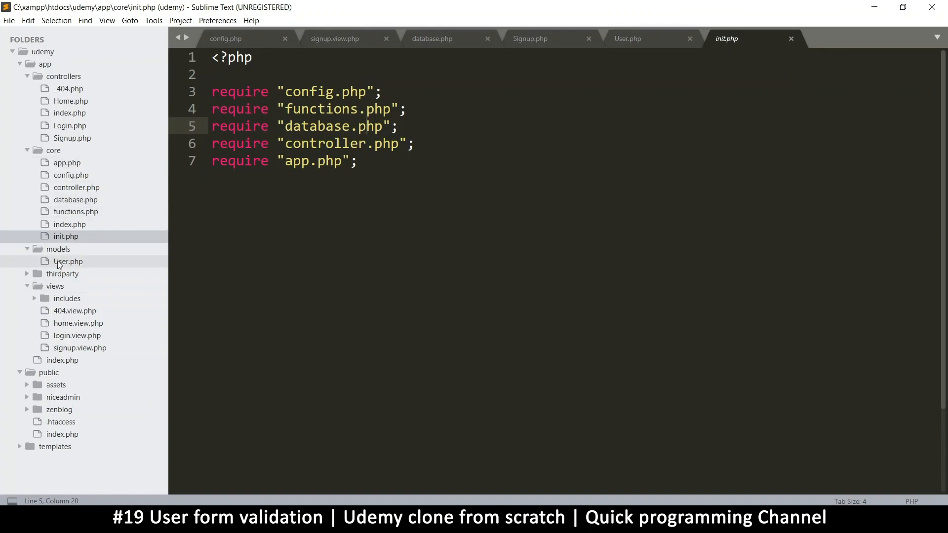
{"action": "mouse_move", "coordinate": [99, 365]}
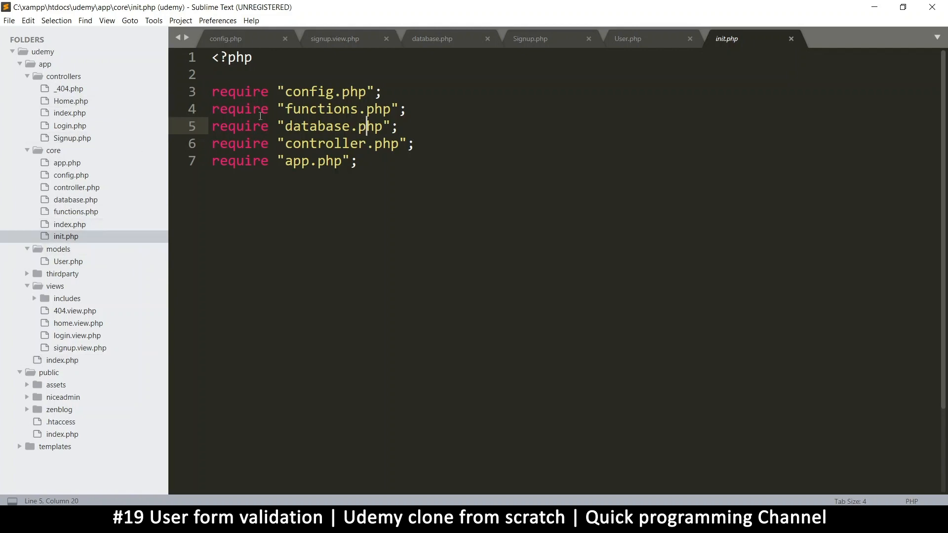
{"action": "left_click", "coordinate": [414, 144]}
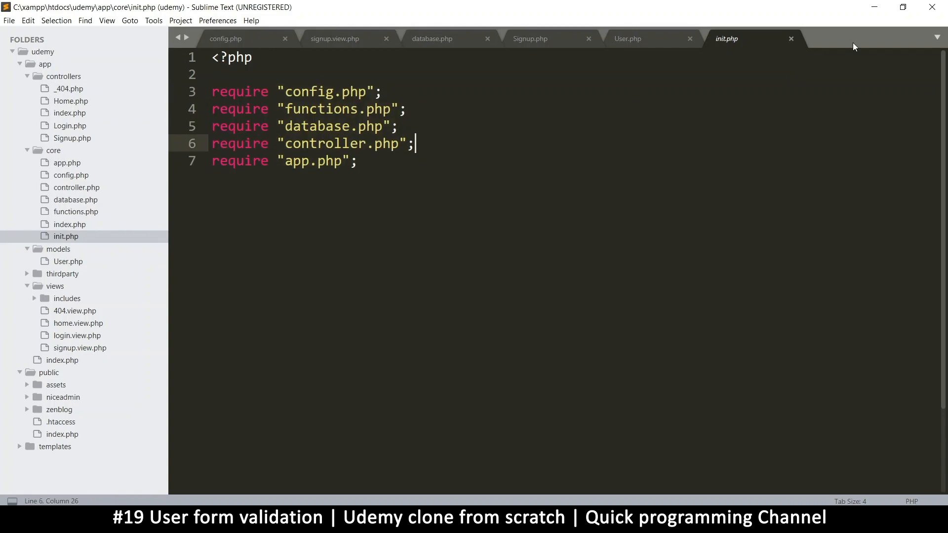
{"action": "mouse_move", "coordinate": [111, 277]}
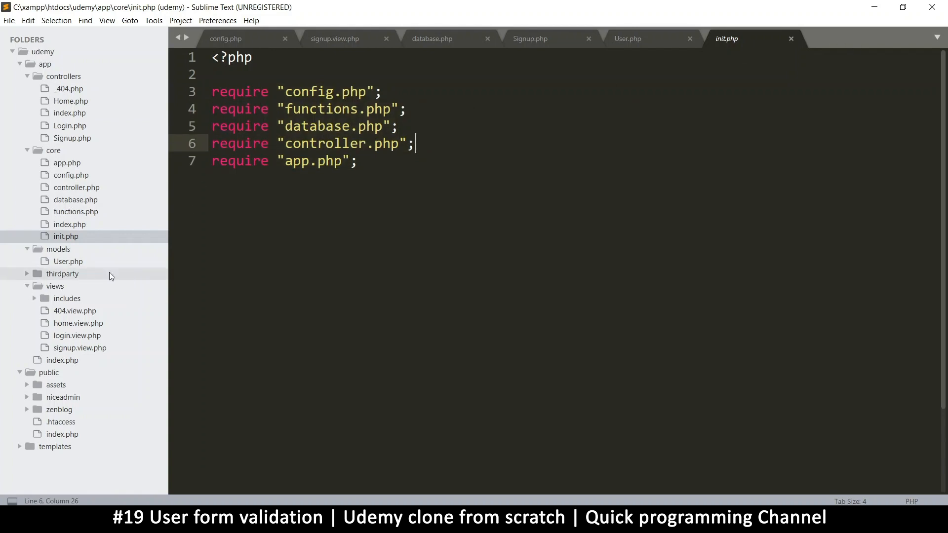
{"action": "mouse_move", "coordinate": [69, 225]}
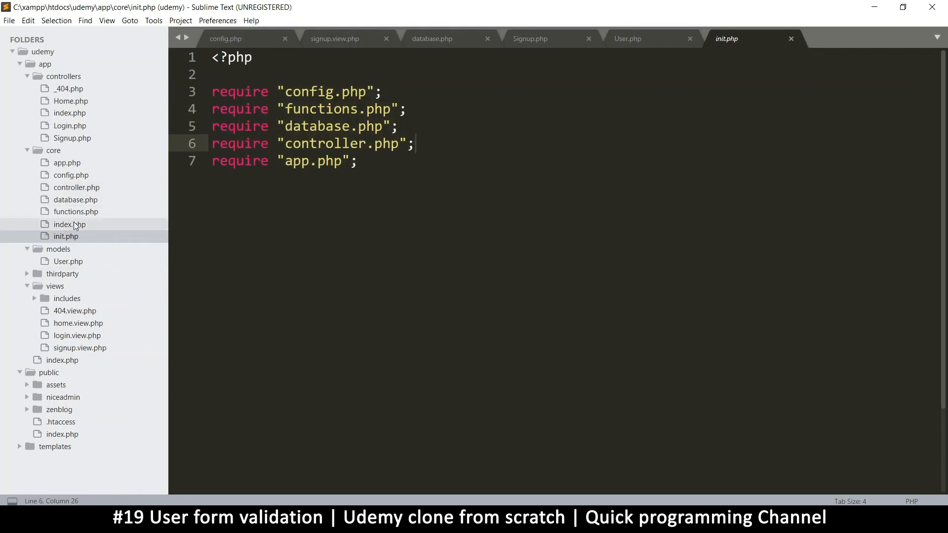
{"action": "mouse_move", "coordinate": [72, 187]}
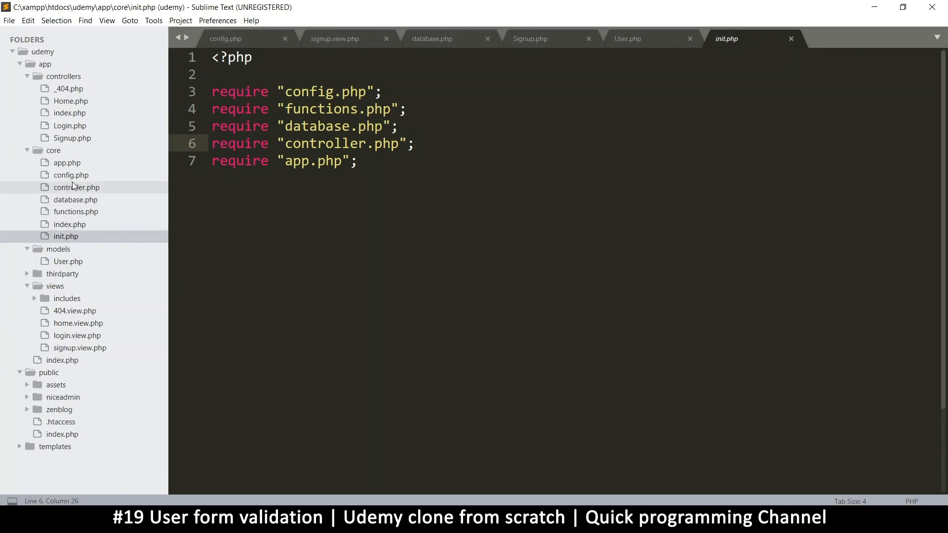
{"action": "mouse_move", "coordinate": [74, 196]}
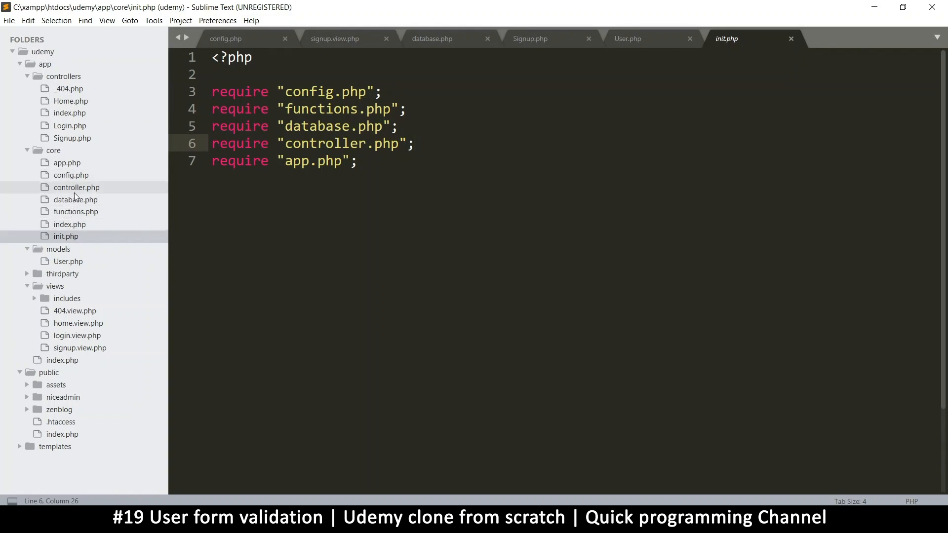
Check config.php and the signup form markup, then return to the top of init.php
{"action": "left_click", "coordinate": [71, 176]}
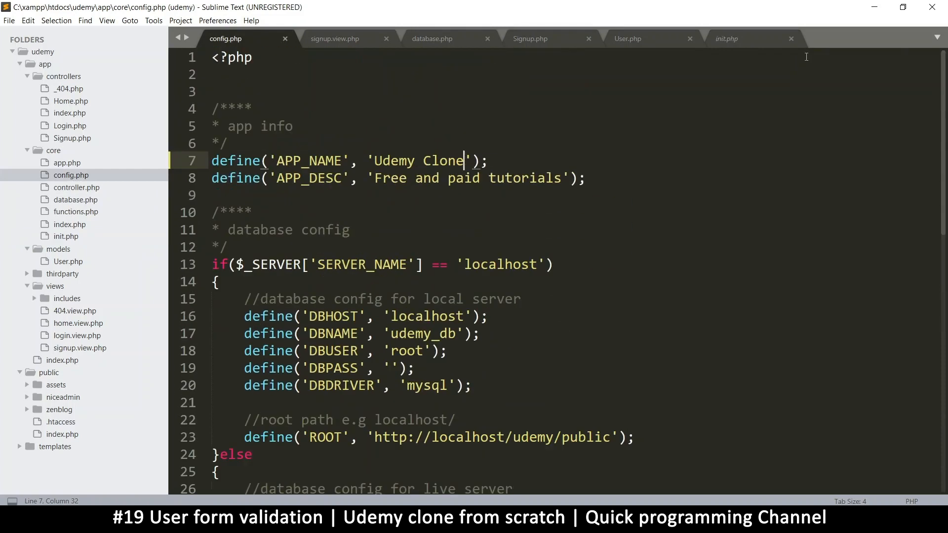
{"action": "left_click", "coordinate": [334, 39]}
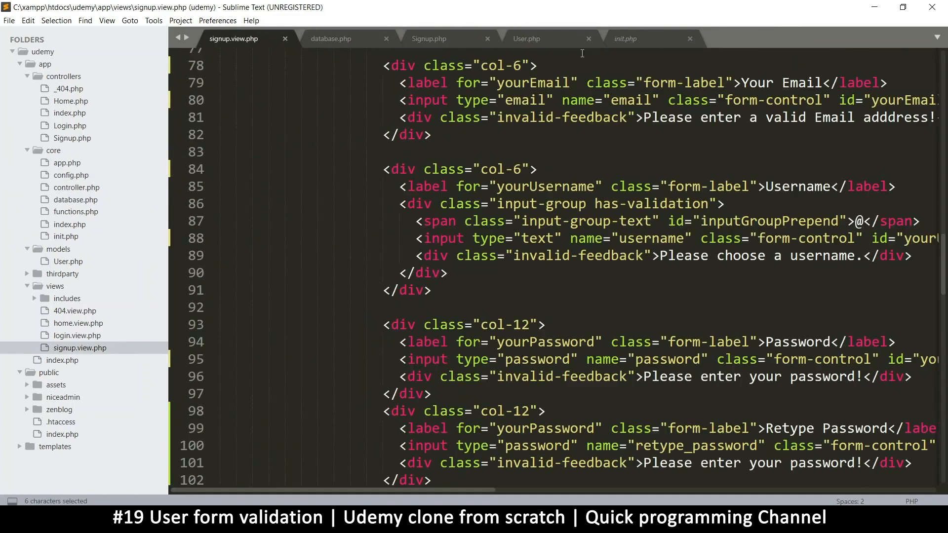
{"action": "left_click", "coordinate": [625, 39]}
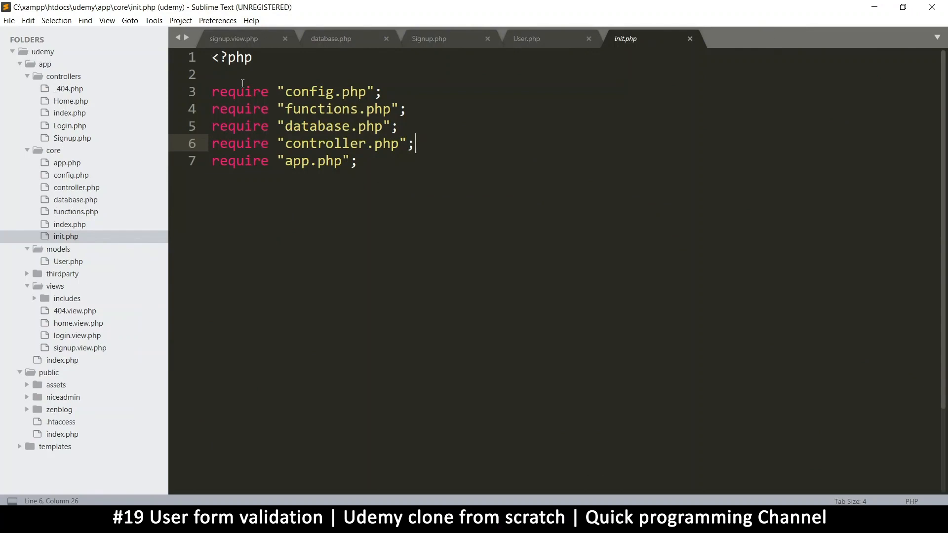
{"action": "left_click", "coordinate": [214, 74]}
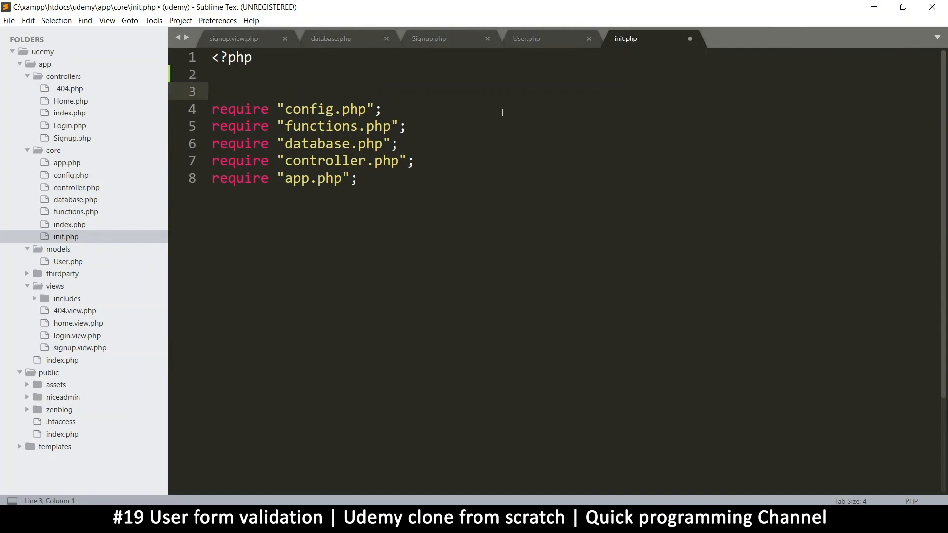
Add an empty spl_autoload_register(); line above the require statements and save init.php
{"action": "type", "text": "spl"}
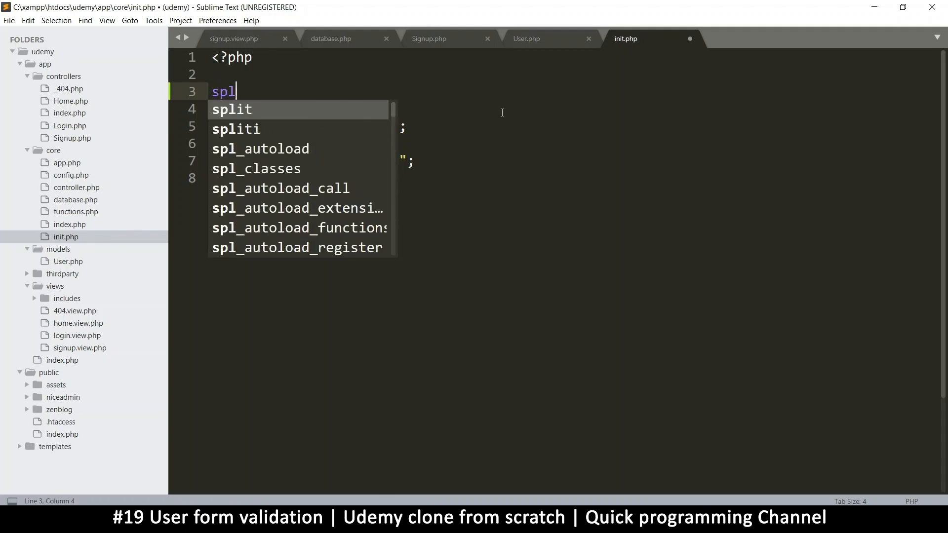
{"action": "type", "text": "_"}
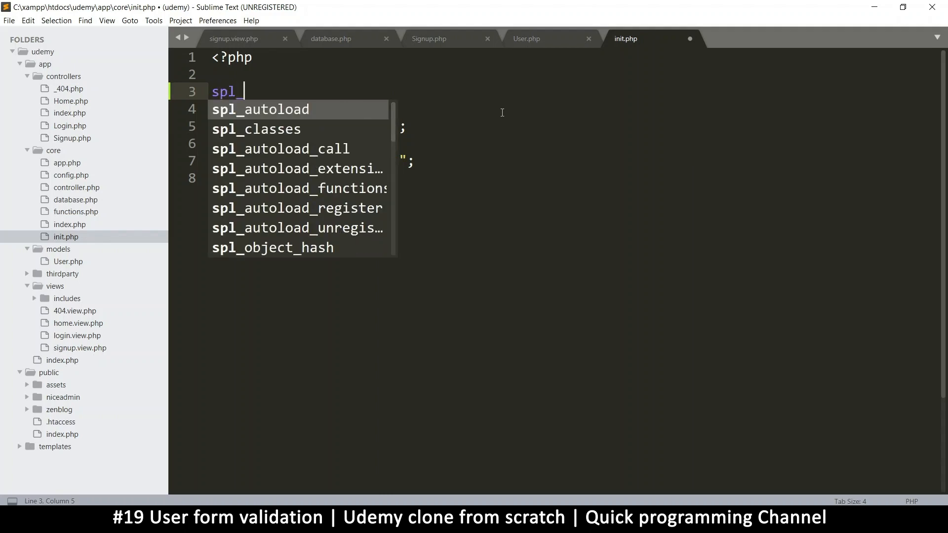
{"action": "type", "text": "a"}
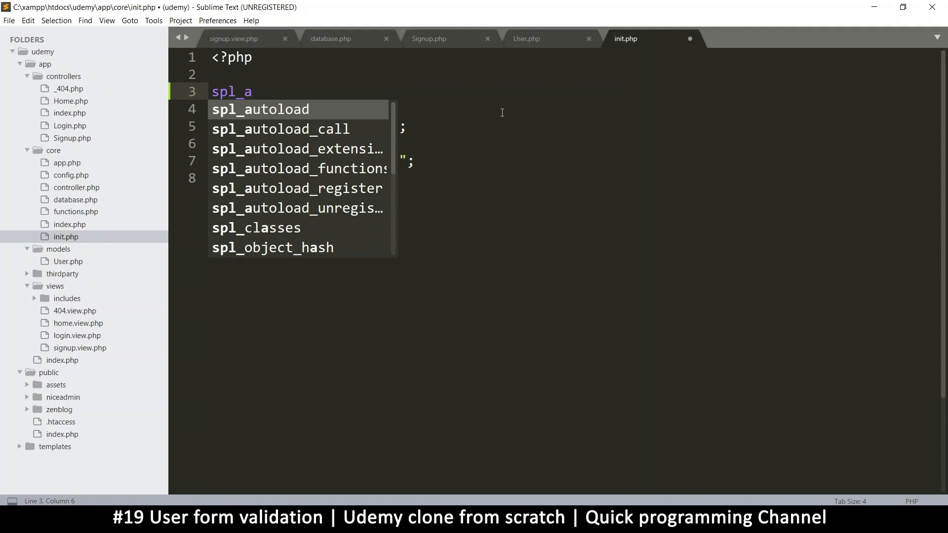
{"action": "mouse_move", "coordinate": [311, 188]}
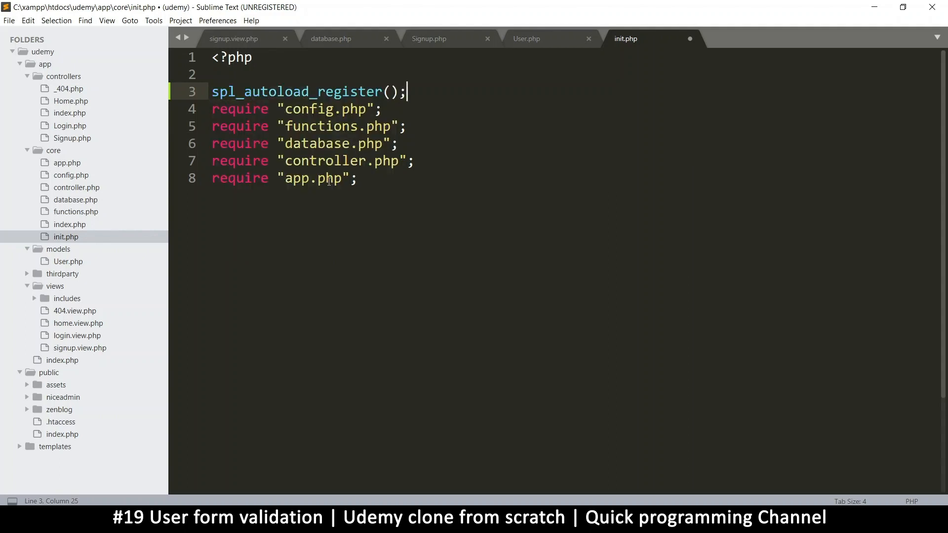
{"action": "key", "text": "Enter"}
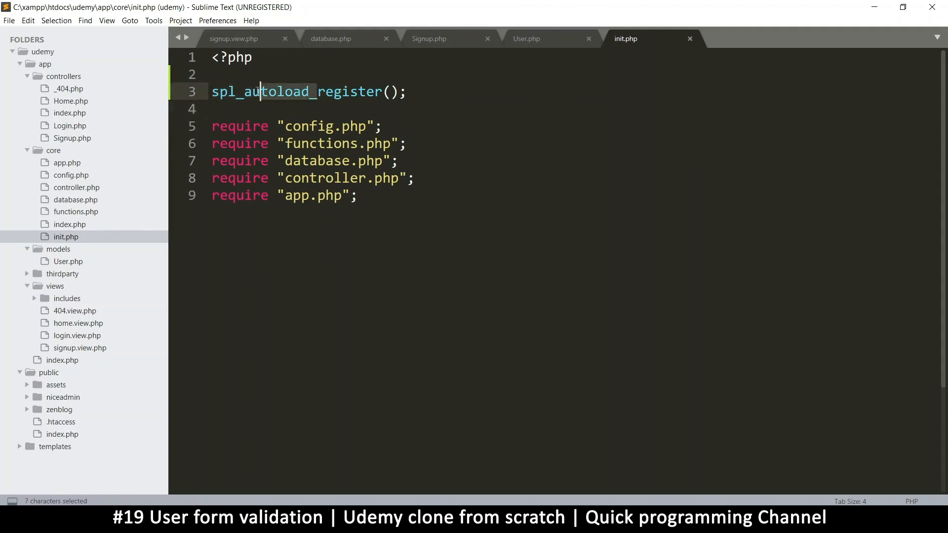
{"action": "left_click", "coordinate": [278, 92]}
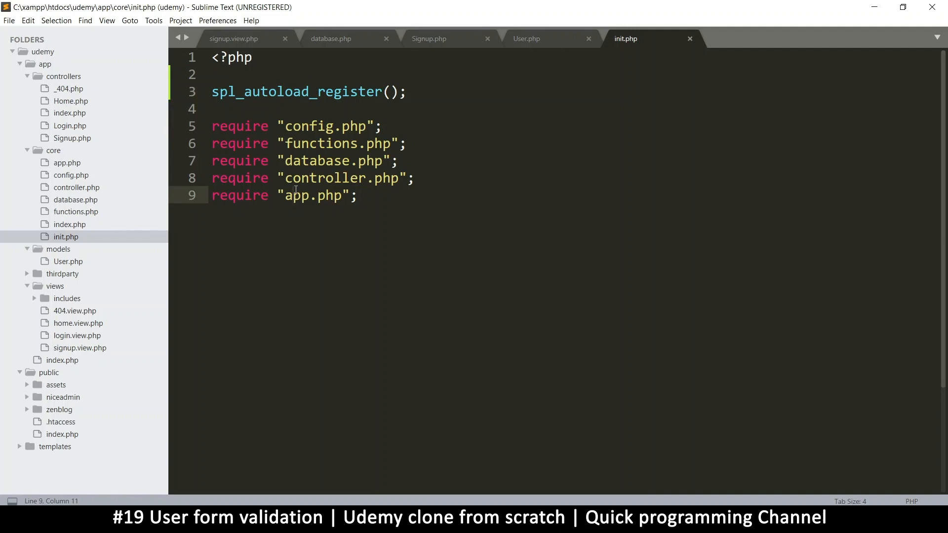
{"action": "key", "text": "ctrl+s"}
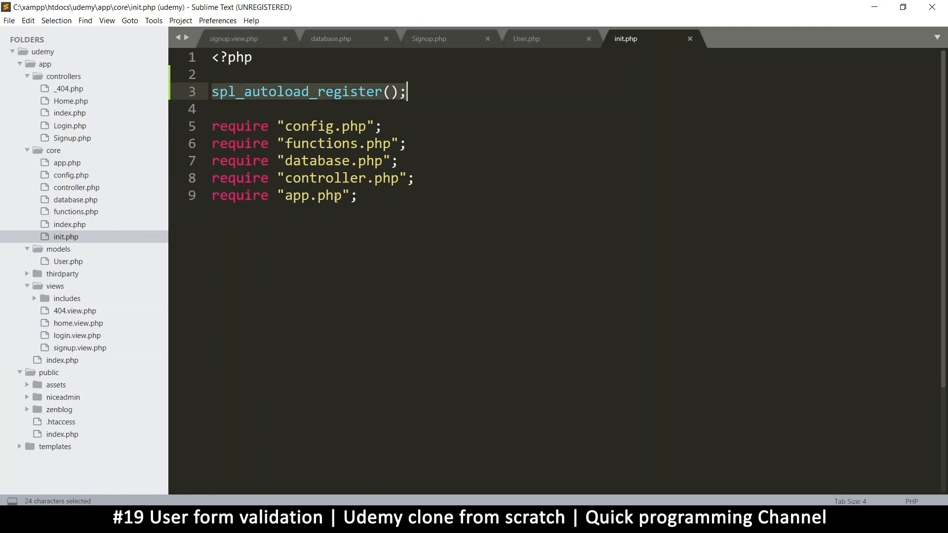
{"action": "left_click", "coordinate": [526, 39]}
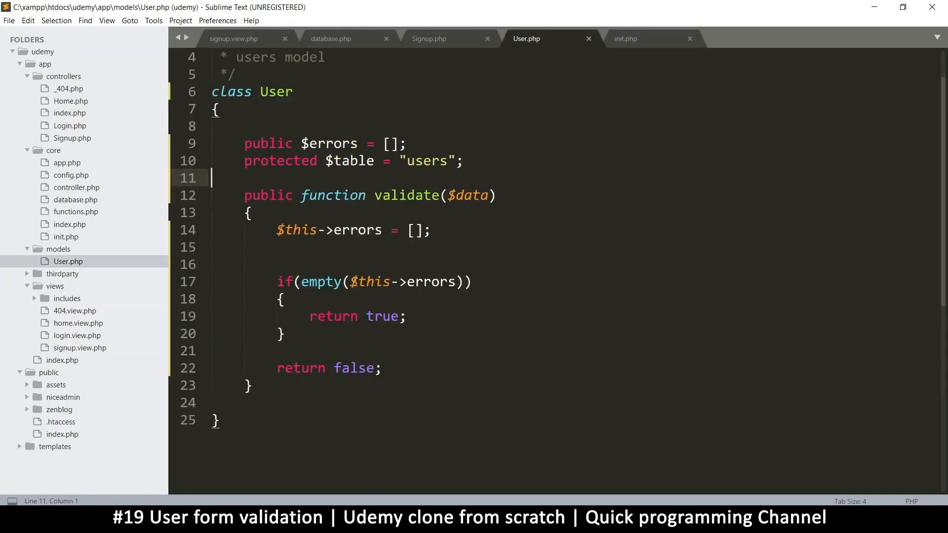
{"action": "left_click", "coordinate": [429, 38]}
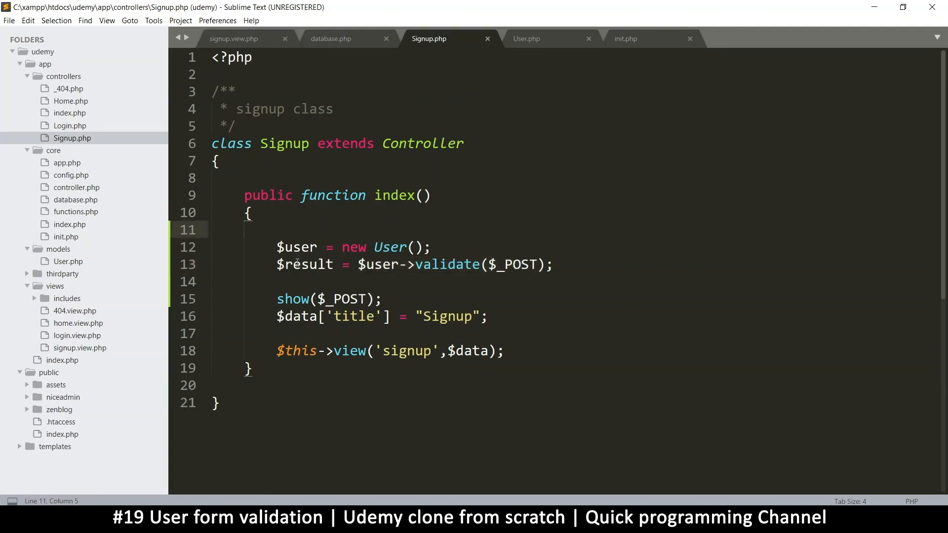
{"action": "left_click_drag", "start_coordinate": [277, 247], "coordinate": [552, 265]}
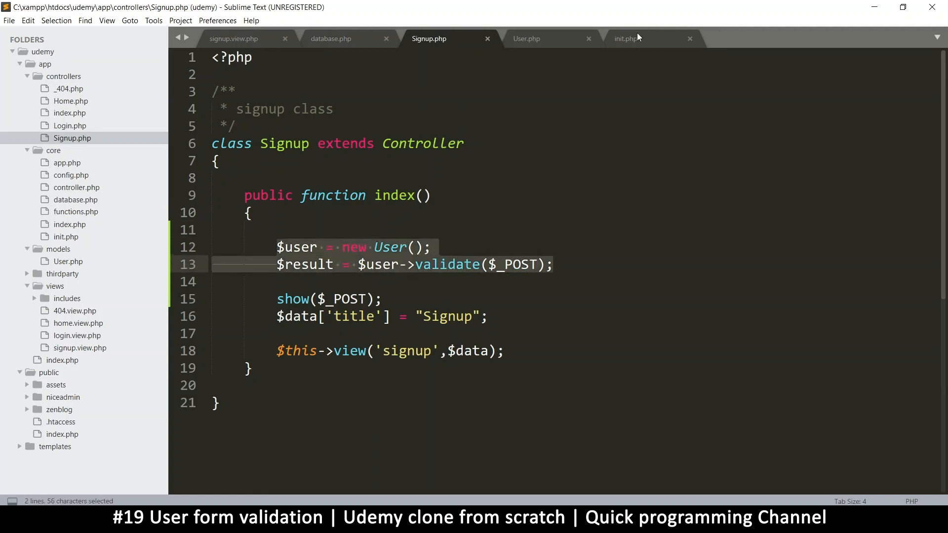
{"action": "left_click", "coordinate": [625, 39]}
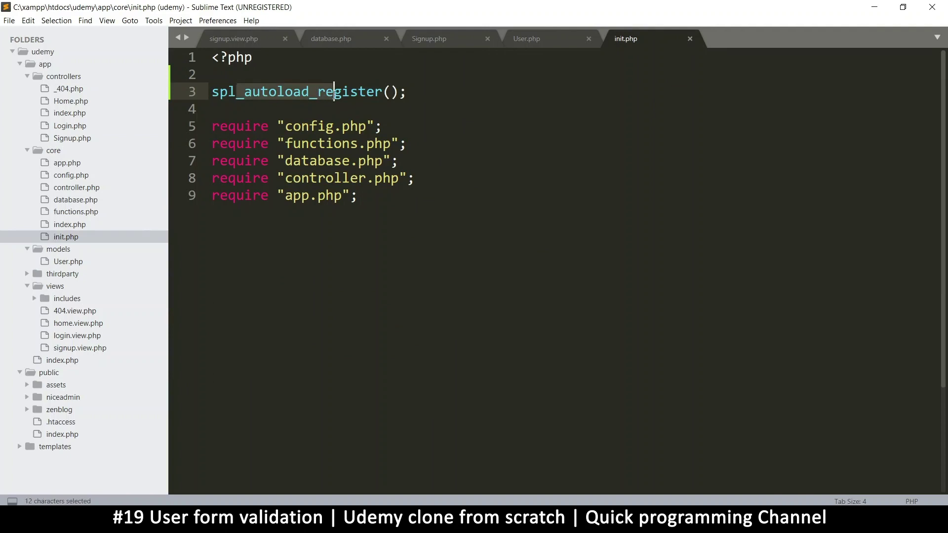
{"action": "left_click", "coordinate": [370, 91]}
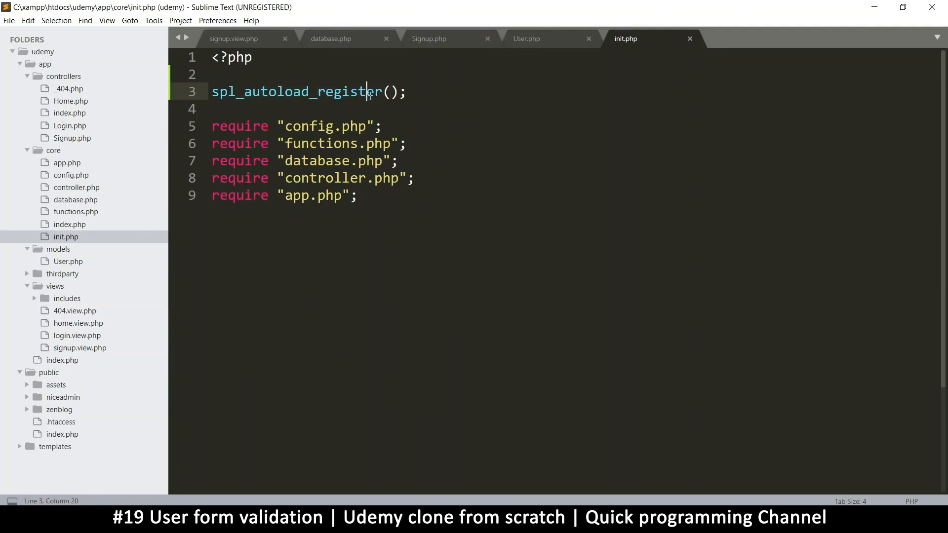
{"action": "left_click", "coordinate": [378, 101]}
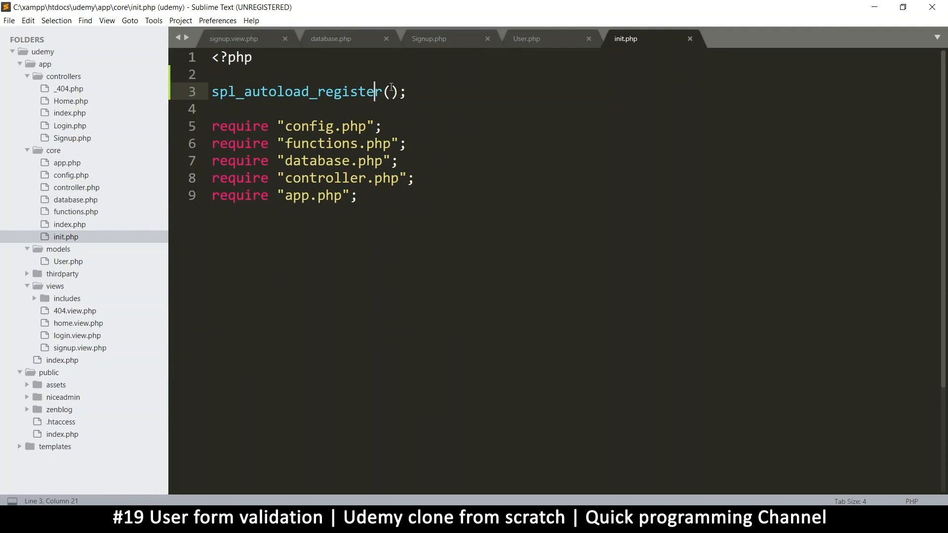
Pass 'myloader' to spl_autoload_register and start function myloader() with an echo "here"
{"action": "key", "text": "ctrl+s"}
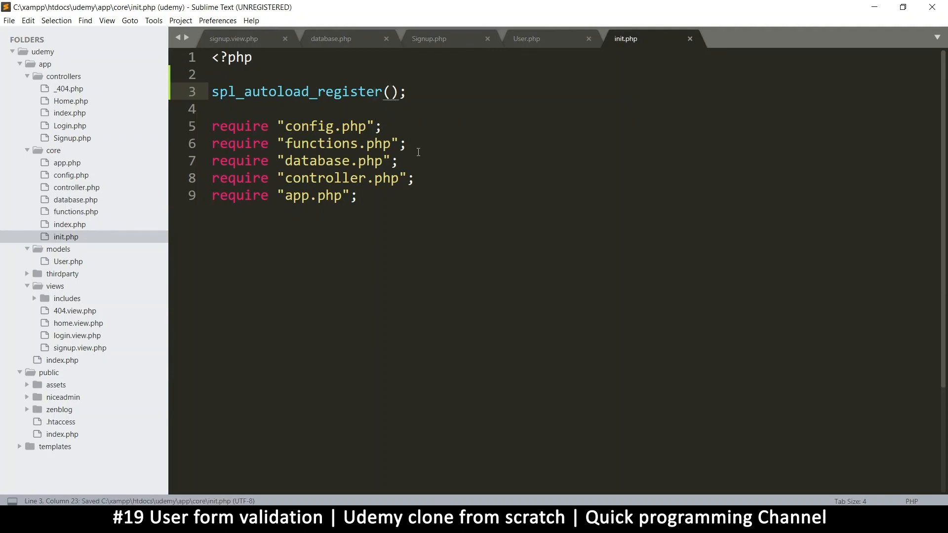
{"action": "type", "text": "'"}
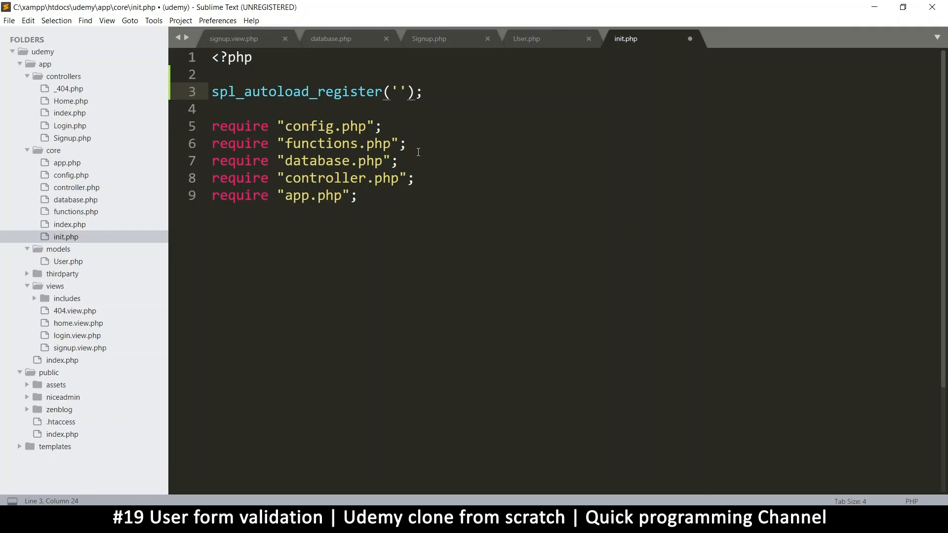
{"action": "type", "text": "myloader"}
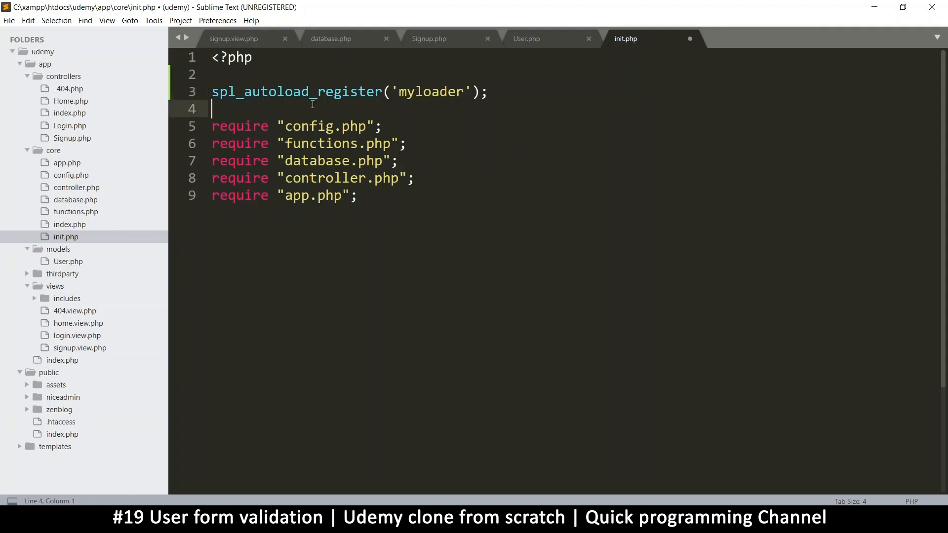
{"action": "type", "text": "function myl"}
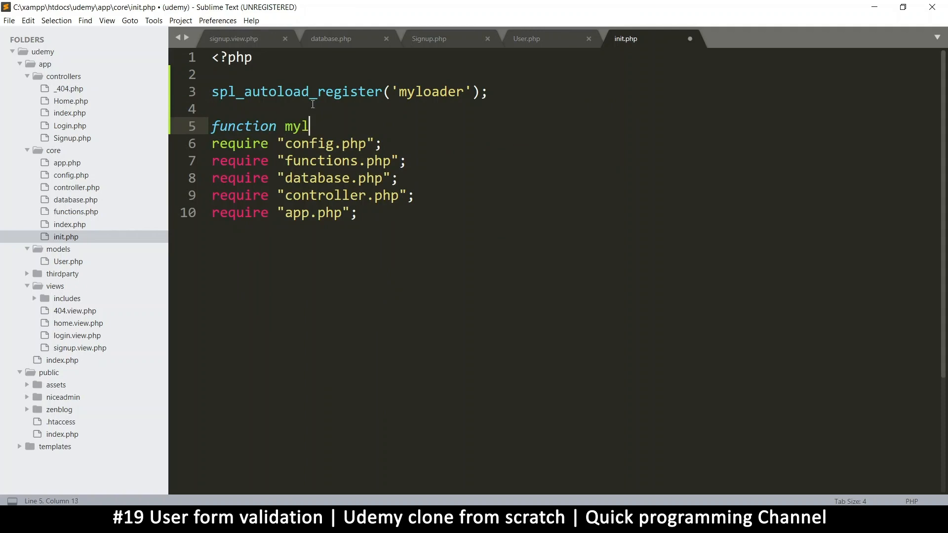
{"action": "type", "text": "oader()"}
{"action": "type", "text": "{"}
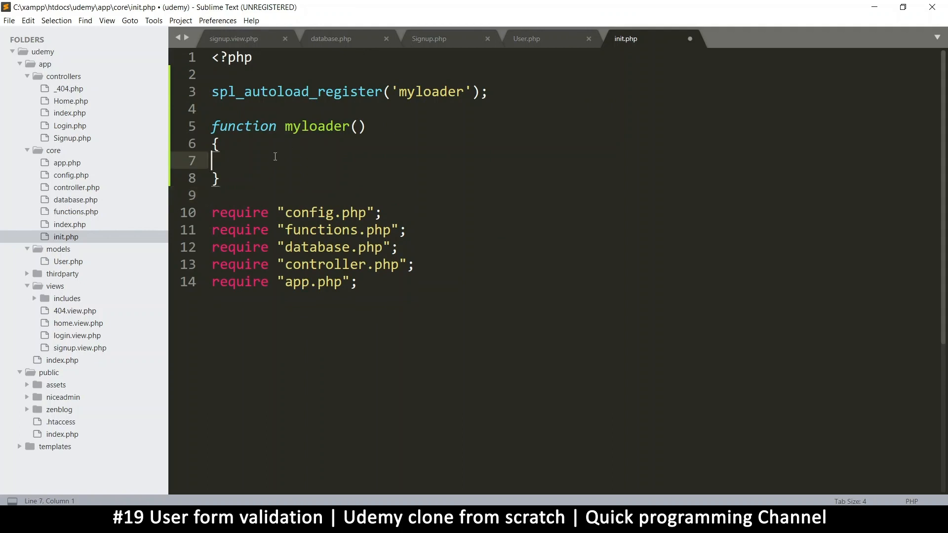
{"action": "type", "text": "echo"}
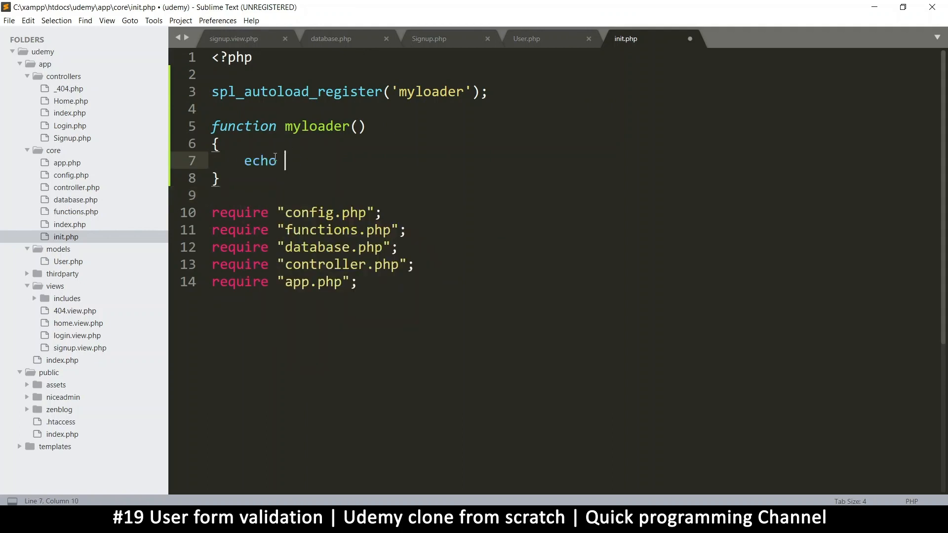
{"action": "type", "text": "\"her\""}
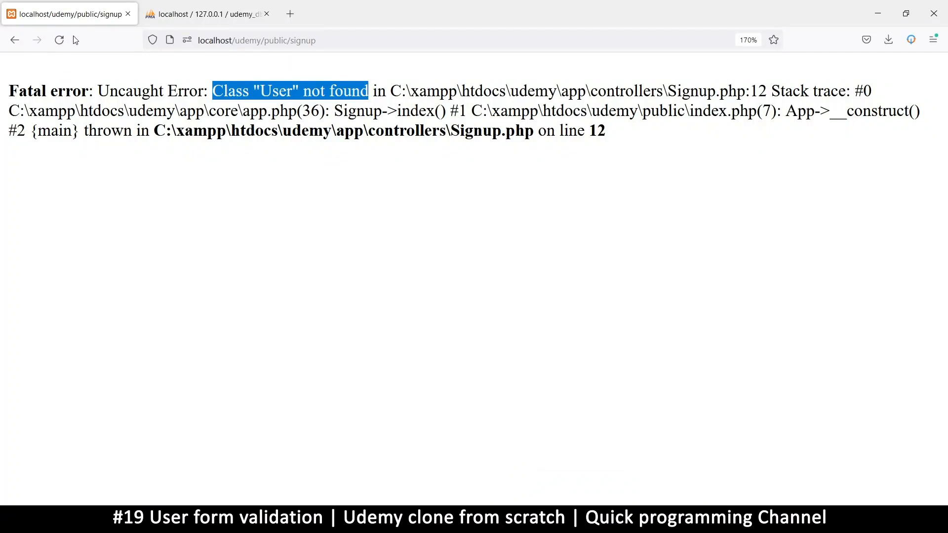
Resend the signup form, then comment out the User creation line in Signup.php
{"action": "left_click", "coordinate": [59, 40]}
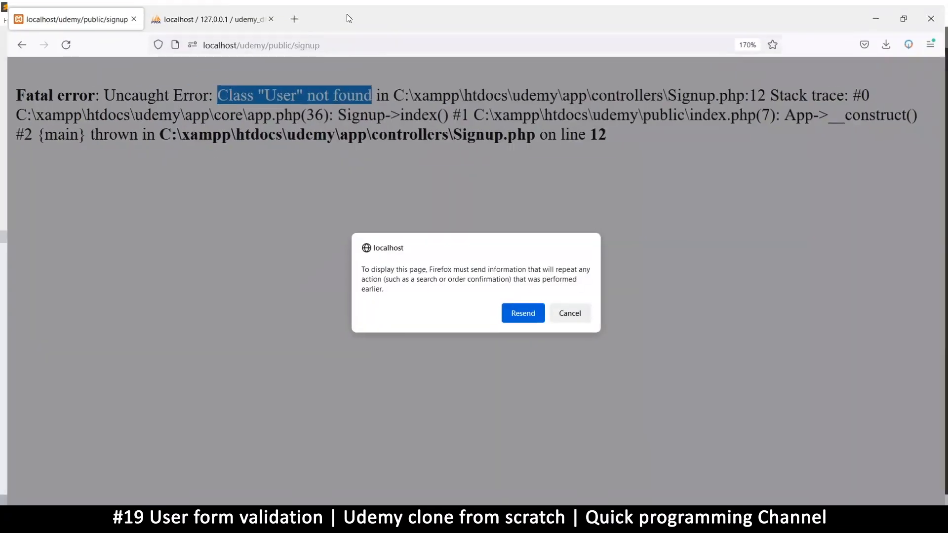
{"action": "left_click", "coordinate": [522, 313]}
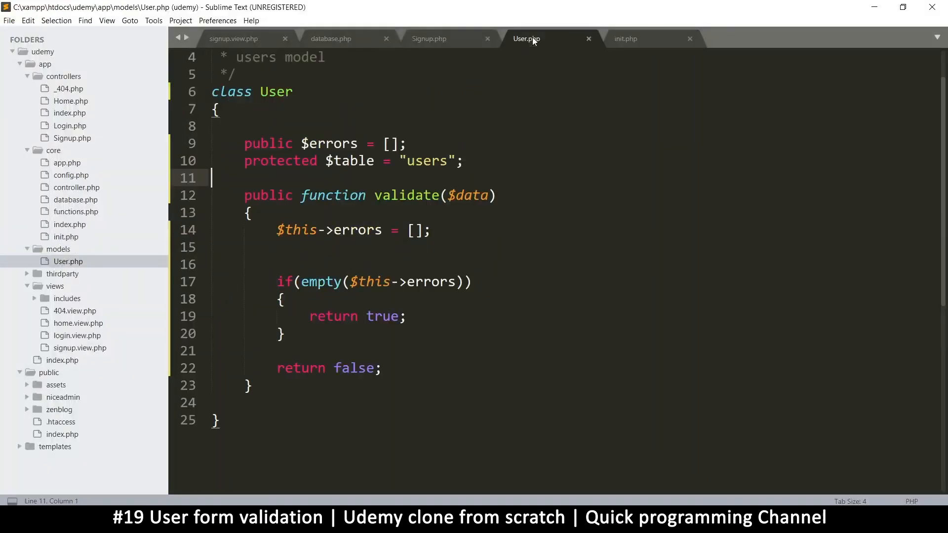
{"action": "left_click", "coordinate": [429, 38]}
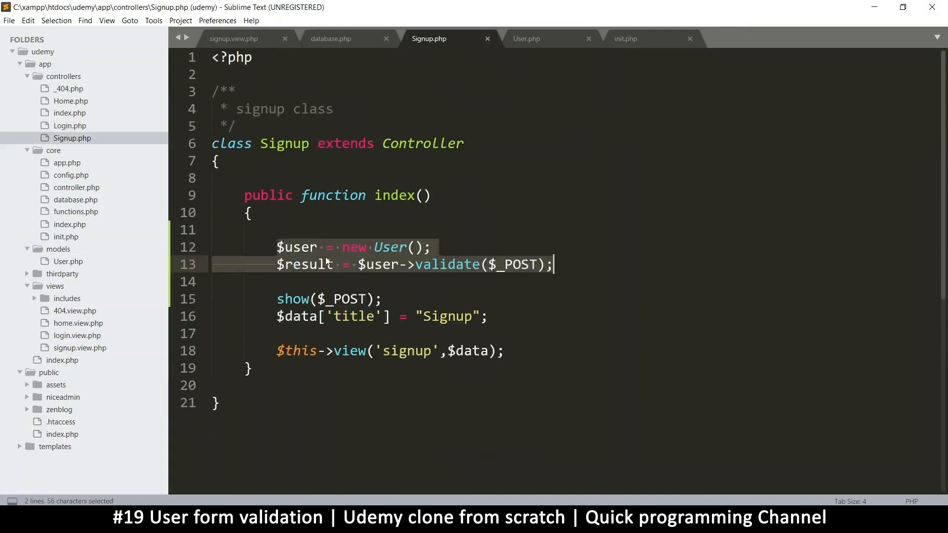
{"action": "left_click", "coordinate": [278, 247]}
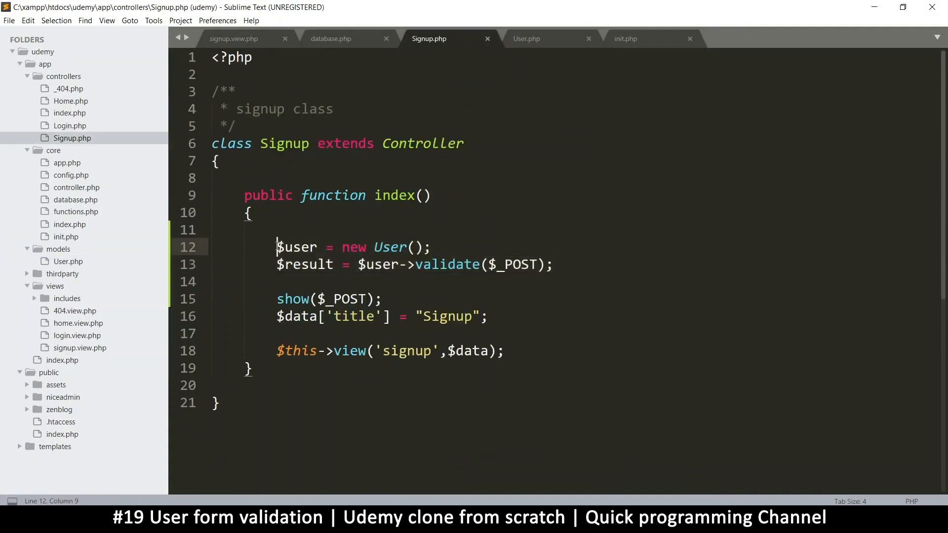
{"action": "type", "text": "//"}
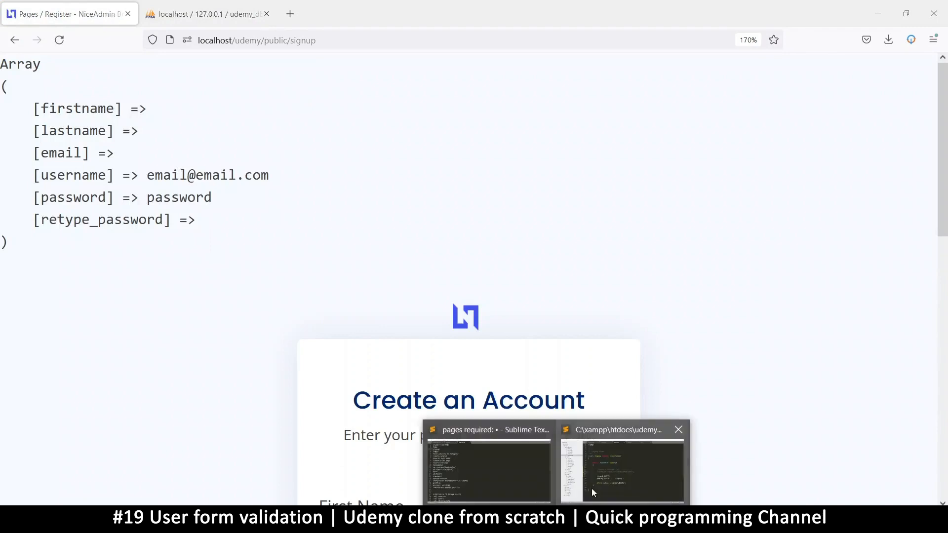
{"action": "left_click", "coordinate": [621, 470]}
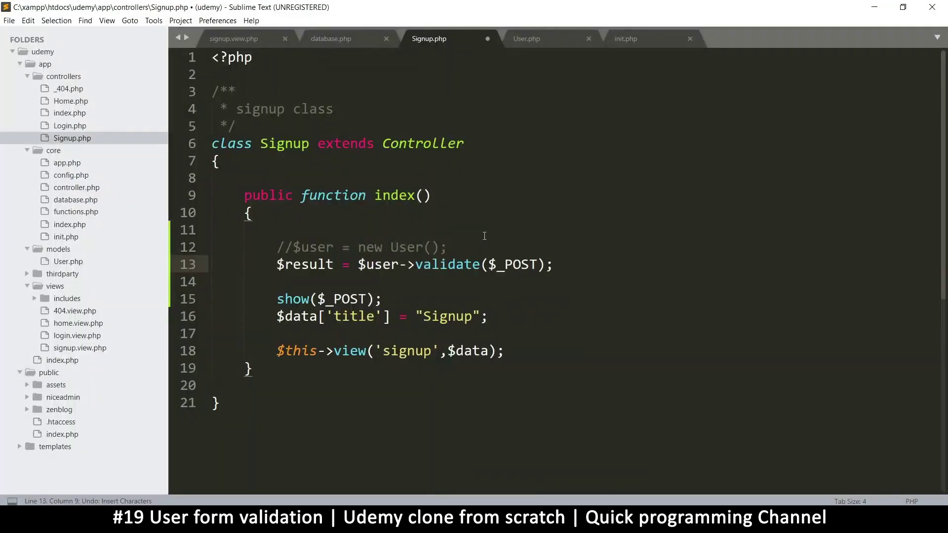
Go back to the myloader function in init.php and save the file
{"action": "left_click", "coordinate": [526, 38]}
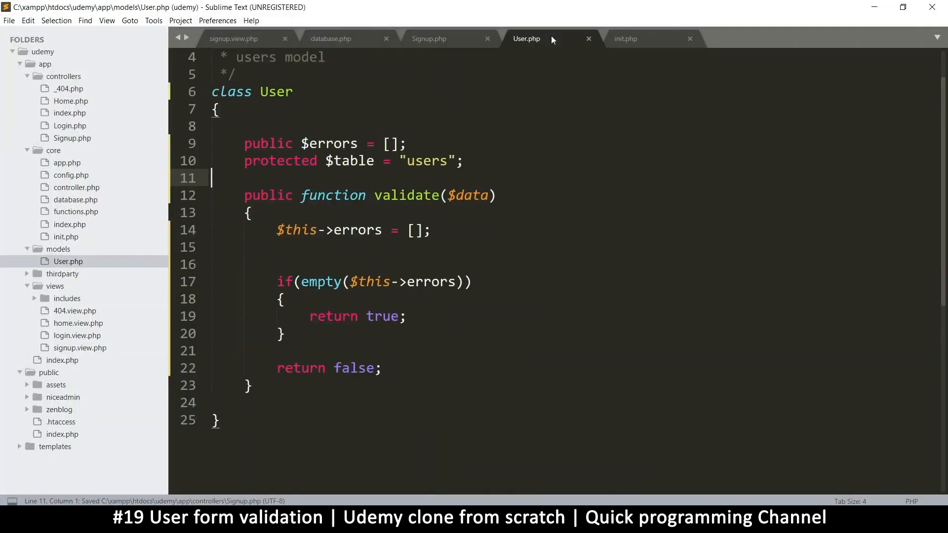
{"action": "left_click", "coordinate": [625, 38]}
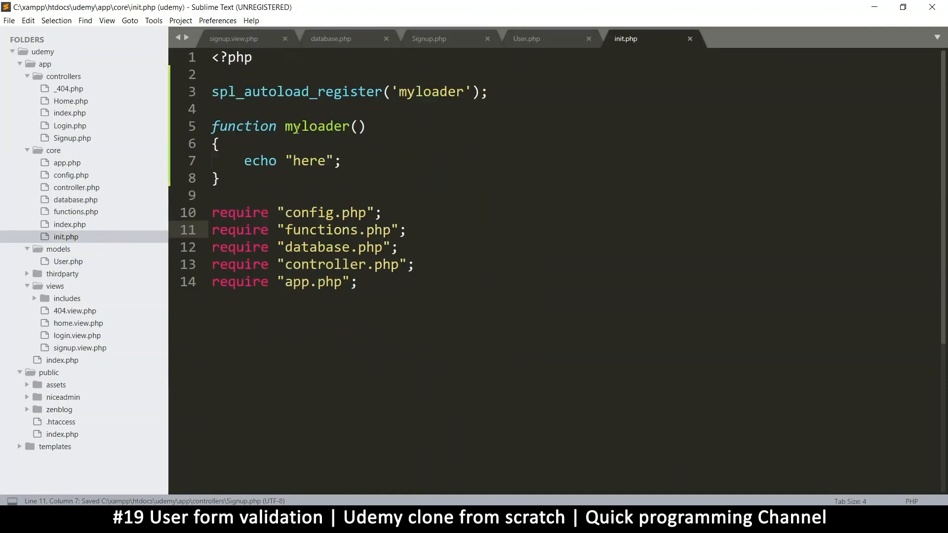
{"action": "left_click", "coordinate": [380, 127]}
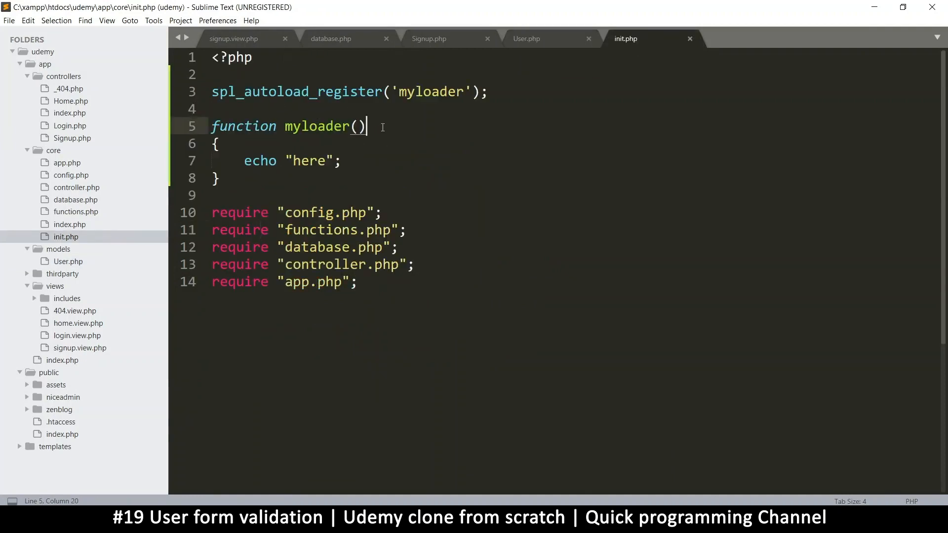
{"action": "key", "text": "ctrl+s"}
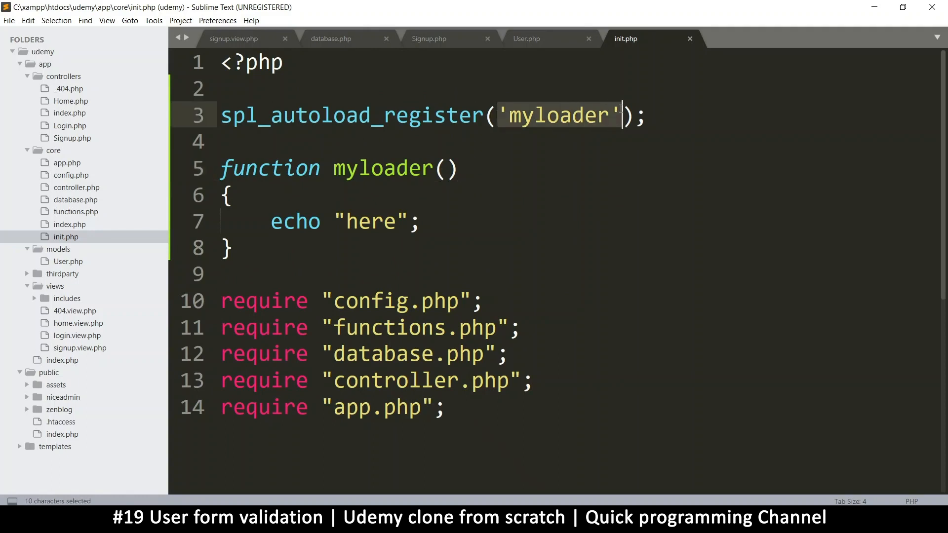
{"action": "mouse_move", "coordinate": [525, 176]}
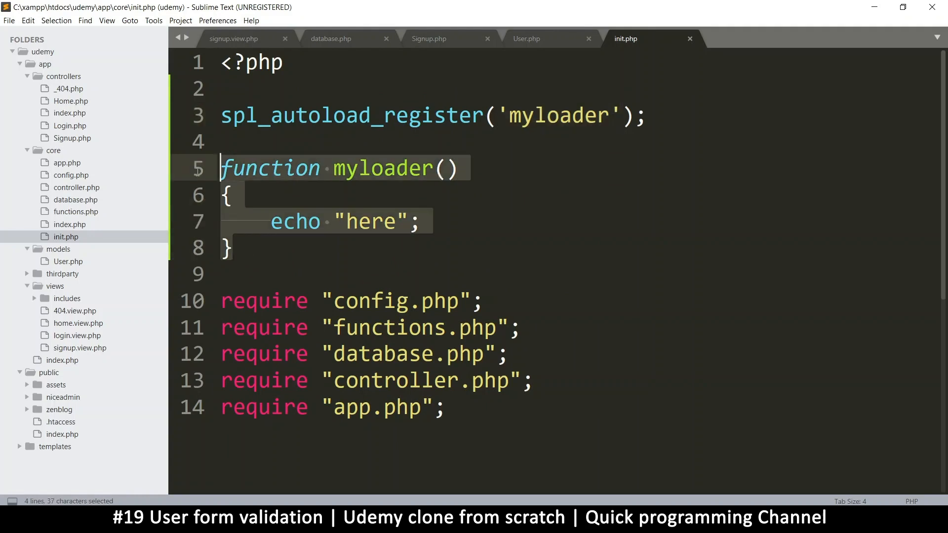
Cut the myloader function into spl_autoload_register, delete its name, and save init.php
{"action": "key", "text": "ctrl+x"}
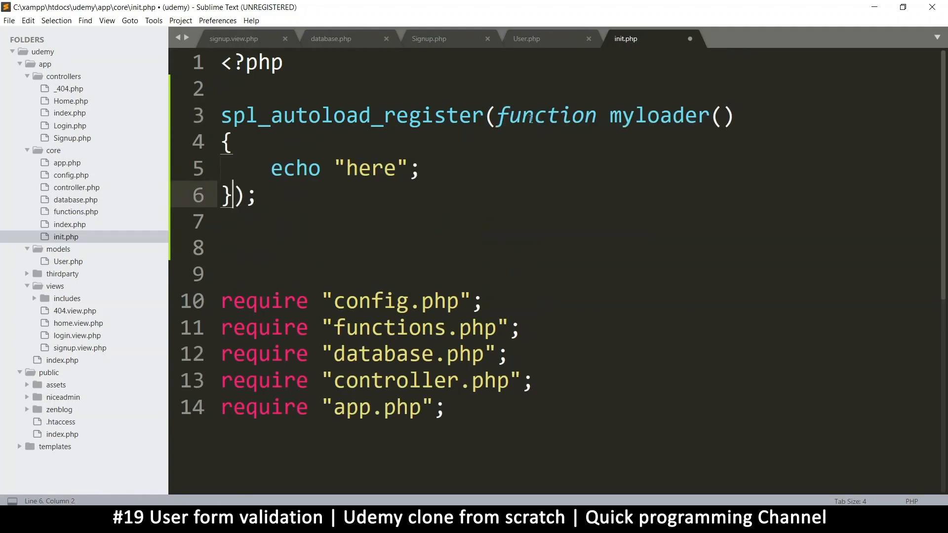
{"action": "left_click", "coordinate": [611, 125]}
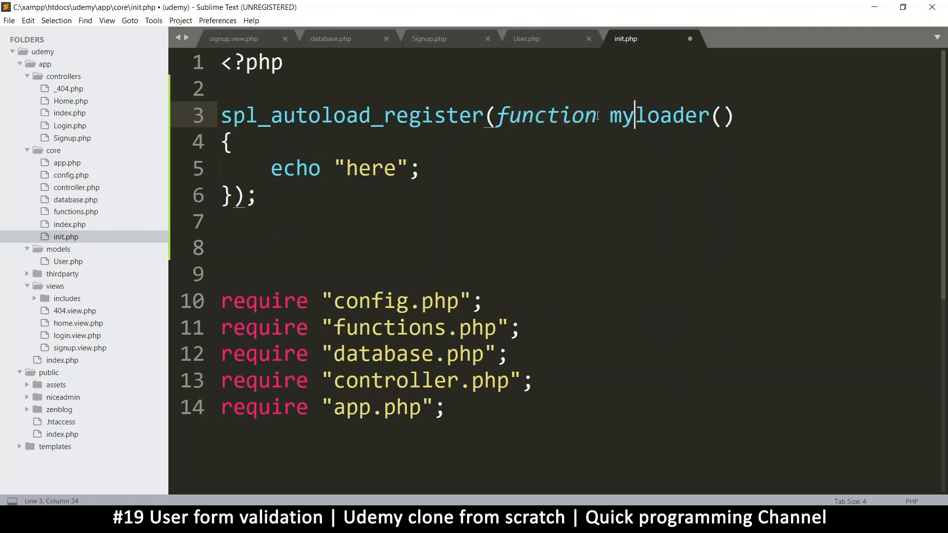
{"action": "left_click_drag", "start_coordinate": [610, 115], "coordinate": [698, 115]}
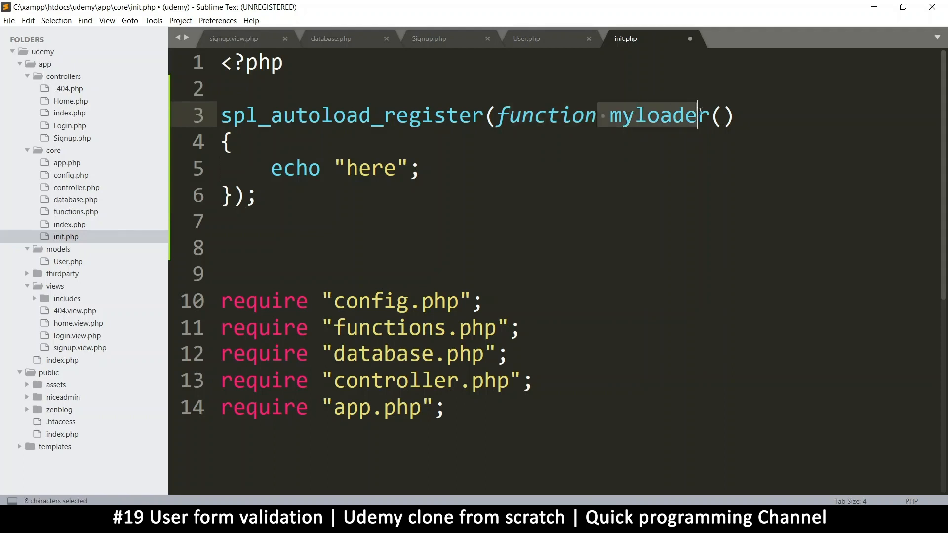
{"action": "key", "text": "Delete"}
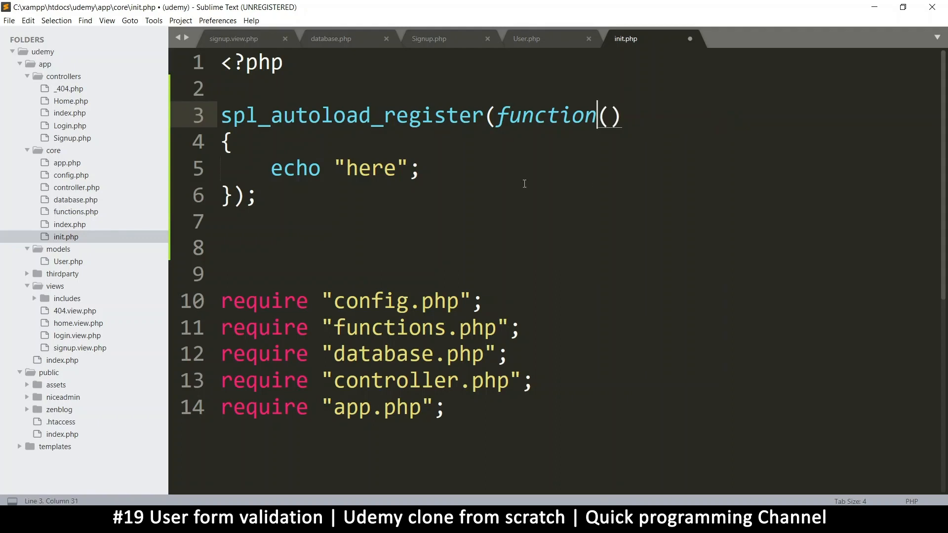
{"action": "key", "text": "ctrl+s"}
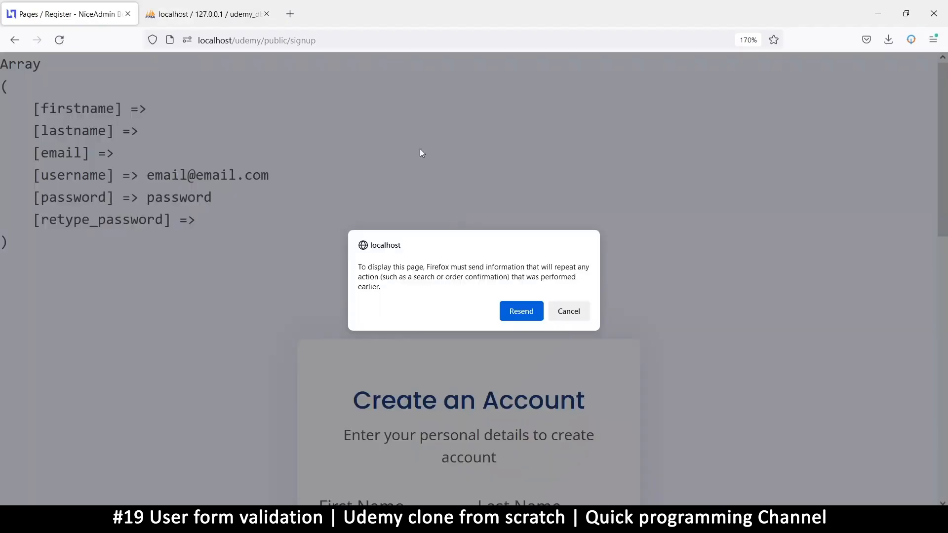
Give the anonymous autoload function a $class_name parameter and echo it in place of "here"
{"action": "left_click", "coordinate": [520, 311]}
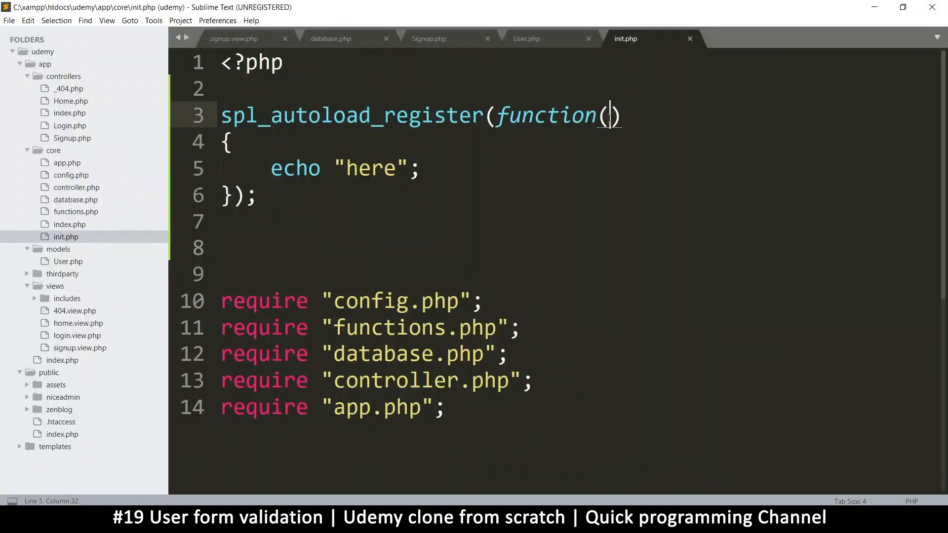
{"action": "type", "text": "$cla"}
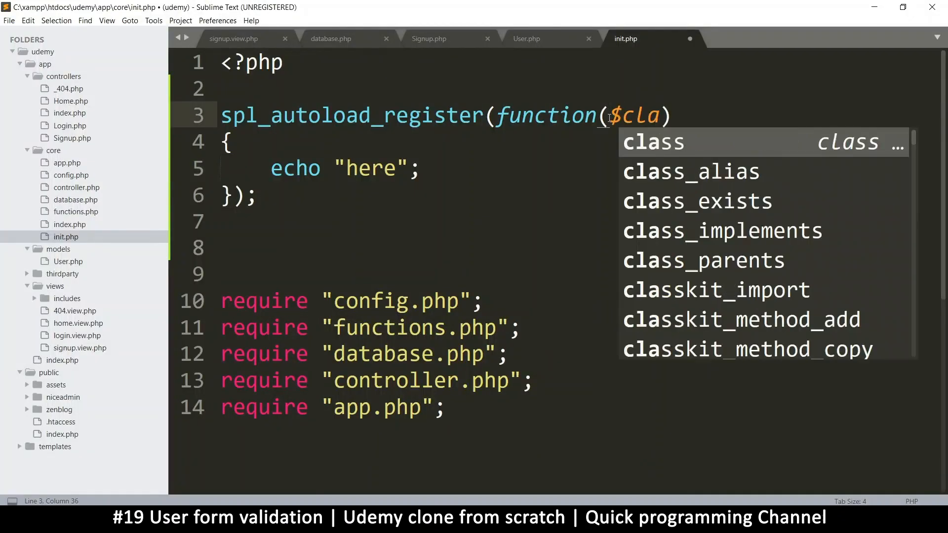
{"action": "type", "text": "ss"}
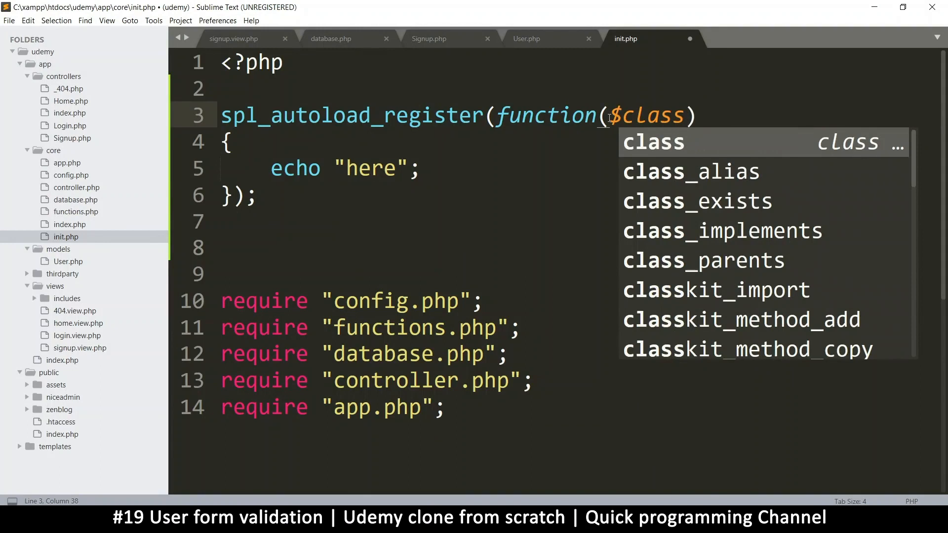
{"action": "type", "text": "_name"}
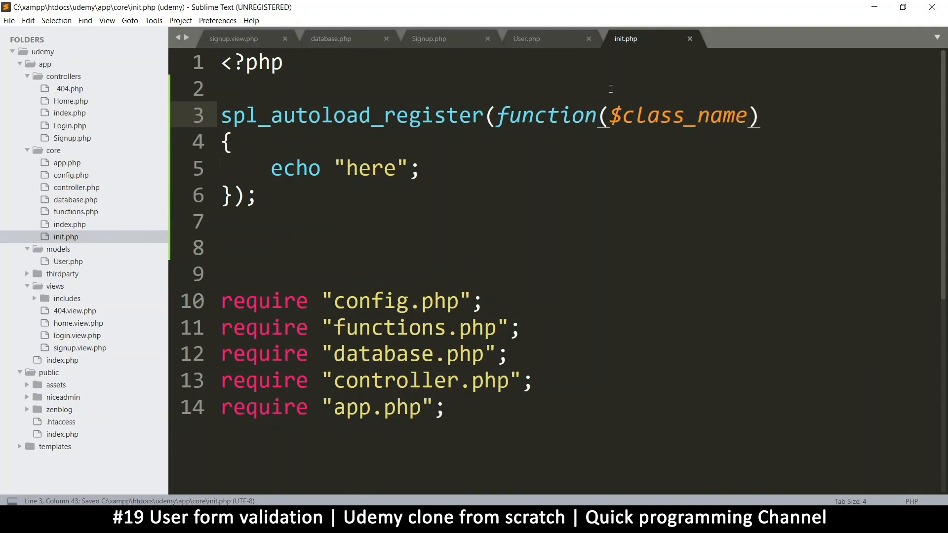
{"action": "double_click", "coordinate": [680, 116]}
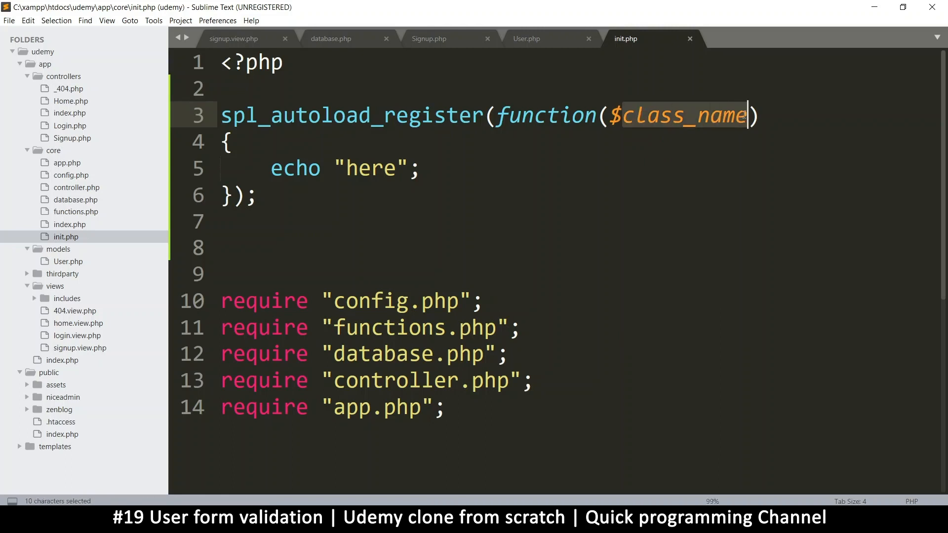
{"action": "left_click", "coordinate": [698, 116]}
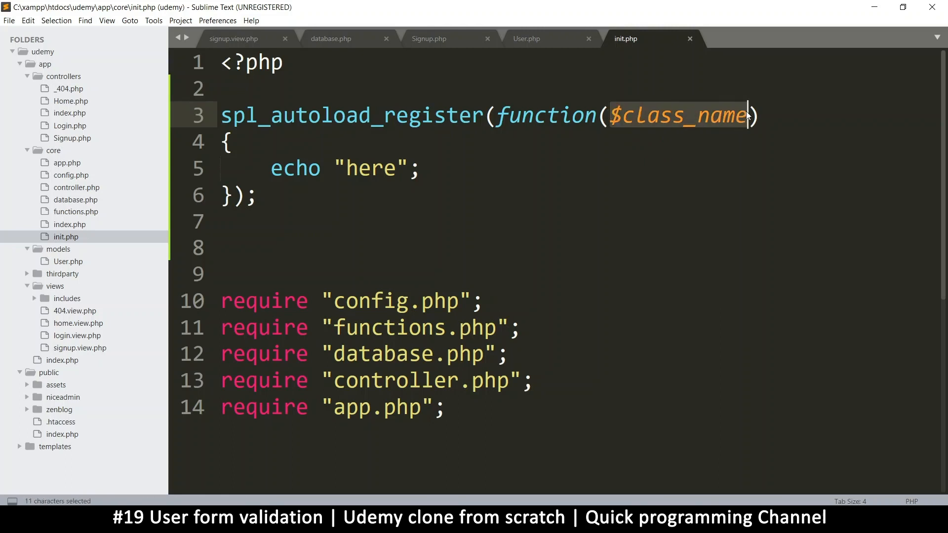
{"action": "key", "text": "ctrl+c"}
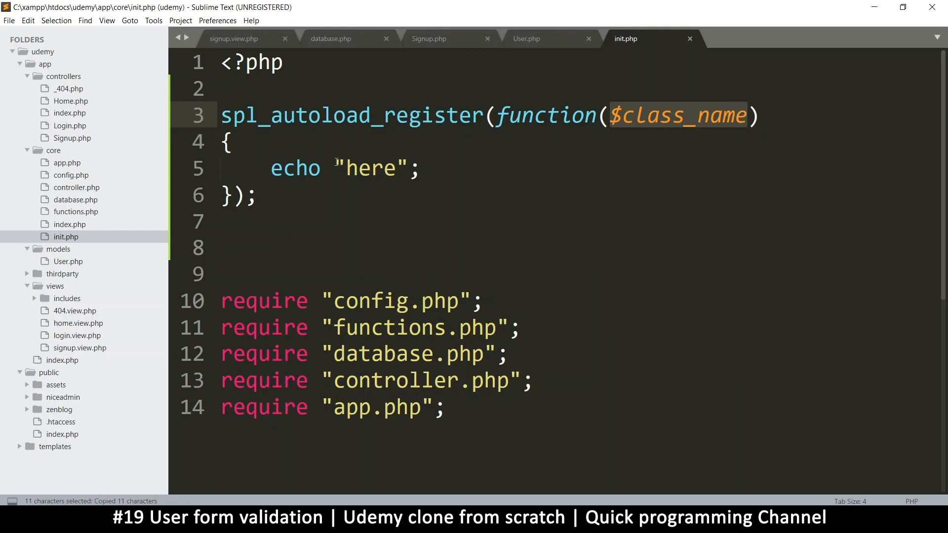
{"action": "type", "text": "$class_name"}
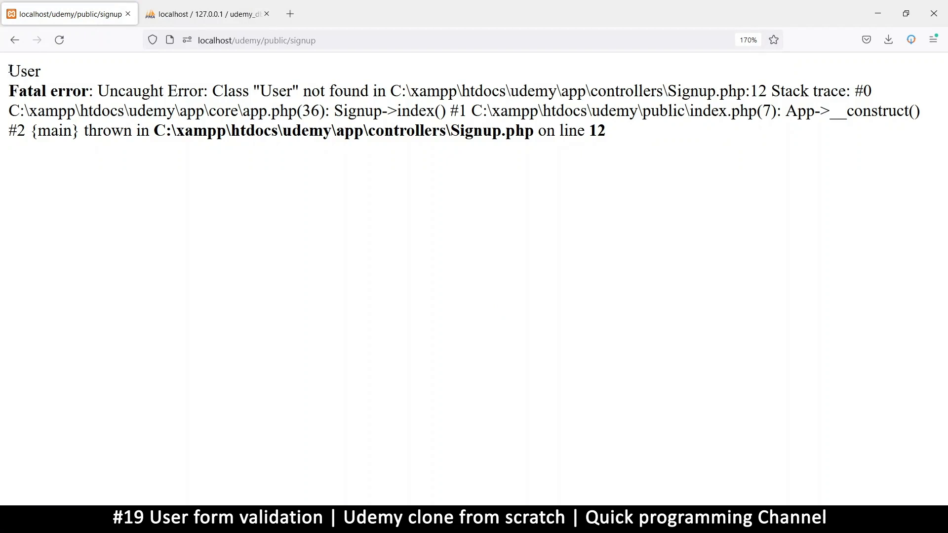
{"action": "mouse_move", "coordinate": [43, 74]}
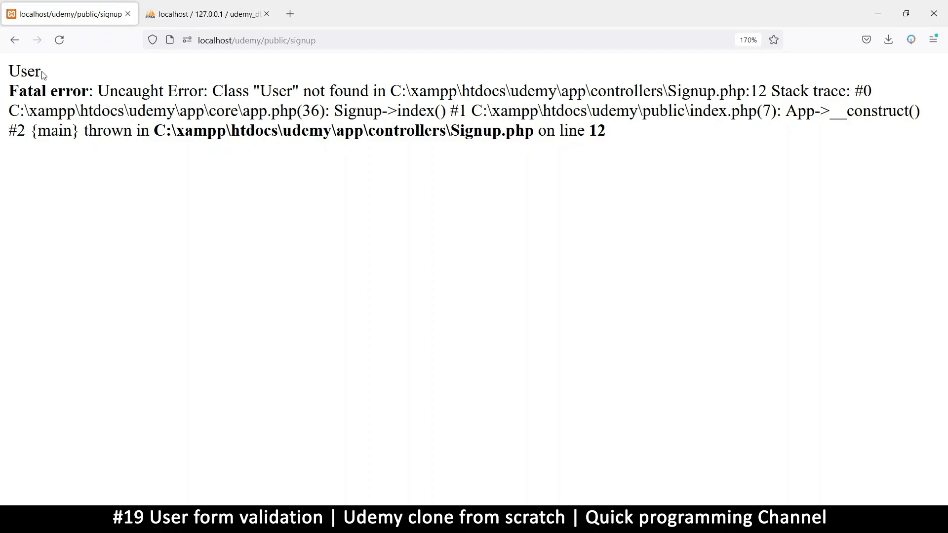
Reload the signup page to read the Class "User" not found error and inspect class User in User.php
{"action": "double_click", "coordinate": [23, 72]}
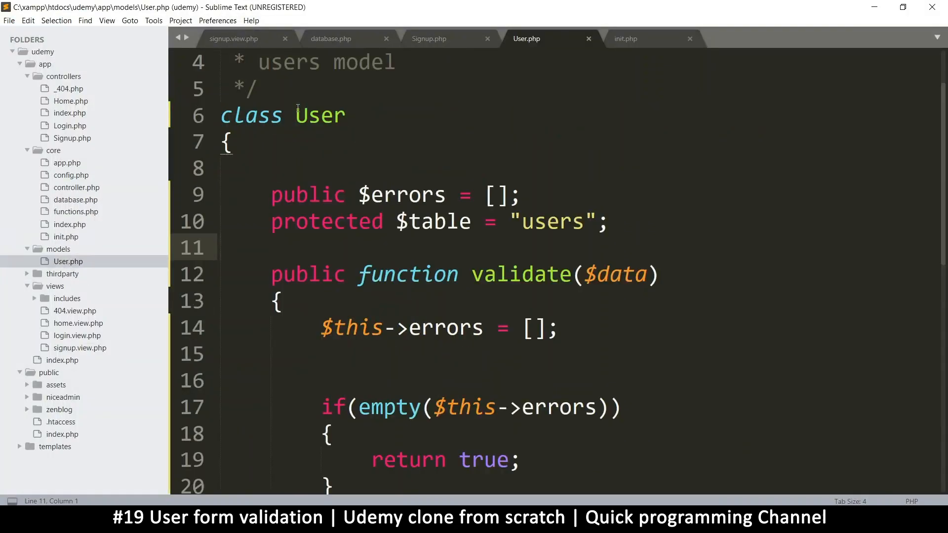
{"action": "double_click", "coordinate": [320, 115]}
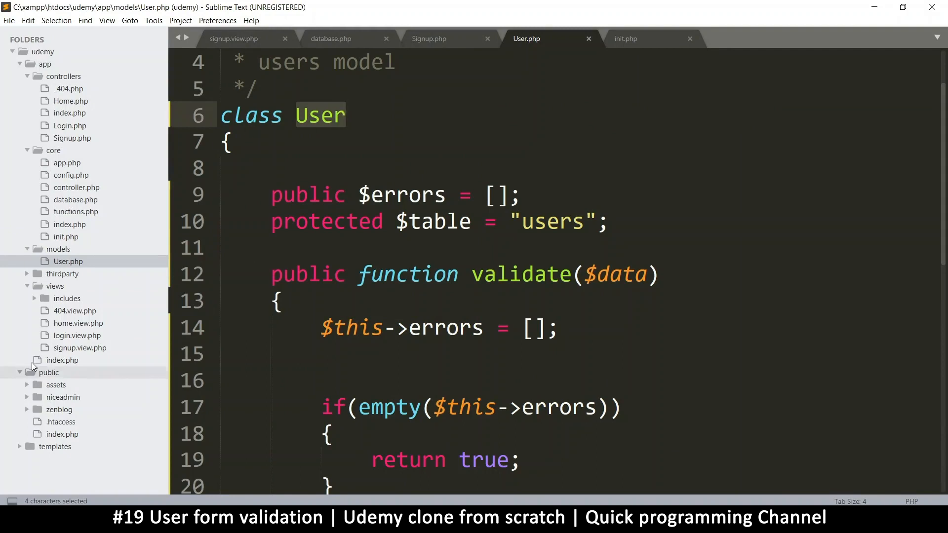
{"action": "mouse_move", "coordinate": [334, 120]}
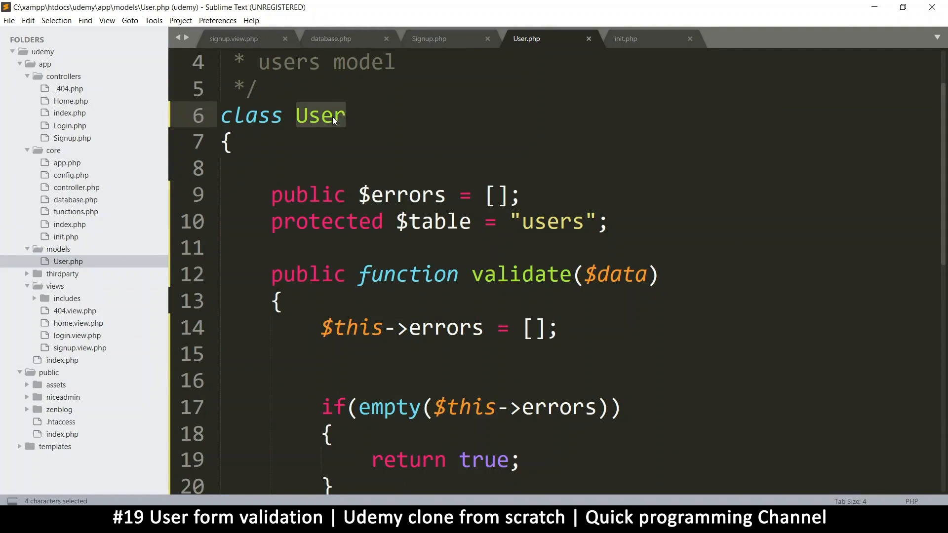
{"action": "mouse_move", "coordinate": [305, 118]}
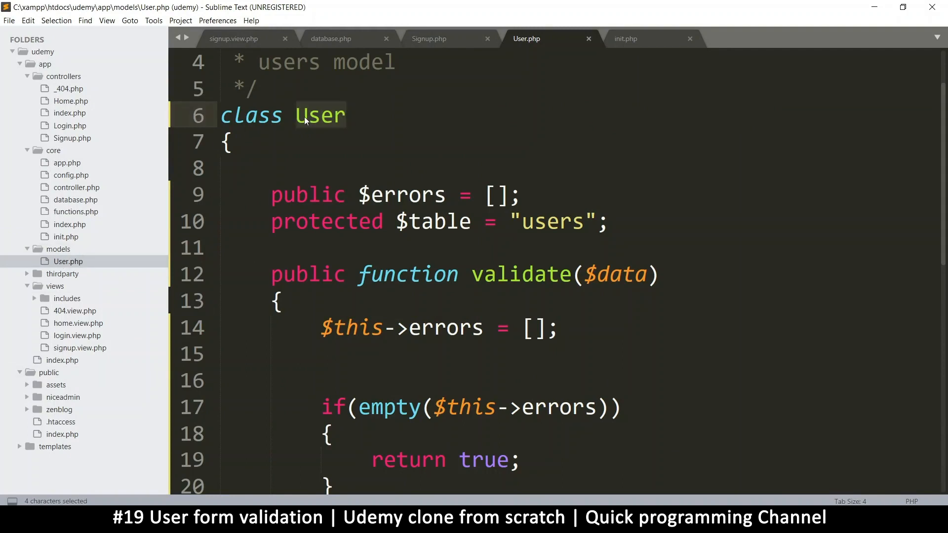
{"action": "left_click", "coordinate": [301, 134]}
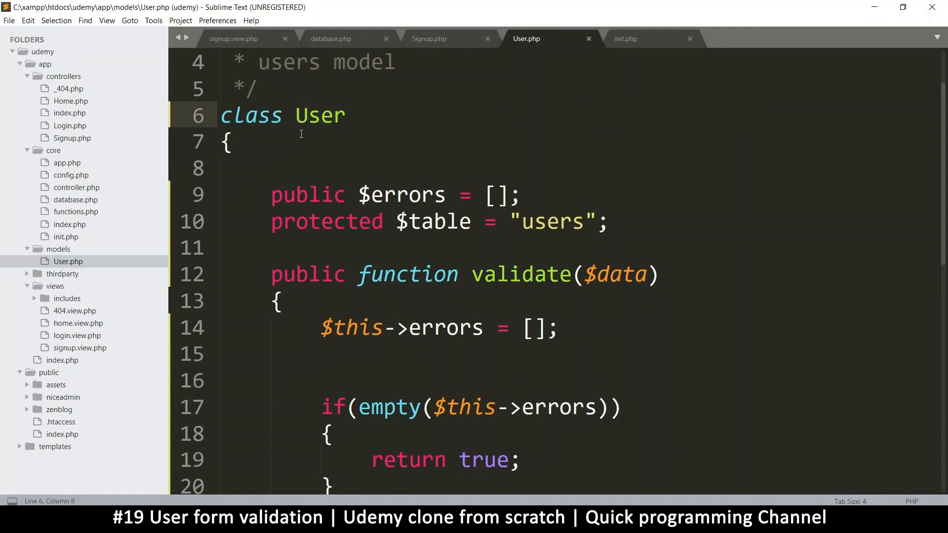
{"action": "double_click", "coordinate": [320, 115]}
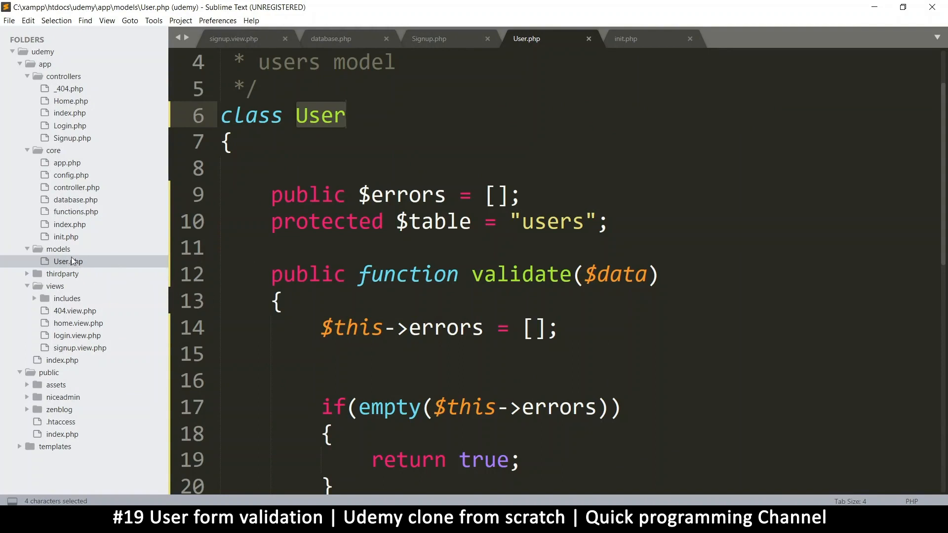
{"action": "left_click", "coordinate": [257, 115]}
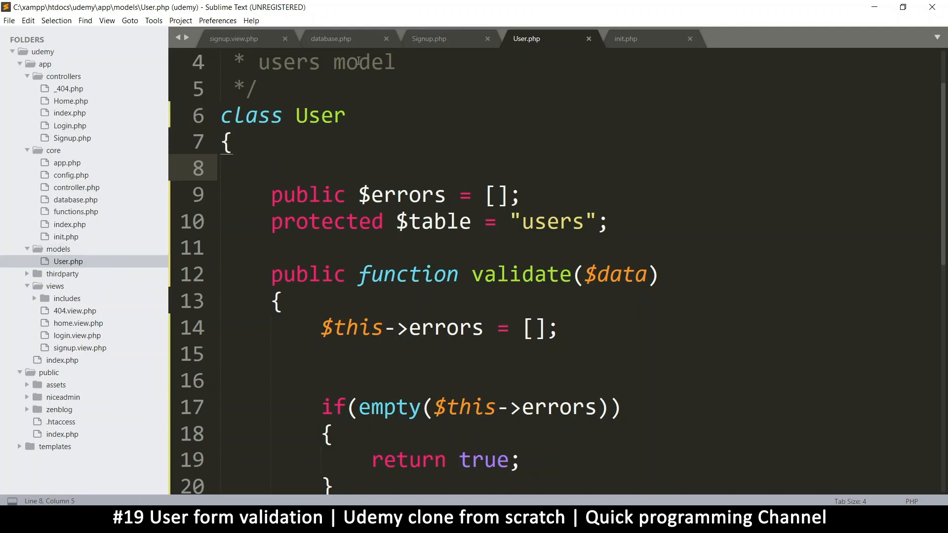
{"action": "mouse_move", "coordinate": [637, 41]}
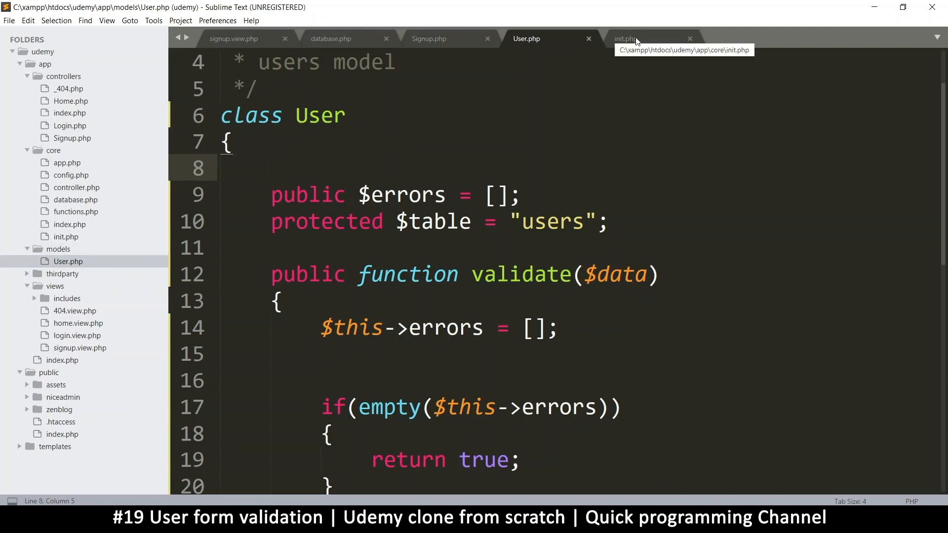
Make the autoloader's require line append '.php' to the class name in init.php
{"action": "left_click", "coordinate": [635, 39]}
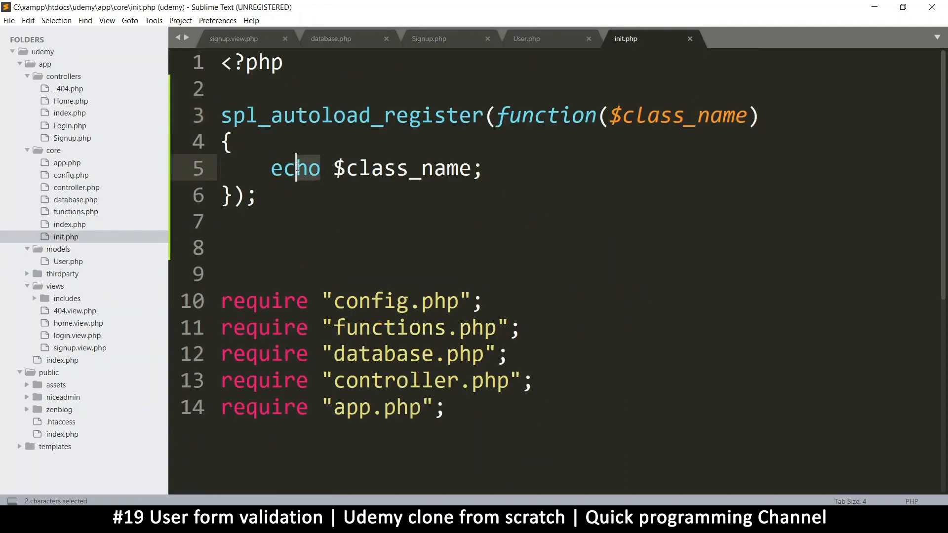
{"action": "type", "text": "require"}
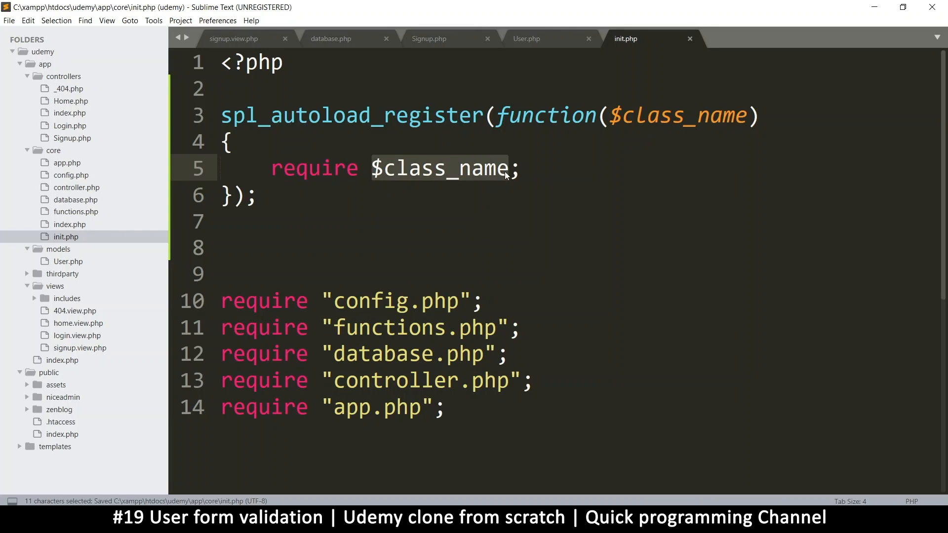
{"action": "type", "text": "."}
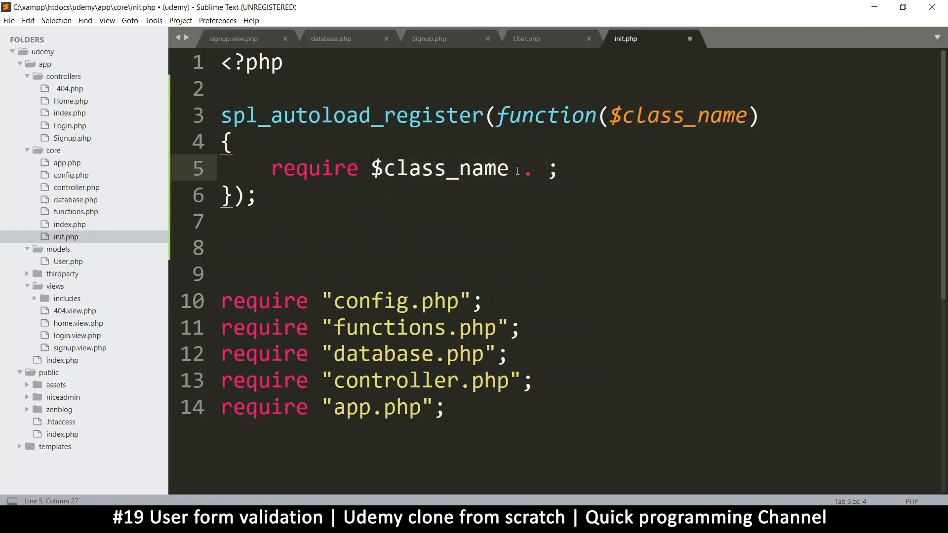
{"action": "type", "text": "\"\""}
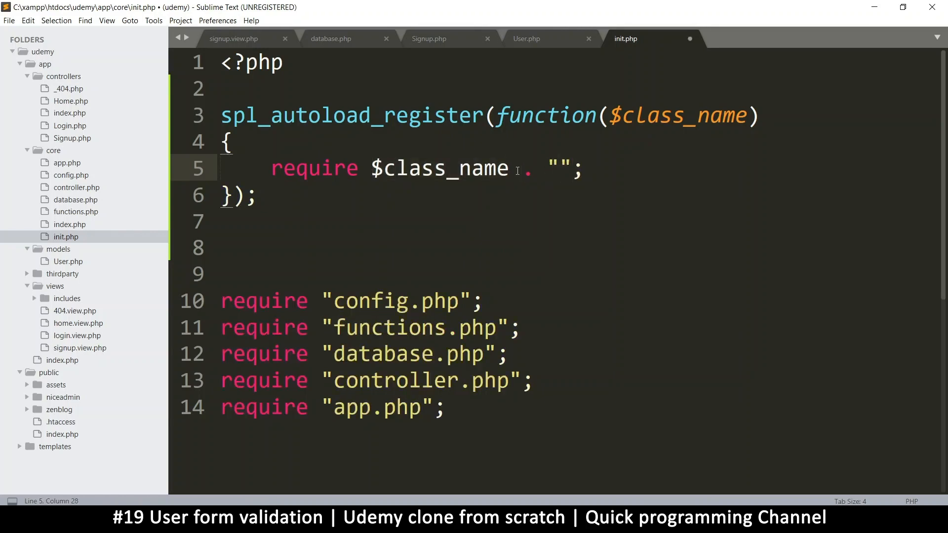
{"action": "type", "text": ".php"}
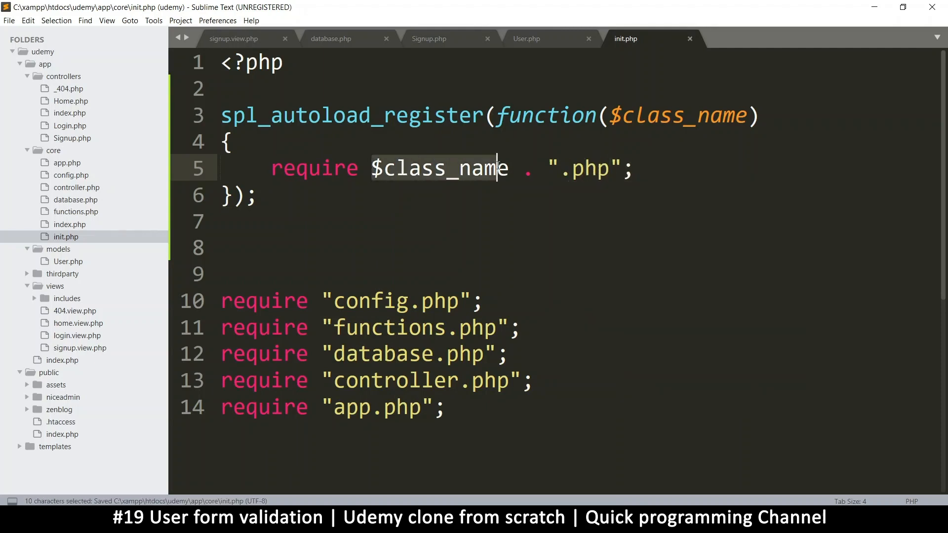
{"action": "left_click", "coordinate": [602, 168]}
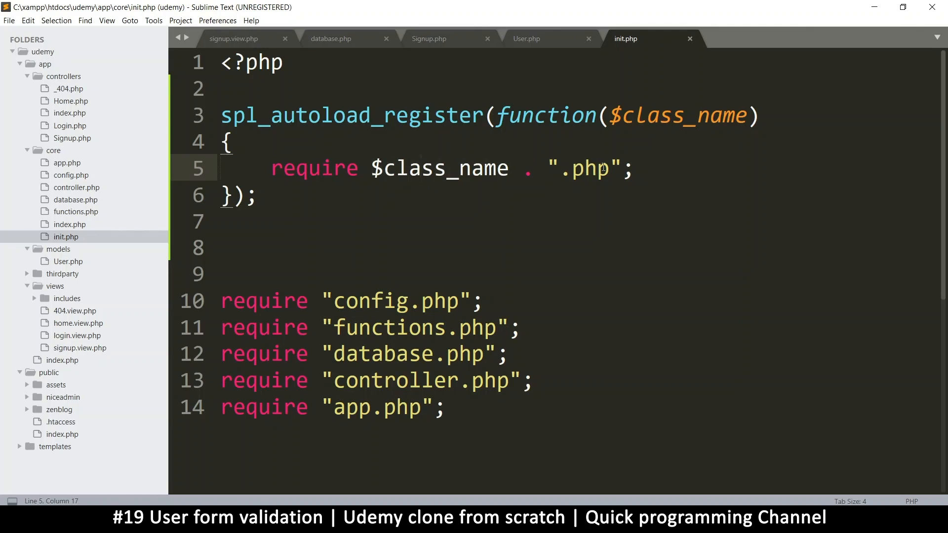
{"action": "mouse_move", "coordinate": [66, 273]}
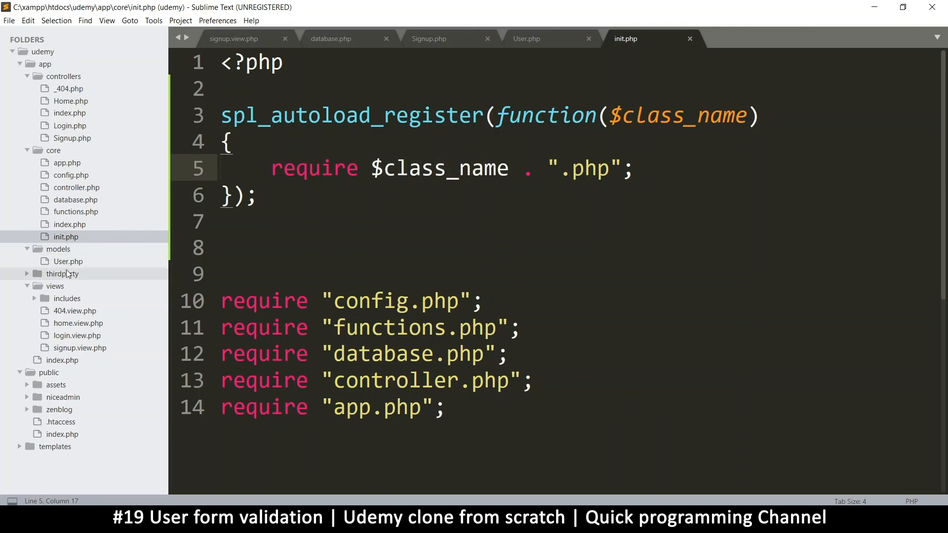
Prefix the require path with "../app/models/" before $class_name
{"action": "left_click", "coordinate": [369, 168]}
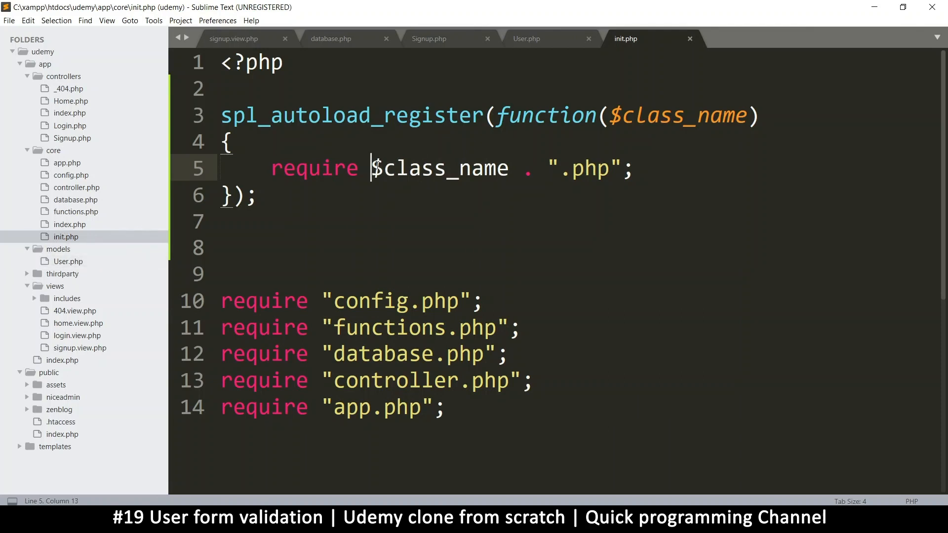
{"action": "type", "text": "\"\" ."}
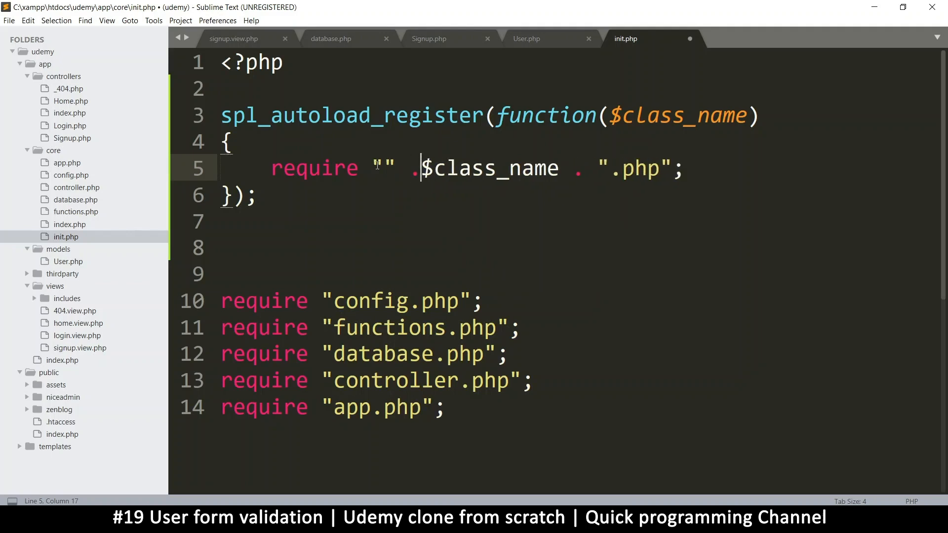
{"action": "key", "text": "ctrl+s"}
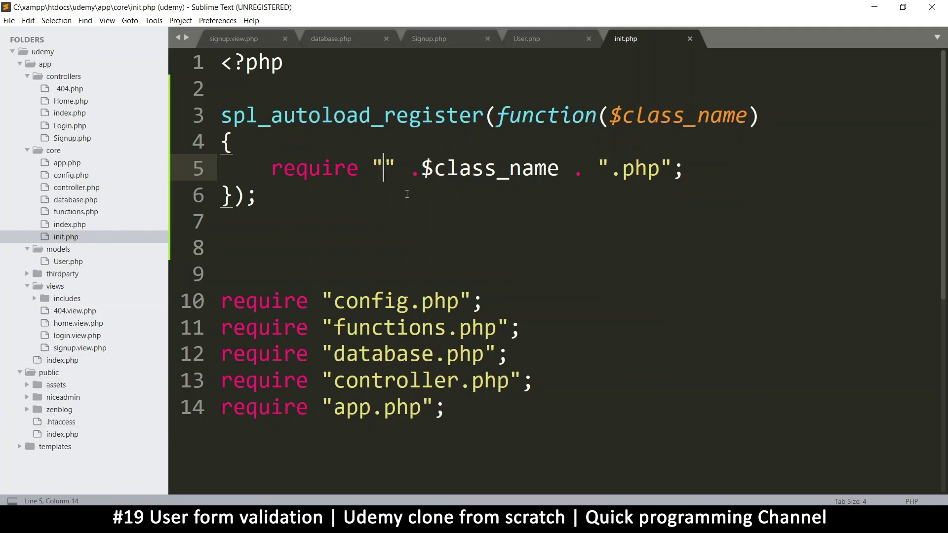
{"action": "type", "text": "../app"}
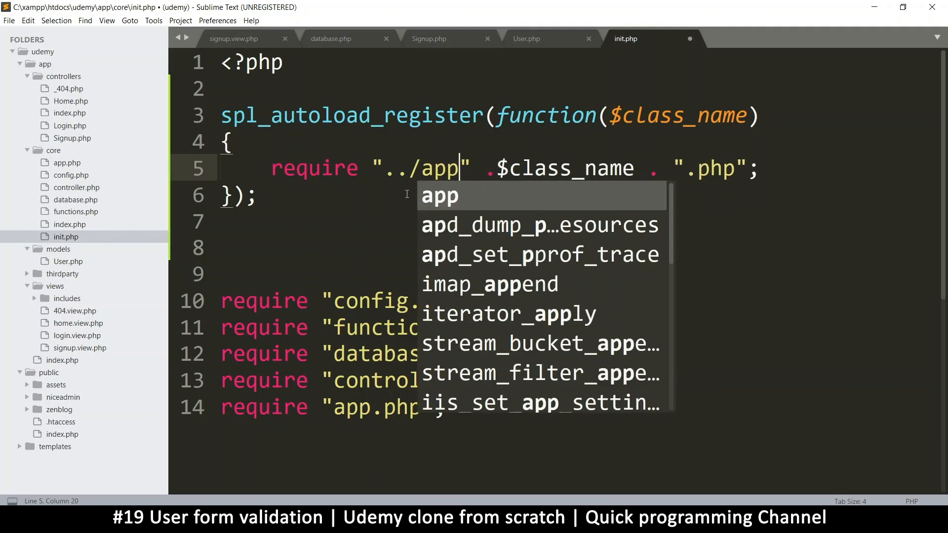
{"action": "type", "text": "/"}
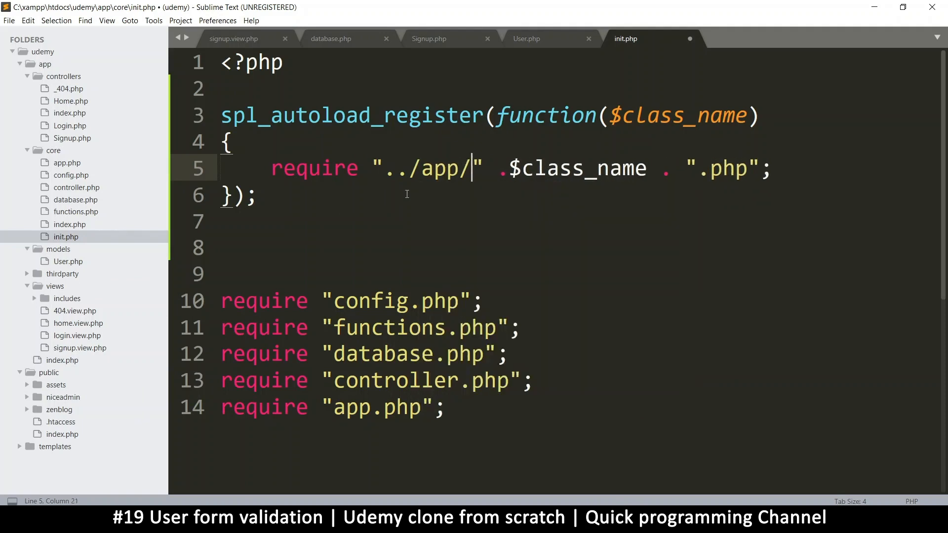
{"action": "type", "text": "models"}
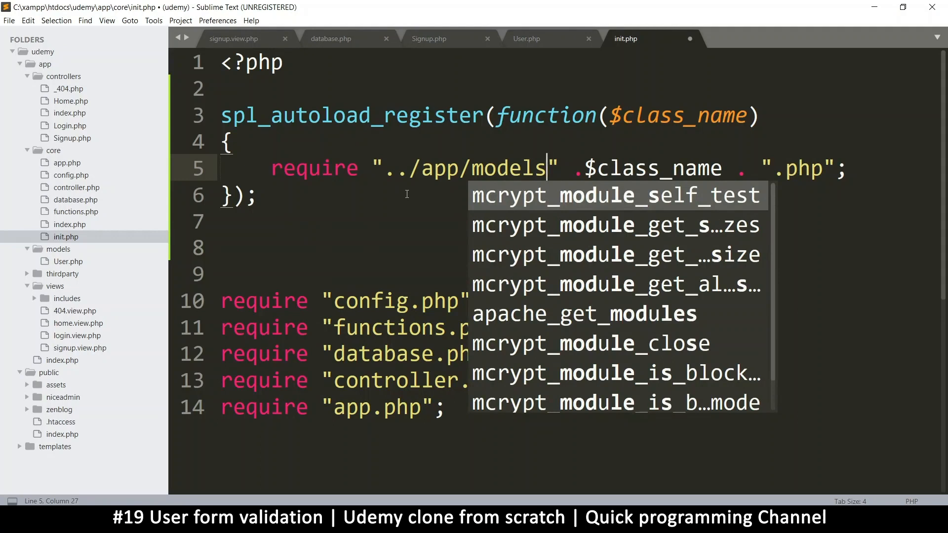
{"action": "type", "text": "/"}
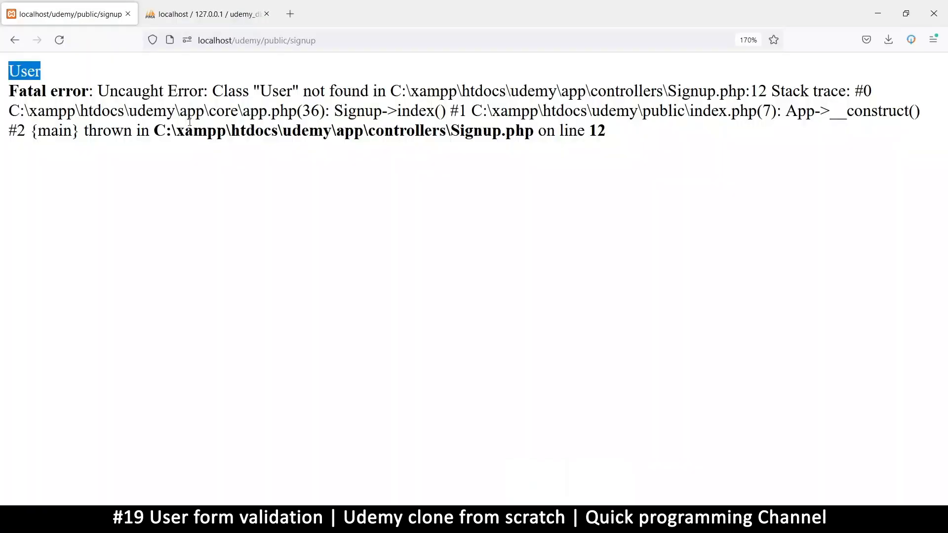
{"action": "mouse_move", "coordinate": [522, 317]}
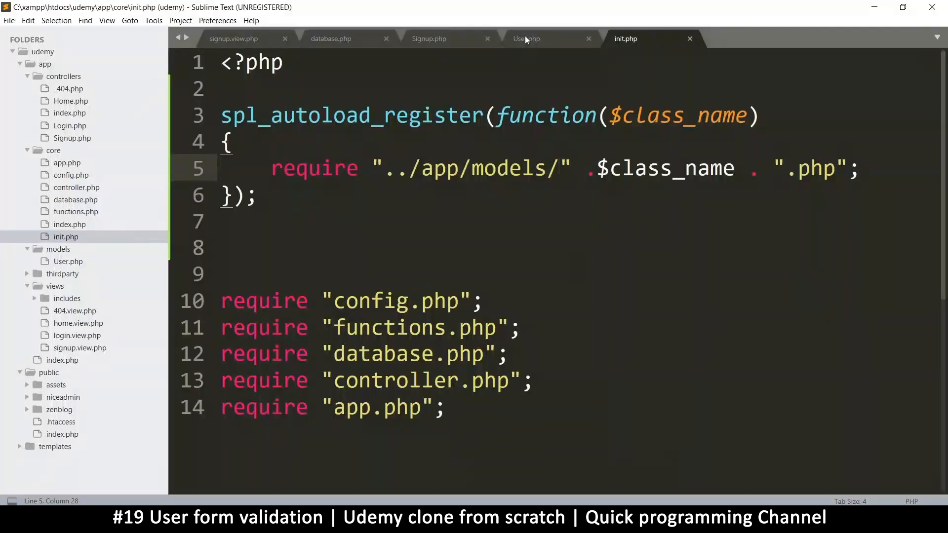
Add var_dump($result); above show($_POST) in Signup.php and save
{"action": "left_click", "coordinate": [526, 39]}
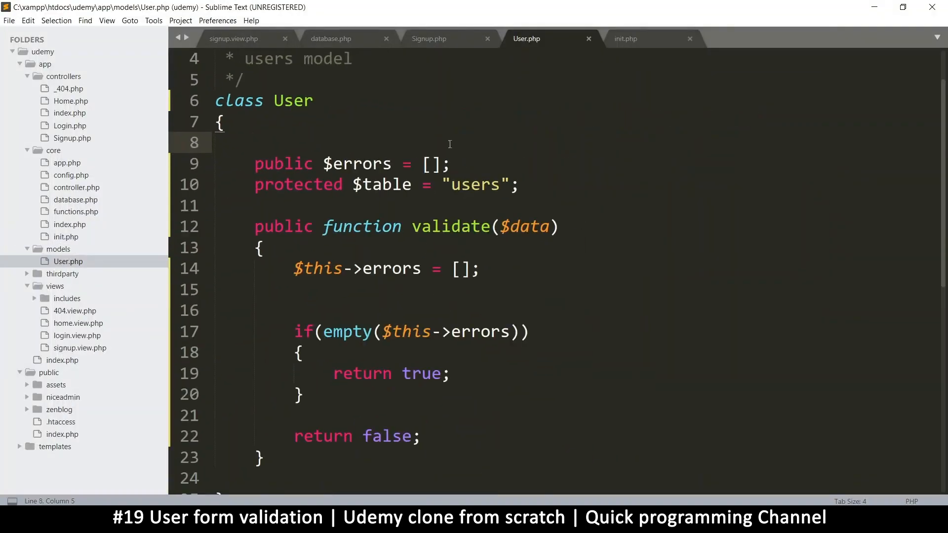
{"action": "left_click", "coordinate": [429, 38]}
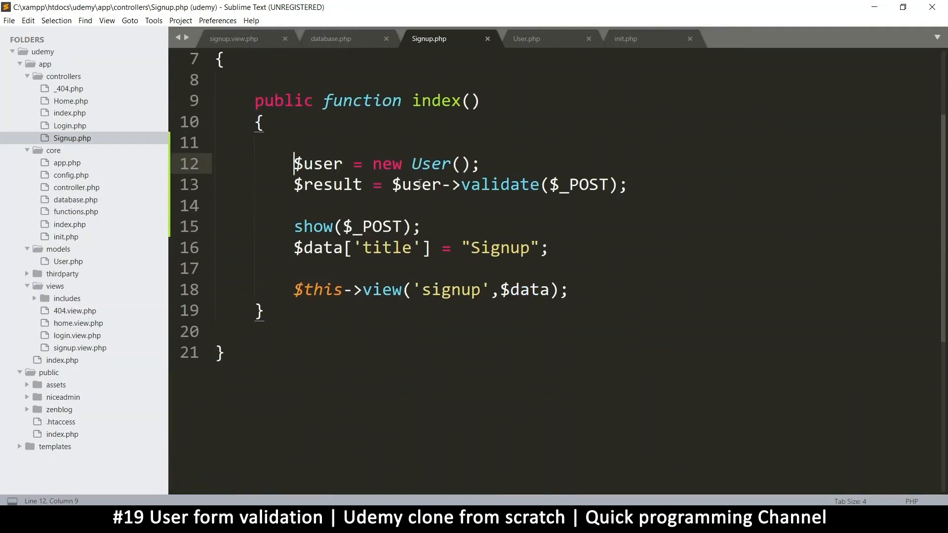
{"action": "key", "text": "ctrl+s"}
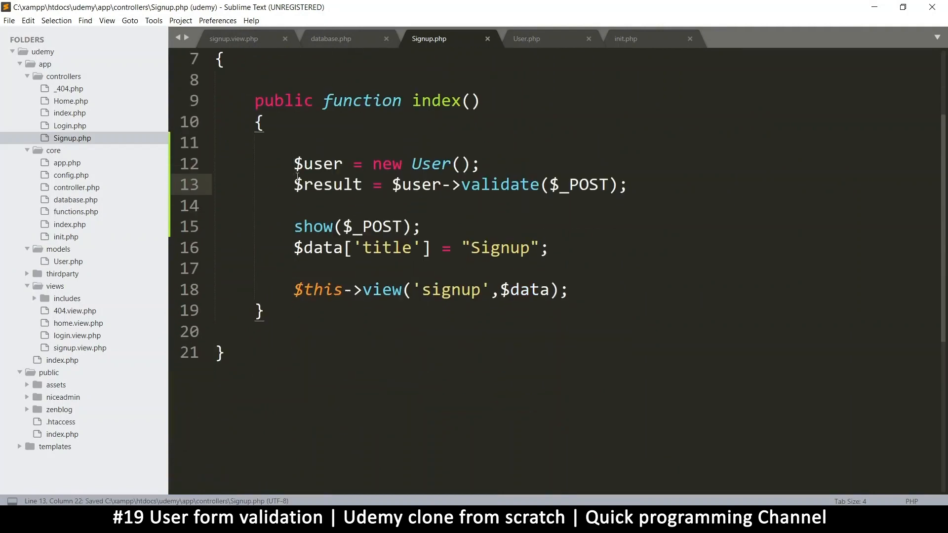
{"action": "double_click", "coordinate": [327, 184]}
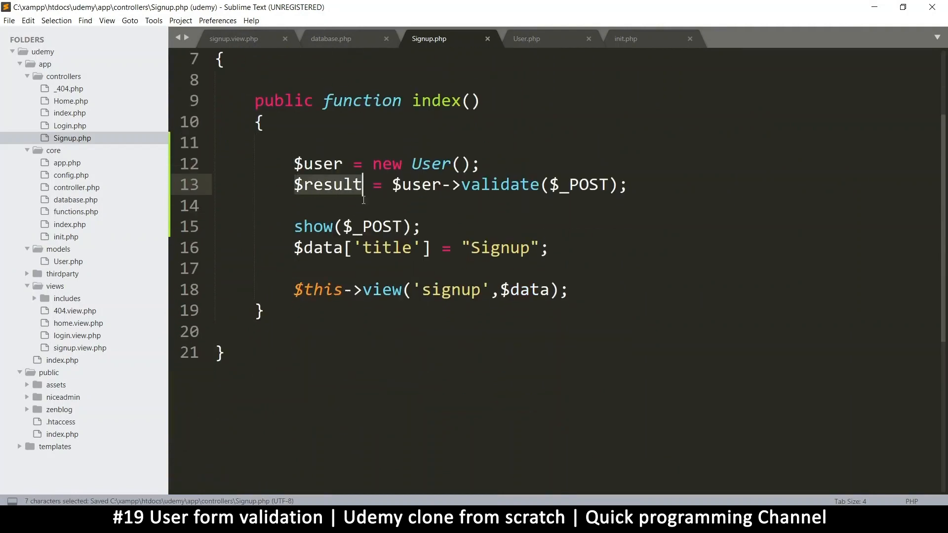
{"action": "key", "text": "ctrl+c"}
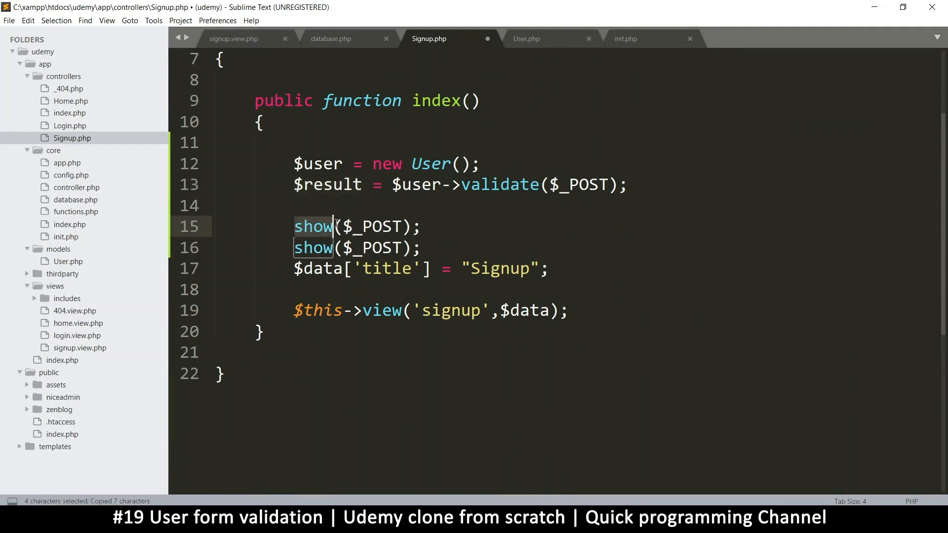
{"action": "type", "text": "var_dump"}
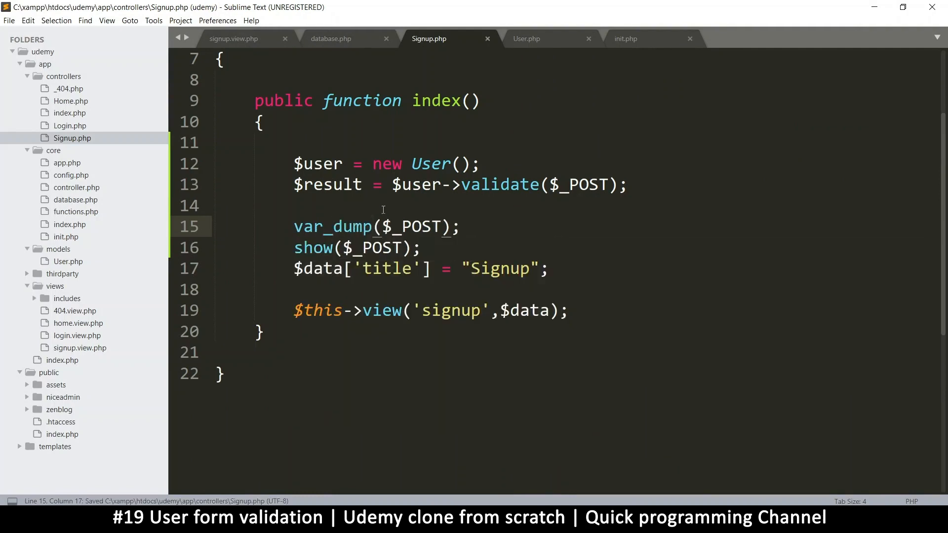
{"action": "type", "text": "$result"}
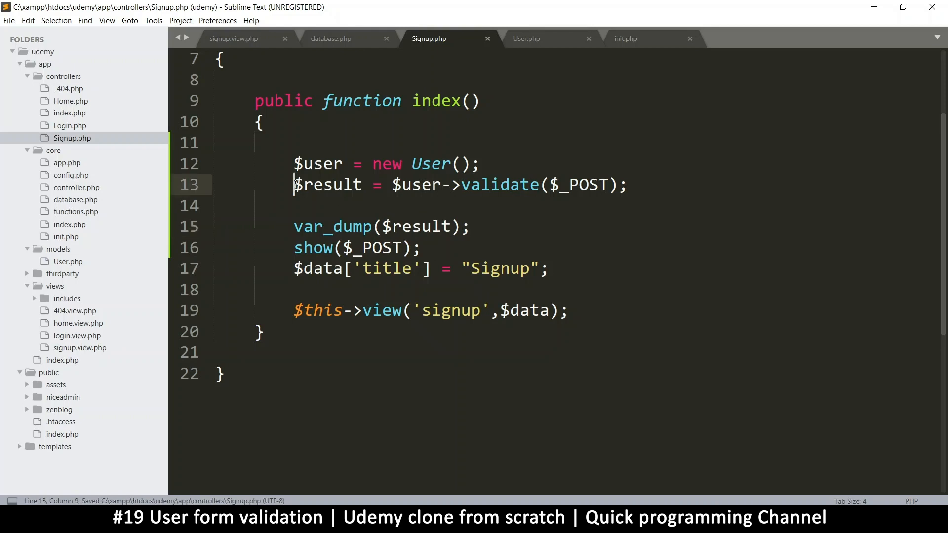
{"action": "left_click", "coordinate": [378, 248]}
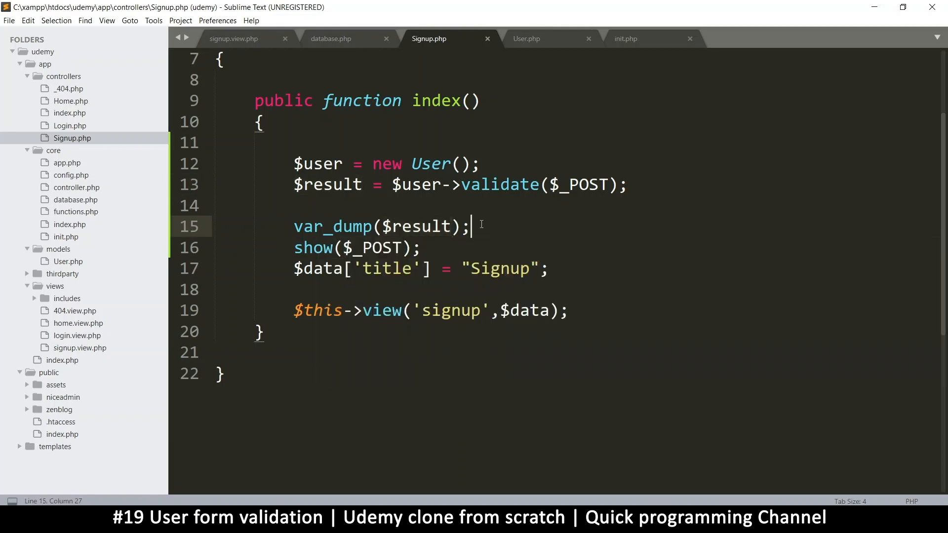
{"action": "key", "text": "ctrl+s"}
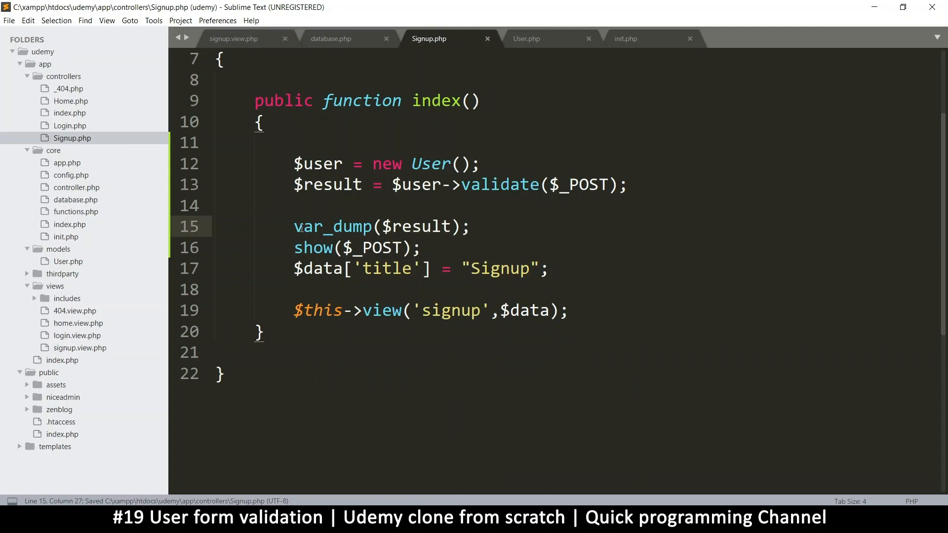
Reload the signup page to see bool(true) printed, then return to the User model
{"action": "left_click", "coordinate": [392, 226]}
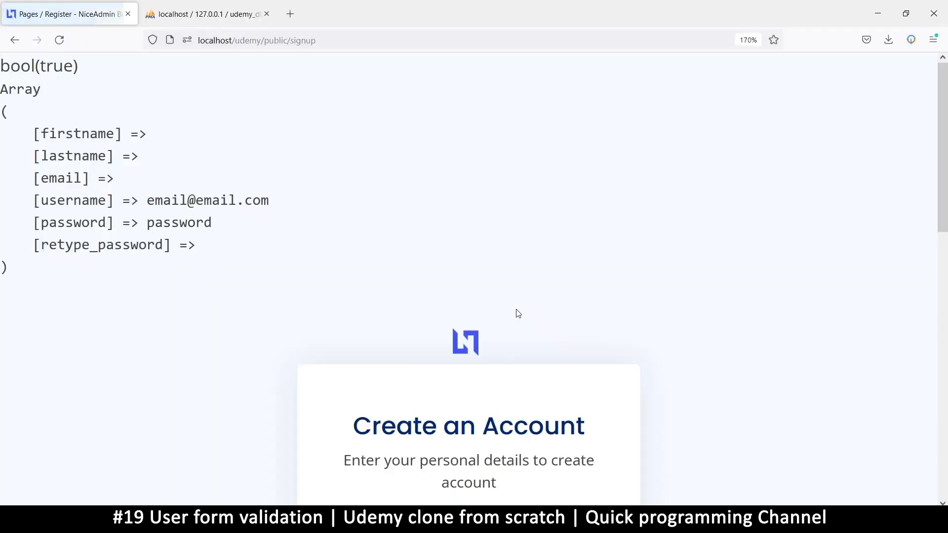
{"action": "double_click", "coordinate": [14, 65]}
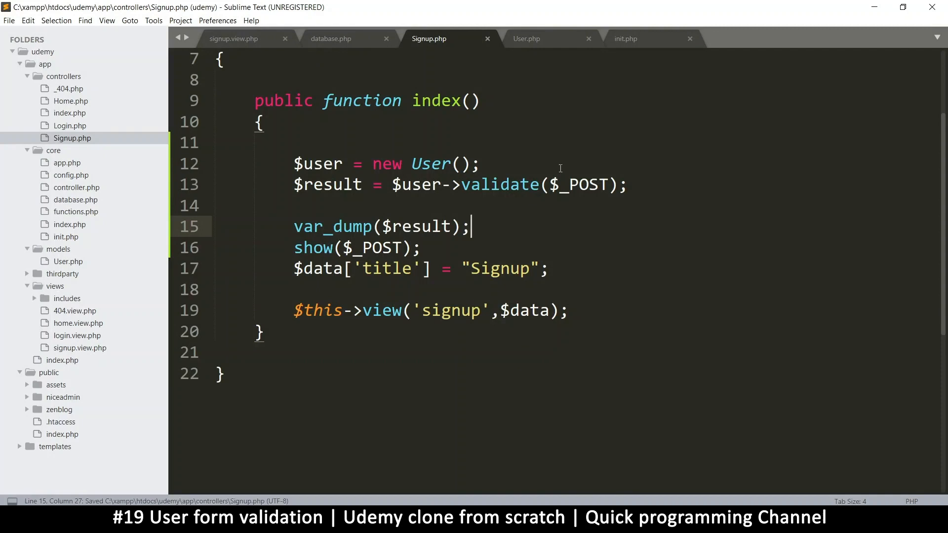
{"action": "left_click", "coordinate": [527, 39]}
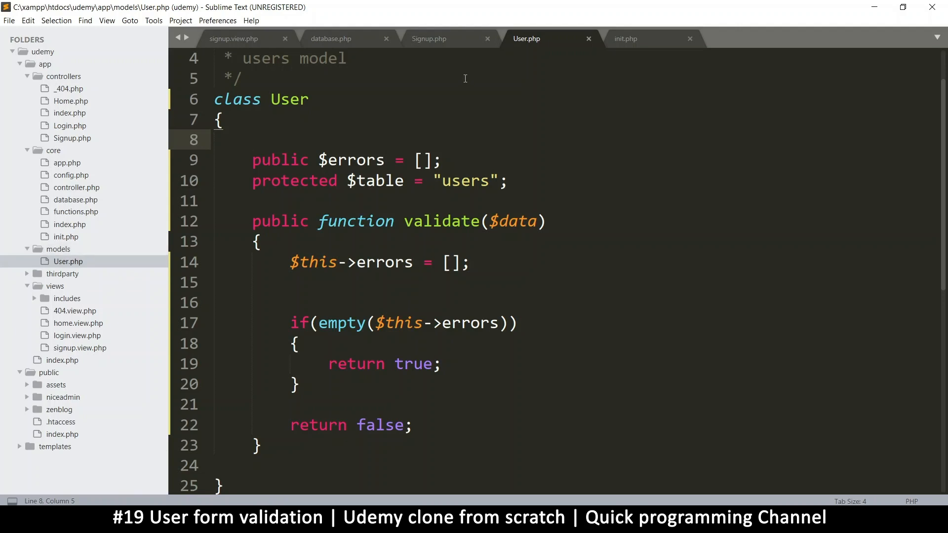
{"action": "mouse_move", "coordinate": [64, 261]}
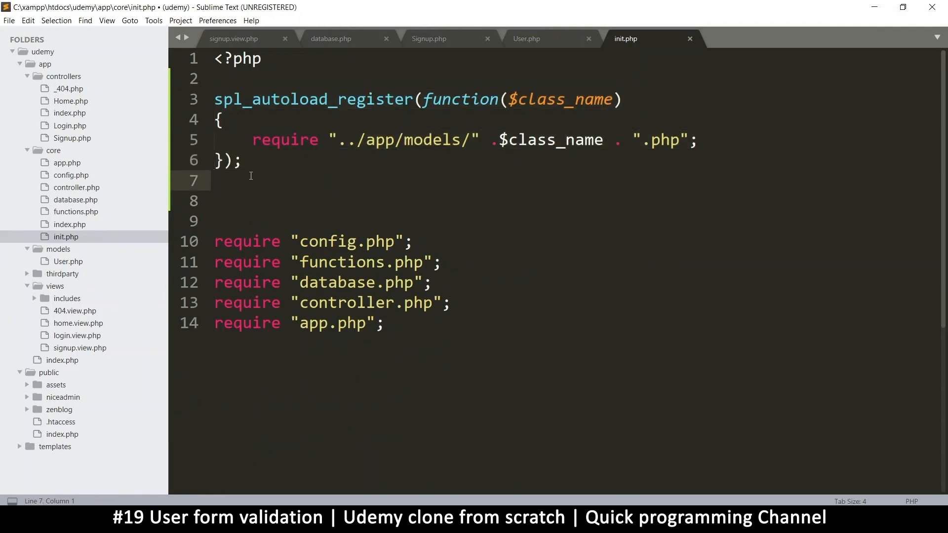
Save and close the tidied init.php autoloader file
{"action": "key", "text": "ctrl+s"}
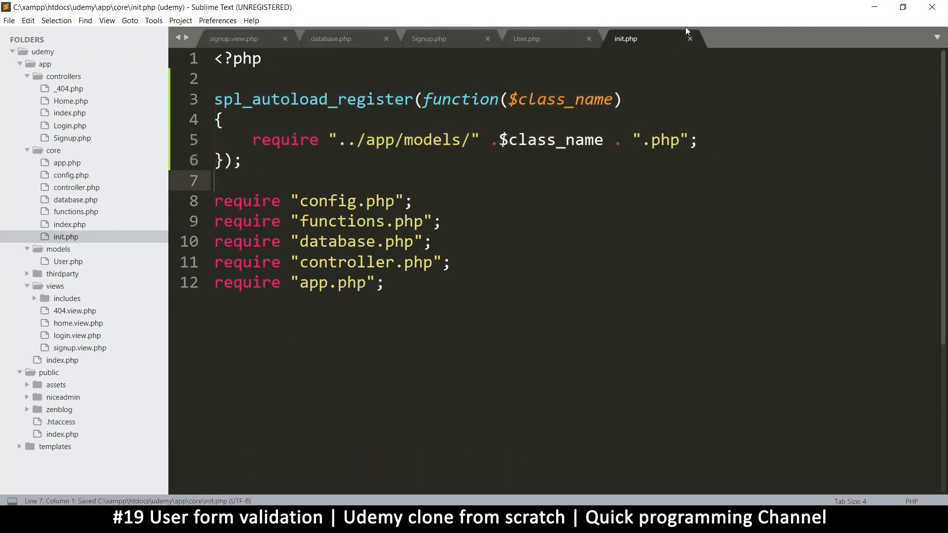
{"action": "left_click", "coordinate": [526, 39]}
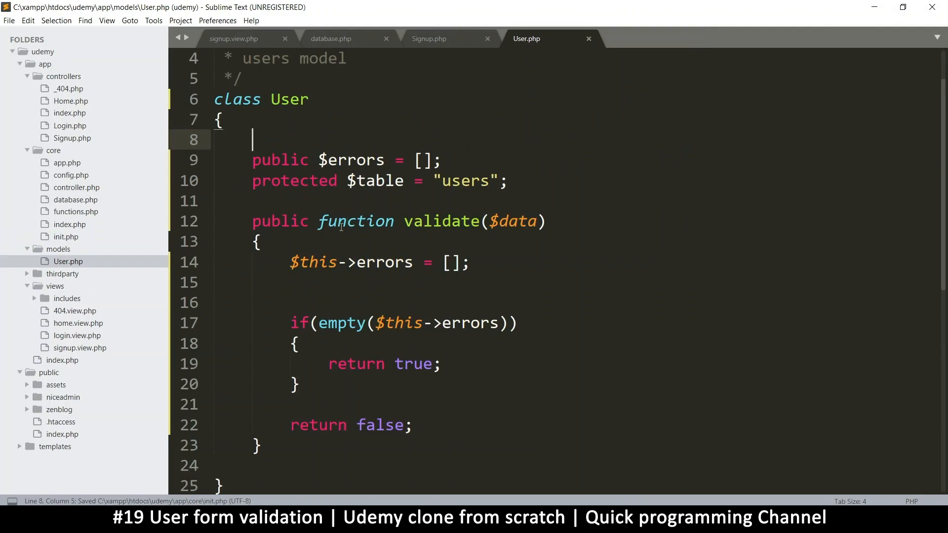
{"action": "scroll", "scroll_direction": "down", "scroll_amount": 3}
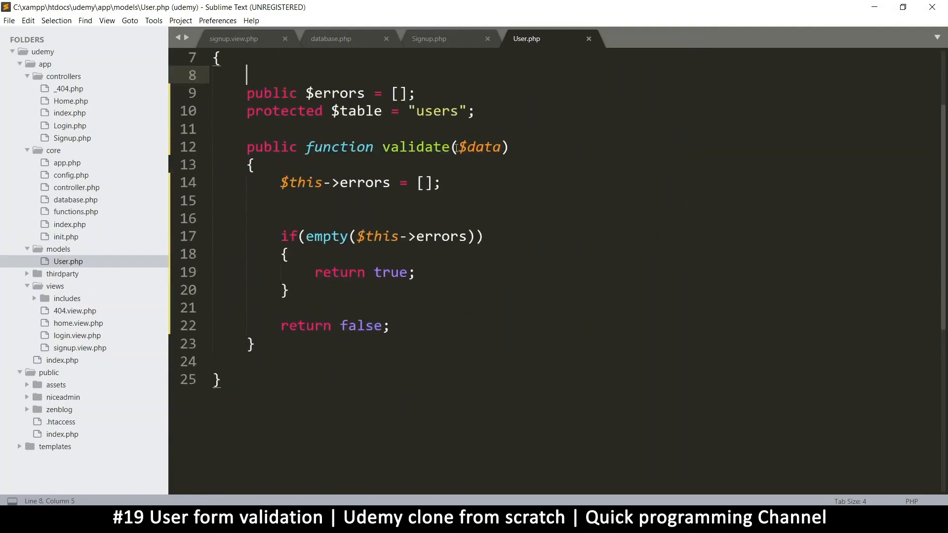
{"action": "double_click", "coordinate": [480, 147]}
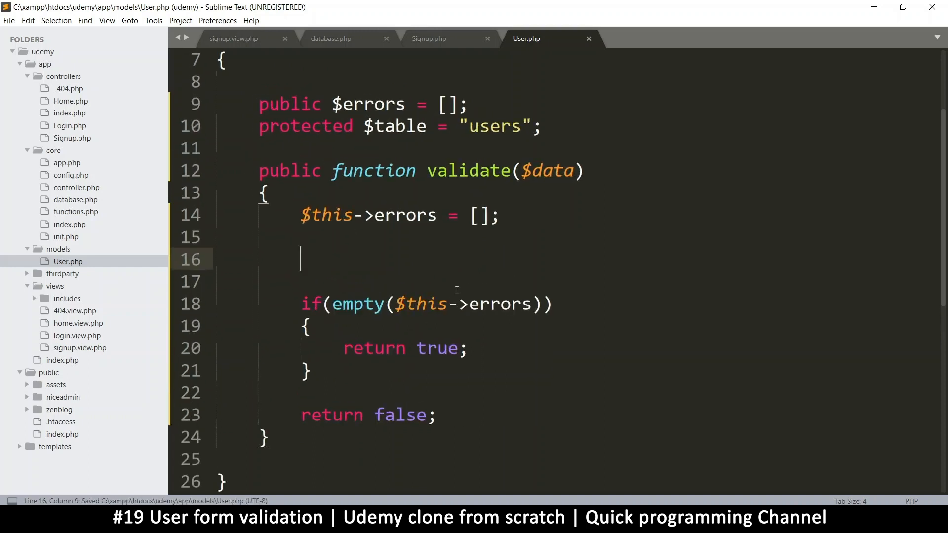
Start an if(empty($data['firstname'])) check in validate, matching the controller's argument
{"action": "type", "text": "if"}
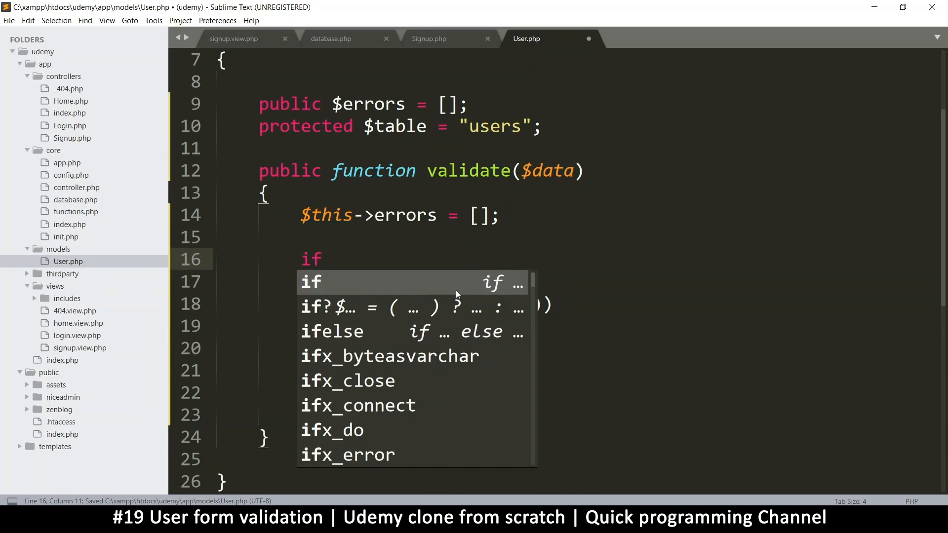
{"action": "type", "text": "($data"}
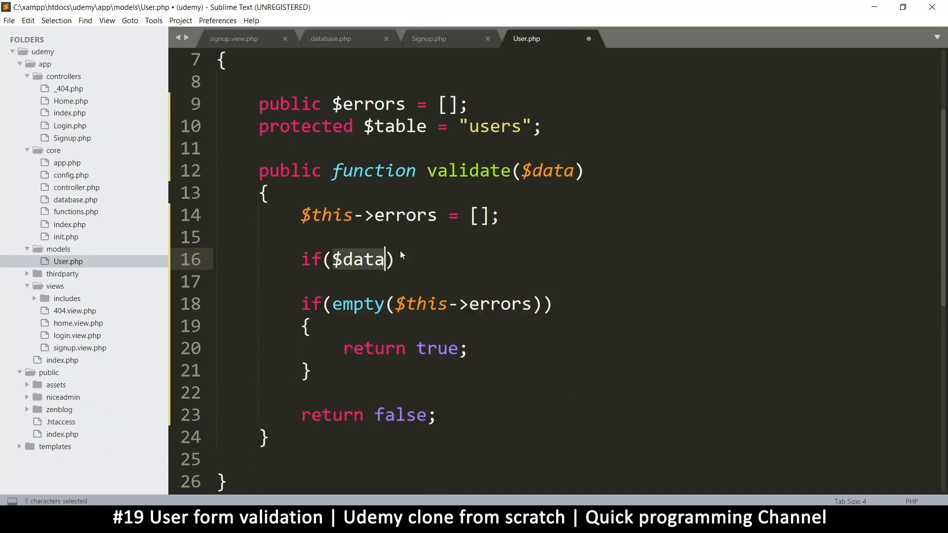
{"action": "left_click", "coordinate": [428, 38]}
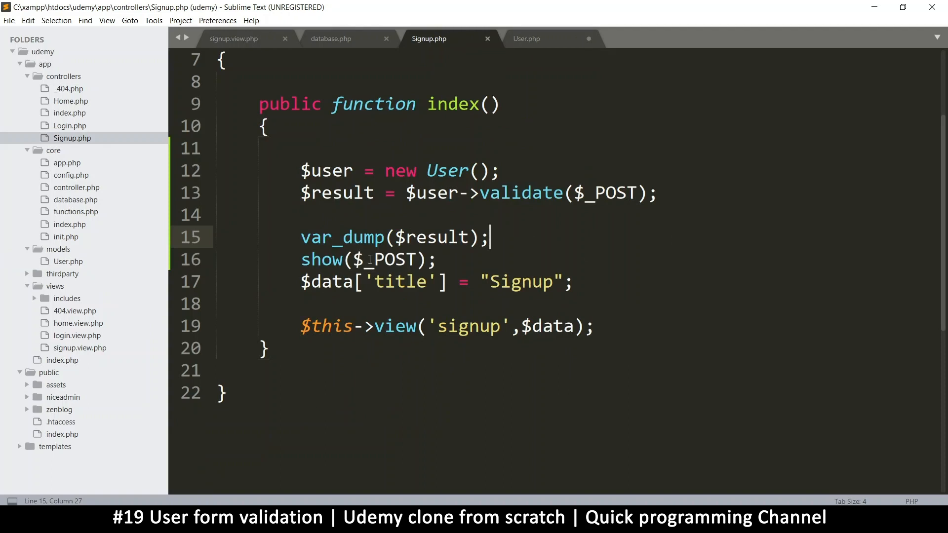
{"action": "left_click", "coordinate": [571, 193]}
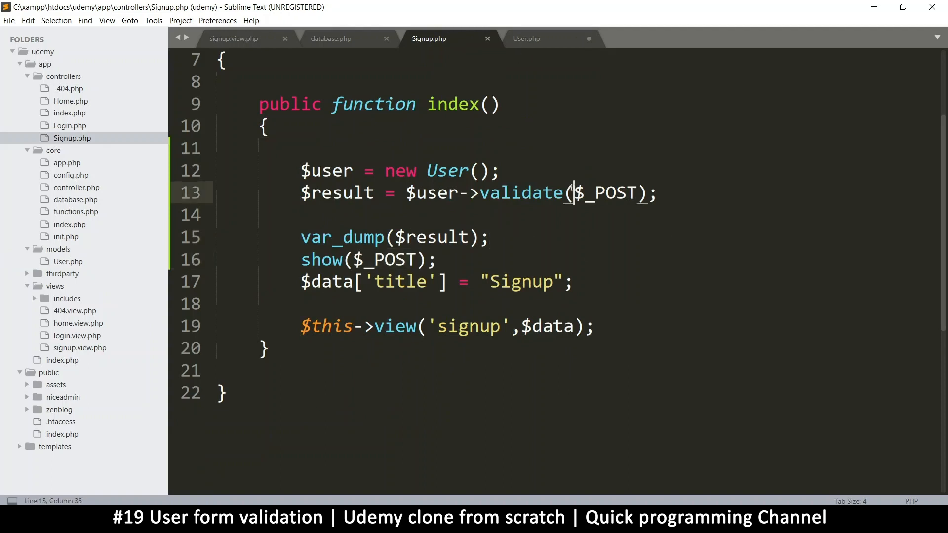
{"action": "left_click", "coordinate": [526, 39]}
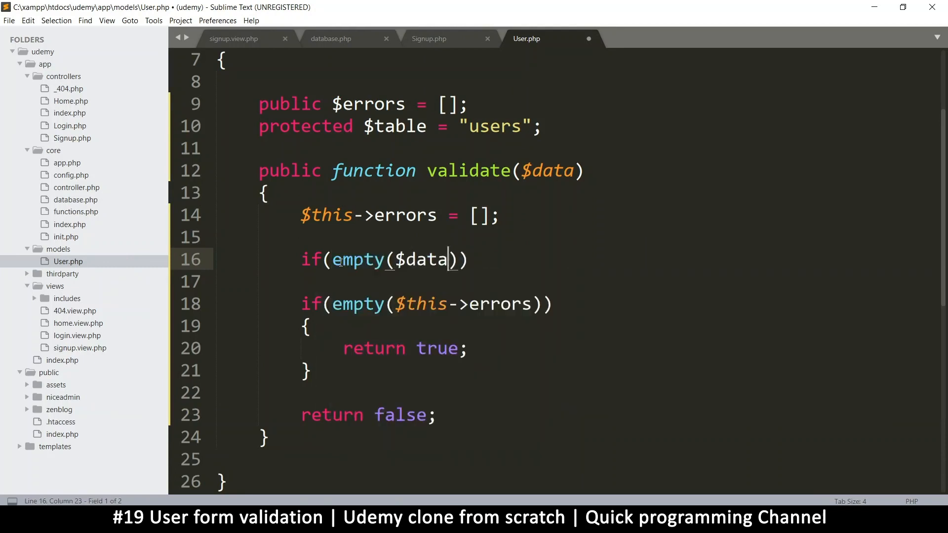
{"action": "type", "text": "['first']"}
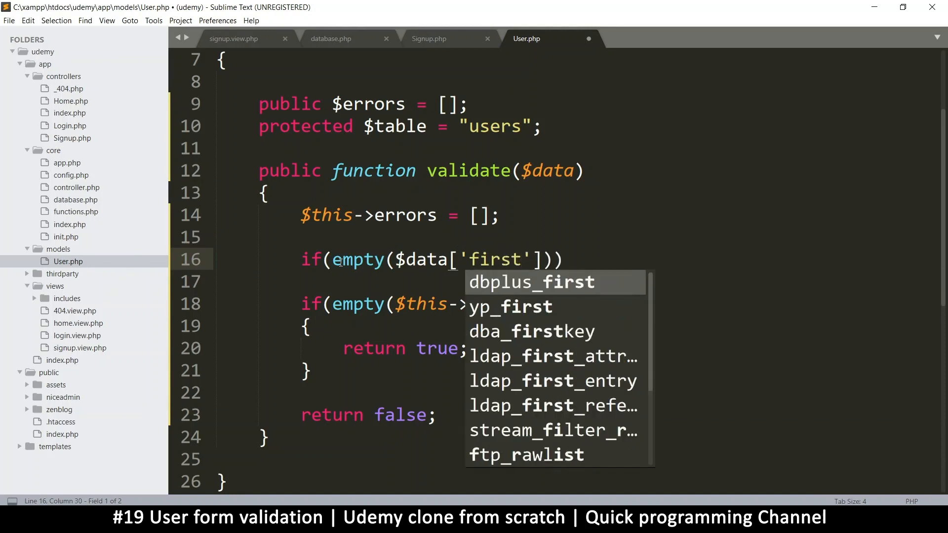
{"action": "type", "text": "name"}
{"action": "left_click", "coordinate": [577, 282]}
{"action": "type", "text": "{"}
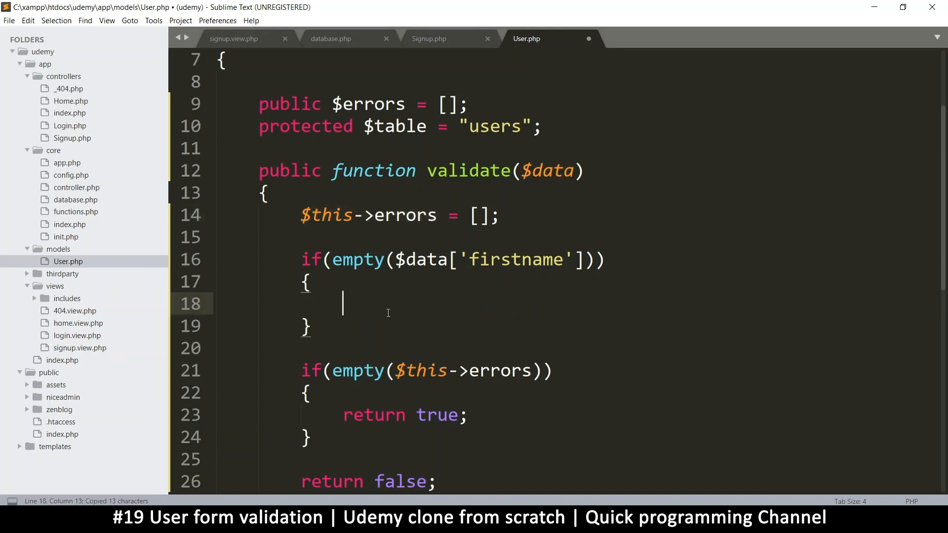
Set $this->errors['firstname'] to "A first name is required" inside the check and save
{"action": "type", "text": "$this->errors['']"}
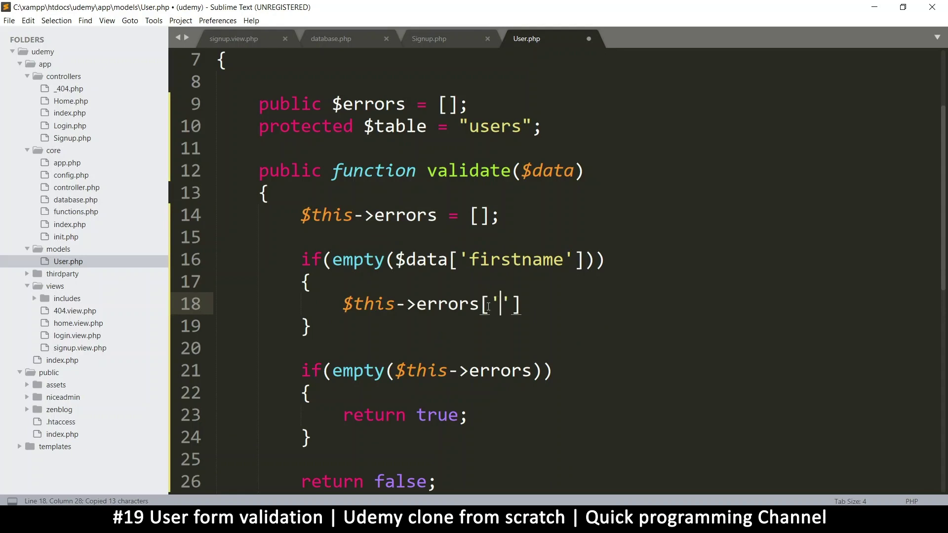
{"action": "type", "text": "firstname"}
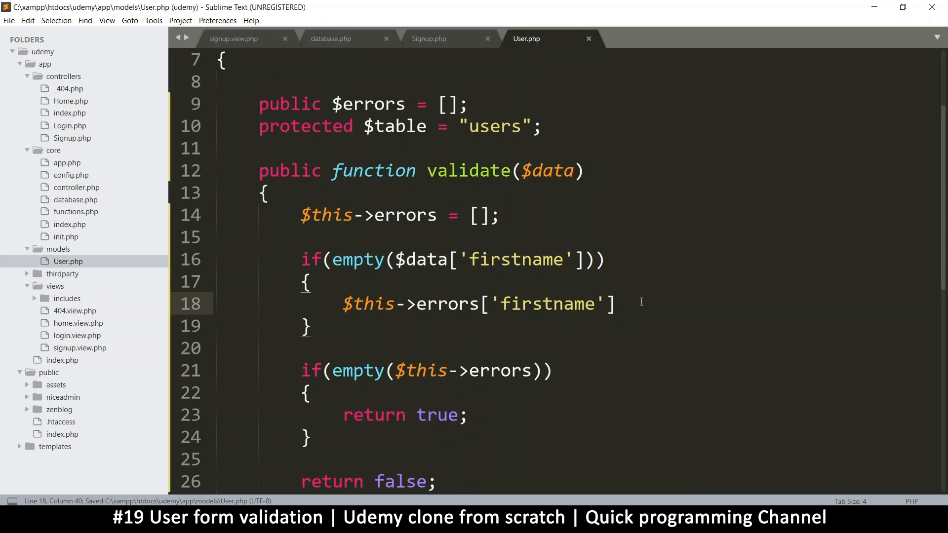
{"action": "type", "text": "="}
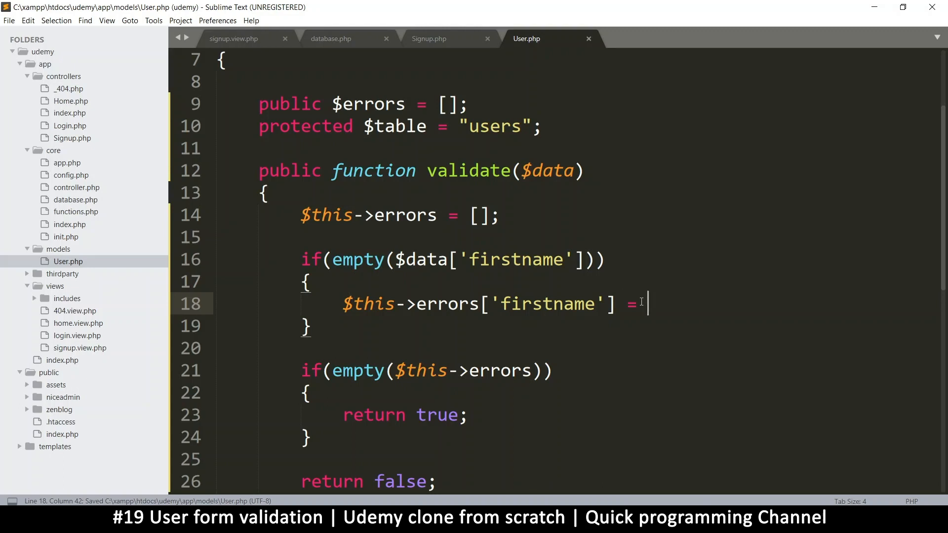
{"action": "type", "text": "\"\""}
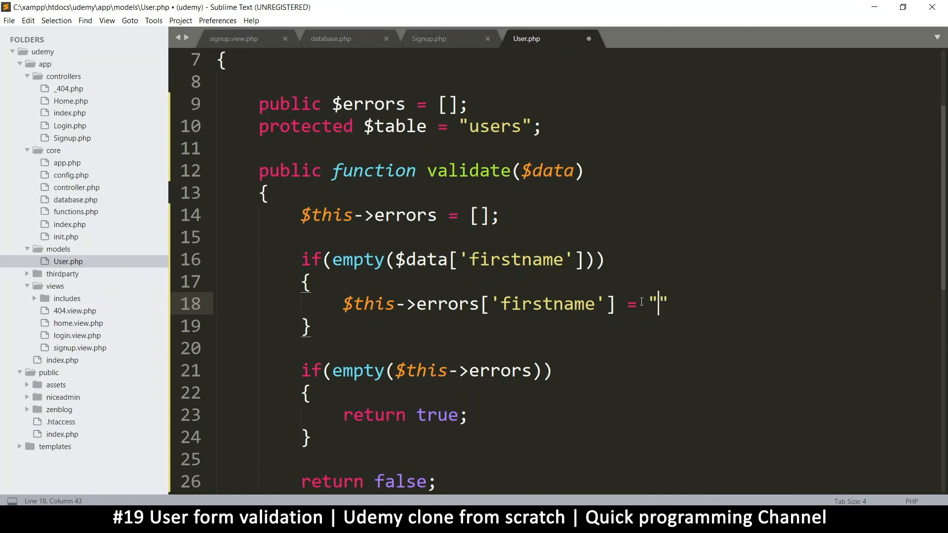
{"action": "type", "text": "A use"}
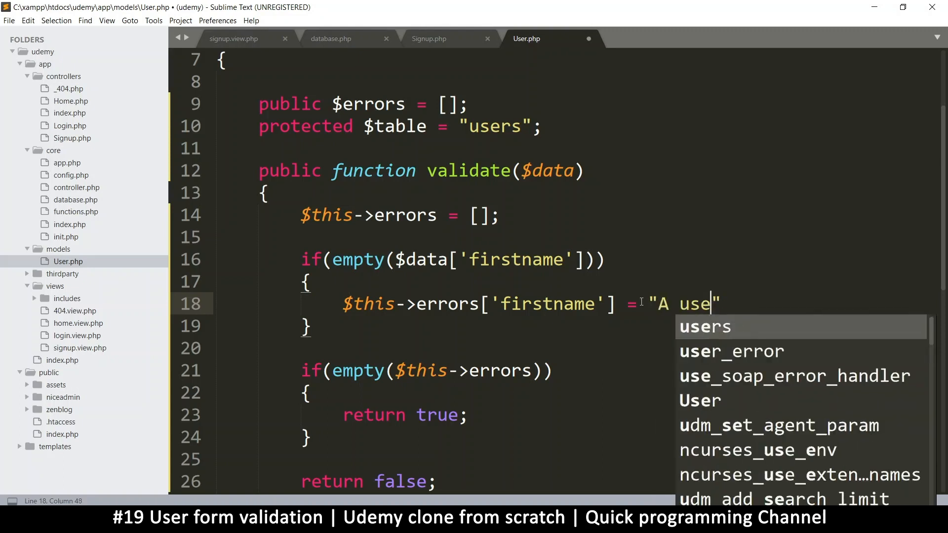
{"action": "type", "text": "firstname i"}
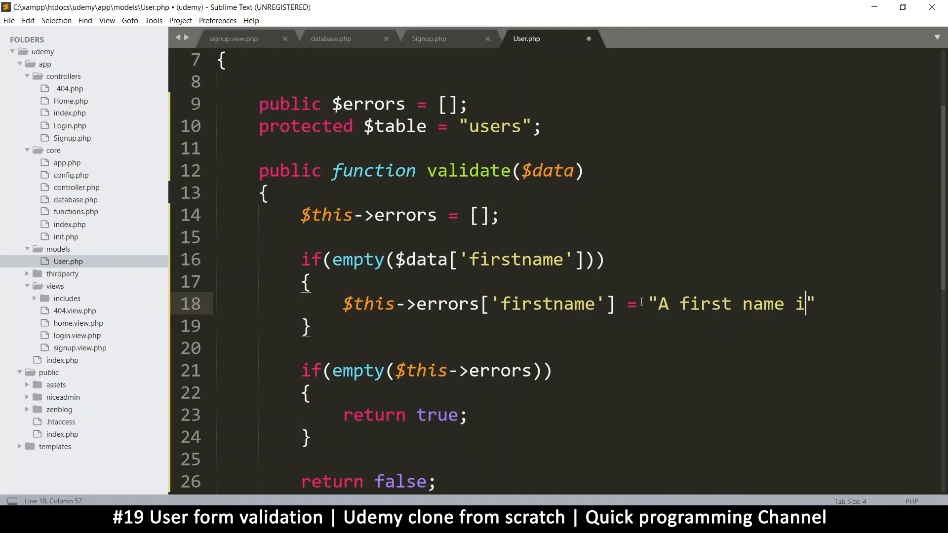
{"action": "type", "text": "s required"}
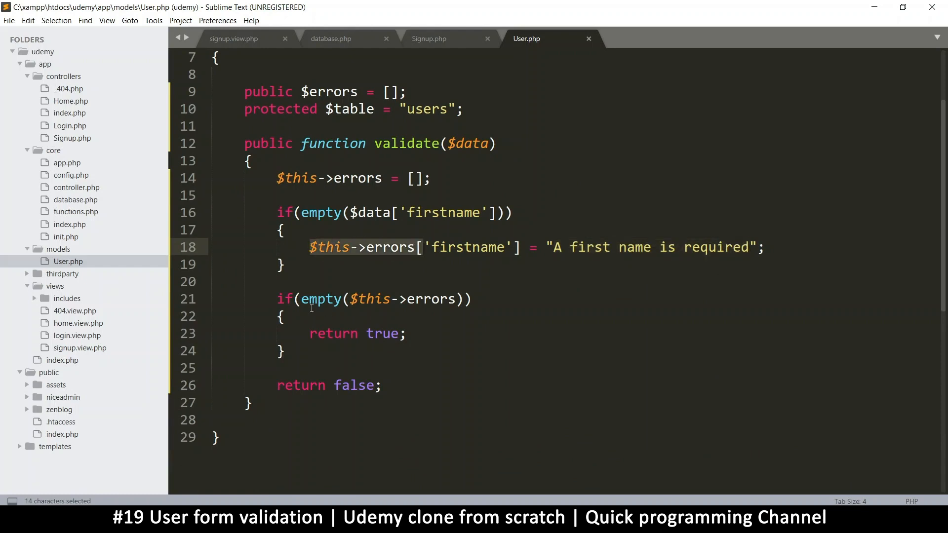
{"action": "key", "text": "ctrl+s"}
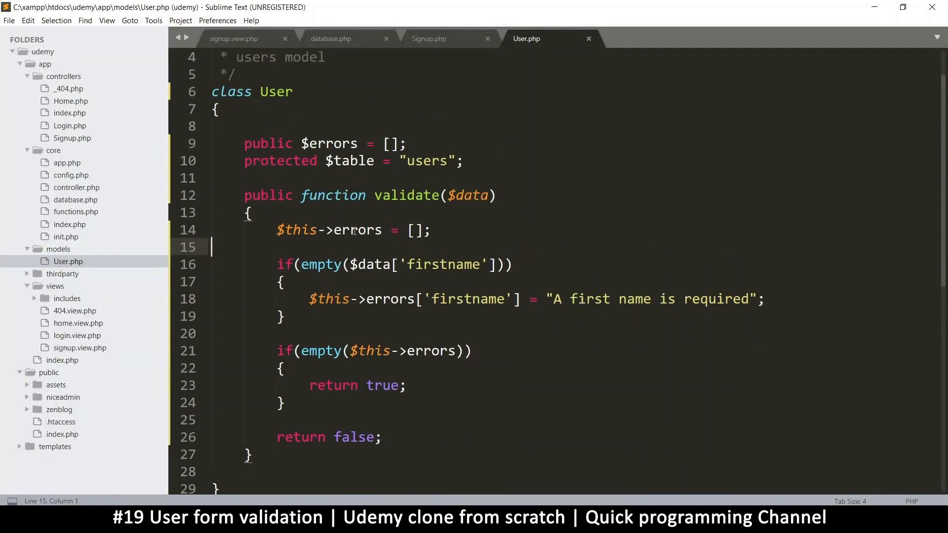
Review the User model's public errors property and return to the Signup controller
{"action": "double_click", "coordinate": [329, 143]}
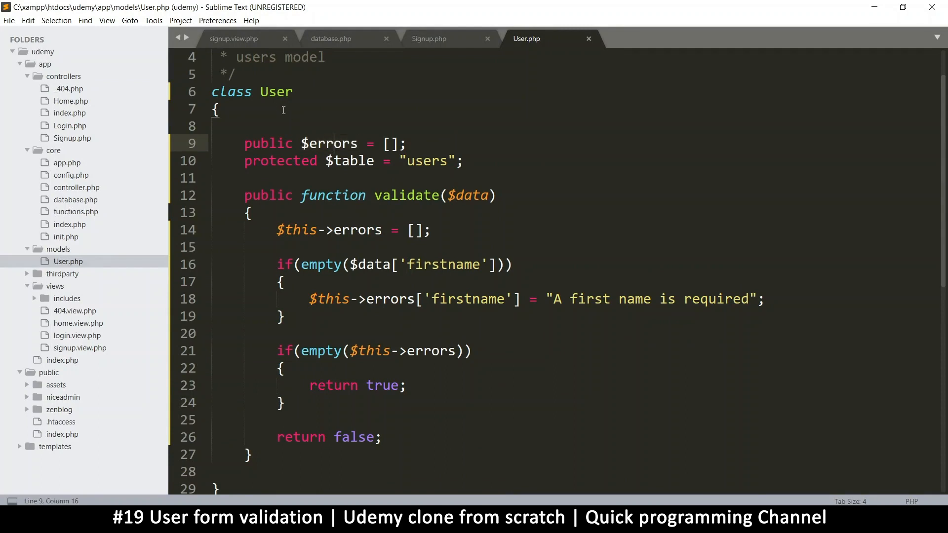
{"action": "double_click", "coordinate": [276, 92]}
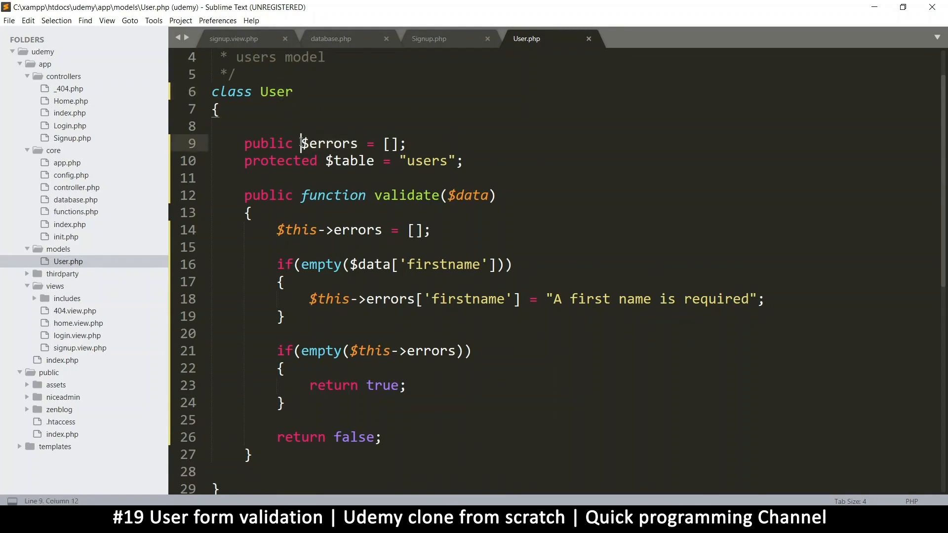
{"action": "left_click", "coordinate": [428, 39]}
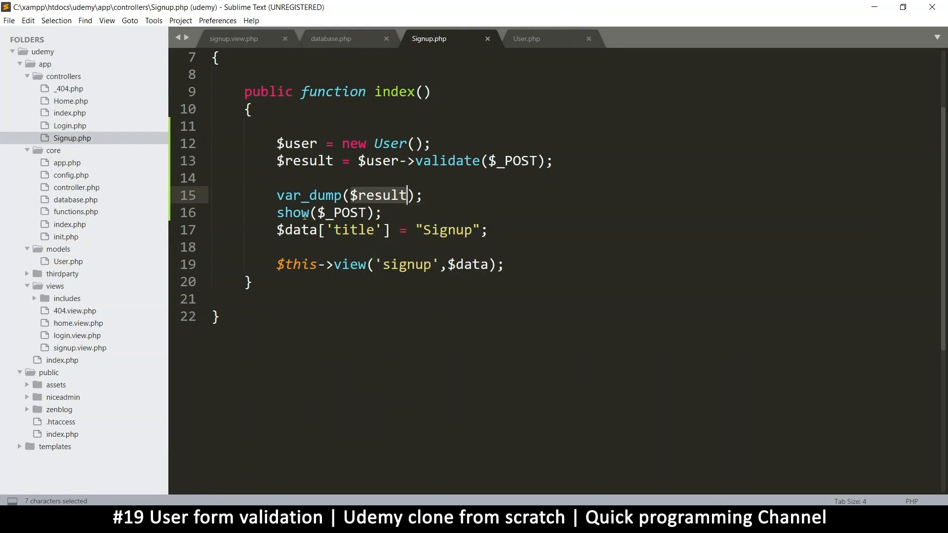
Add show($user->errors); below var_dump($result) in Signup.php and save
{"action": "left_click", "coordinate": [342, 213]}
{"action": "type", "text": "show($user->);"}
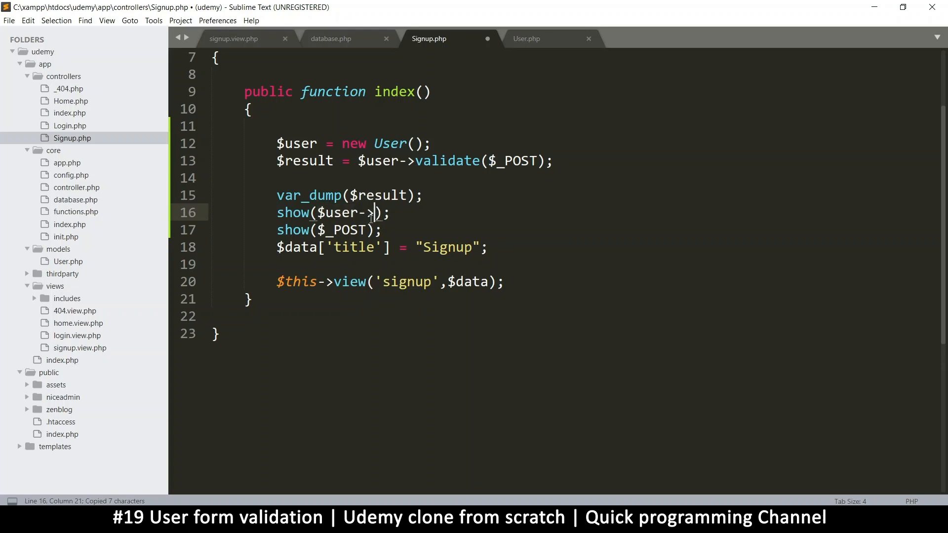
{"action": "type", "text": "errors"}
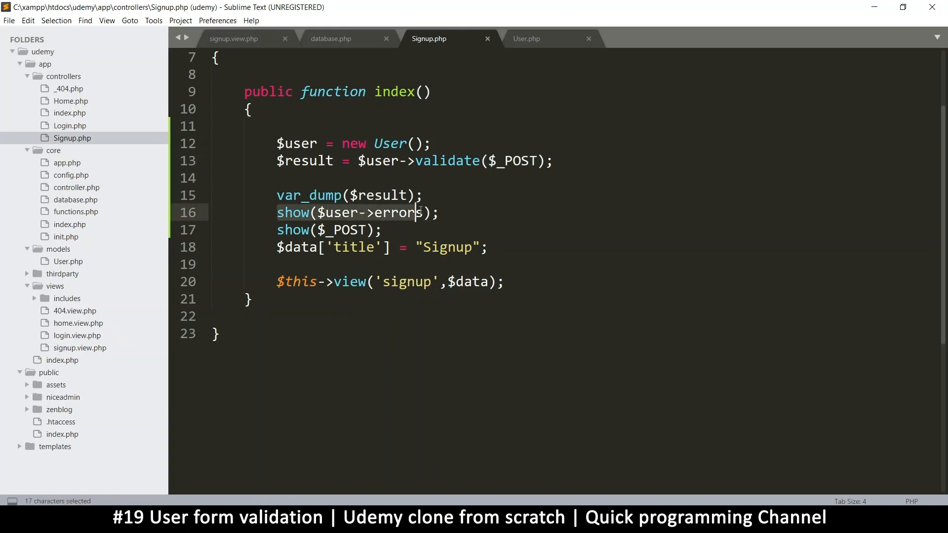
{"action": "left_click", "coordinate": [376, 161]}
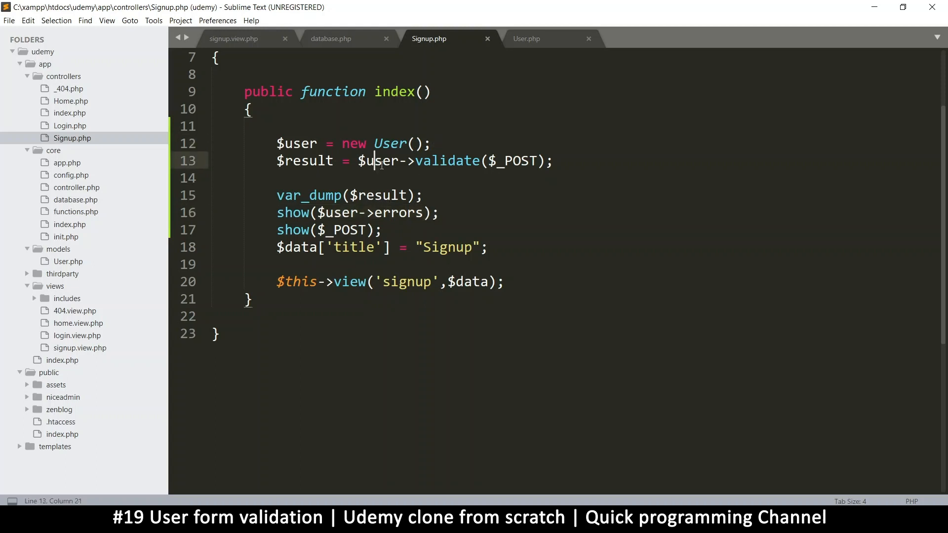
{"action": "left_click", "coordinate": [396, 143]}
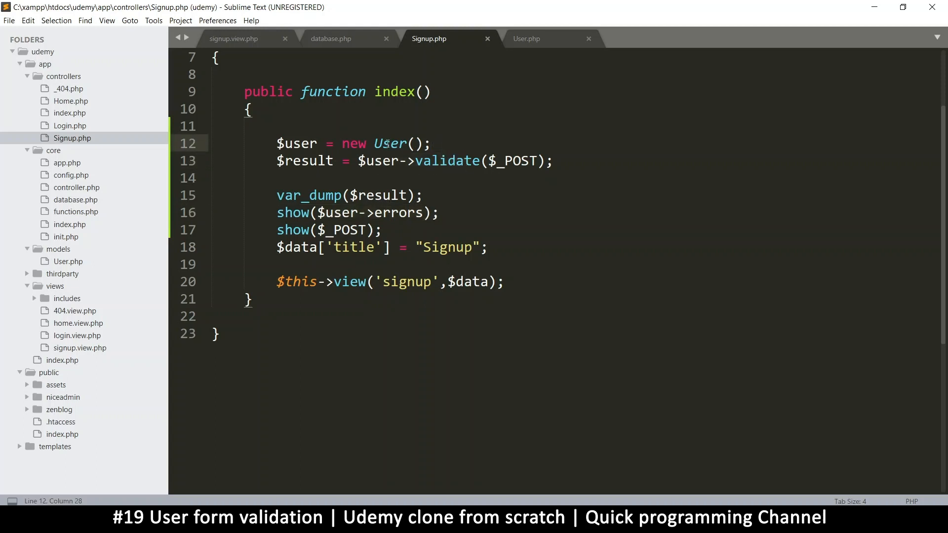
{"action": "left_click_drag", "start_coordinate": [277, 161], "coordinate": [453, 161]}
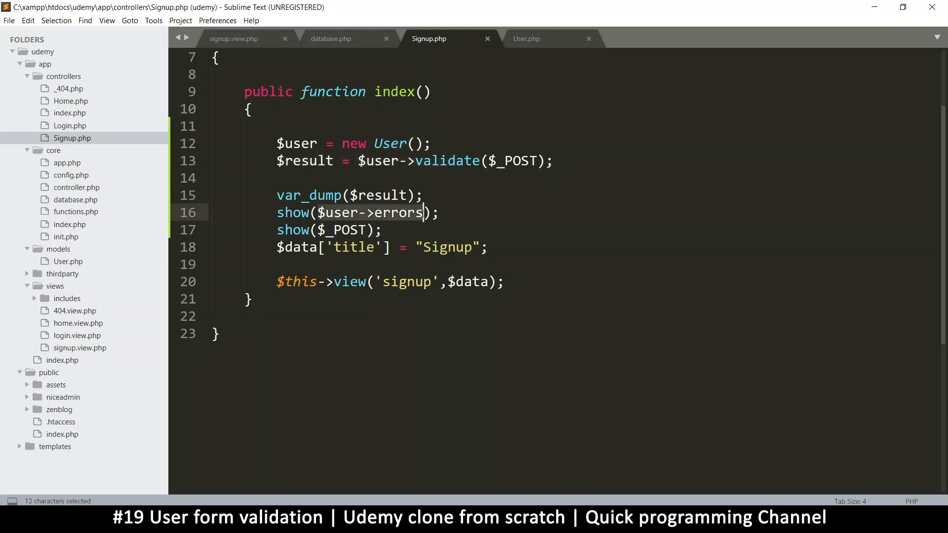
{"action": "key", "text": "ctrl+s"}
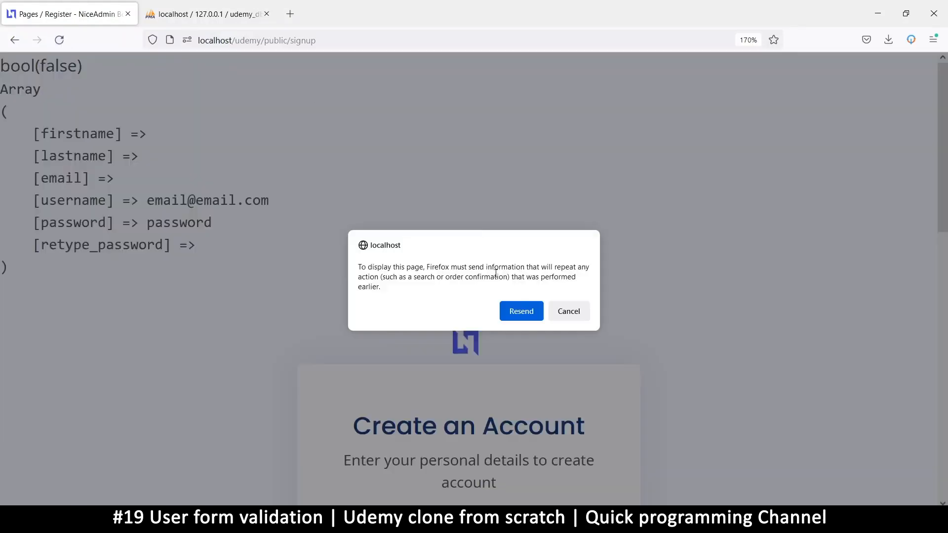
Resend the form data and highlight the printed 'A first name is required' error
{"action": "left_click", "coordinate": [522, 311]}
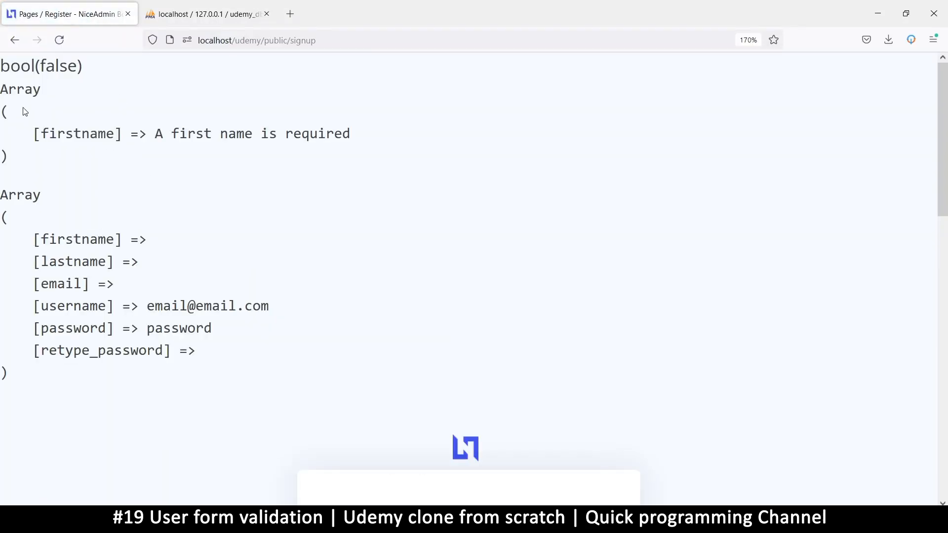
{"action": "left_click_drag", "start_coordinate": [20, 89], "coordinate": [17, 156]}
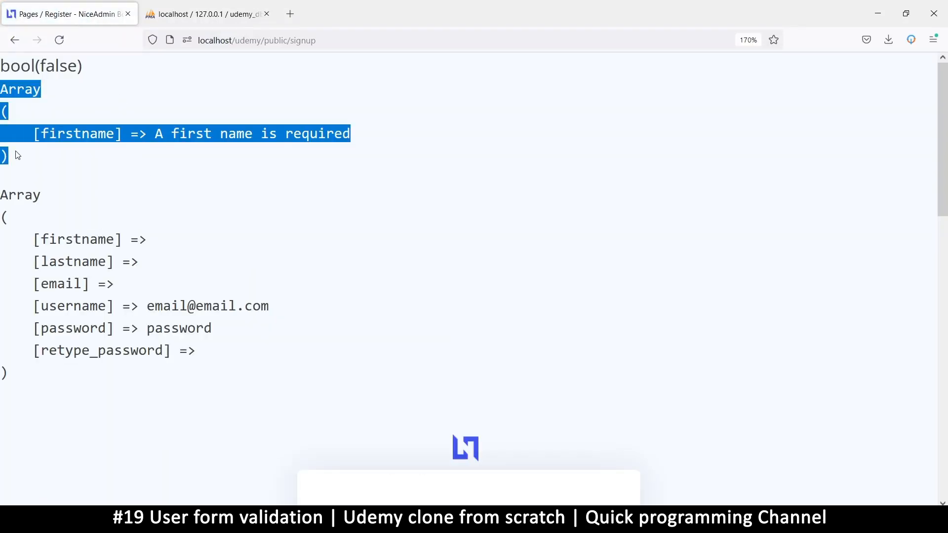
{"action": "double_click", "coordinate": [74, 133]}
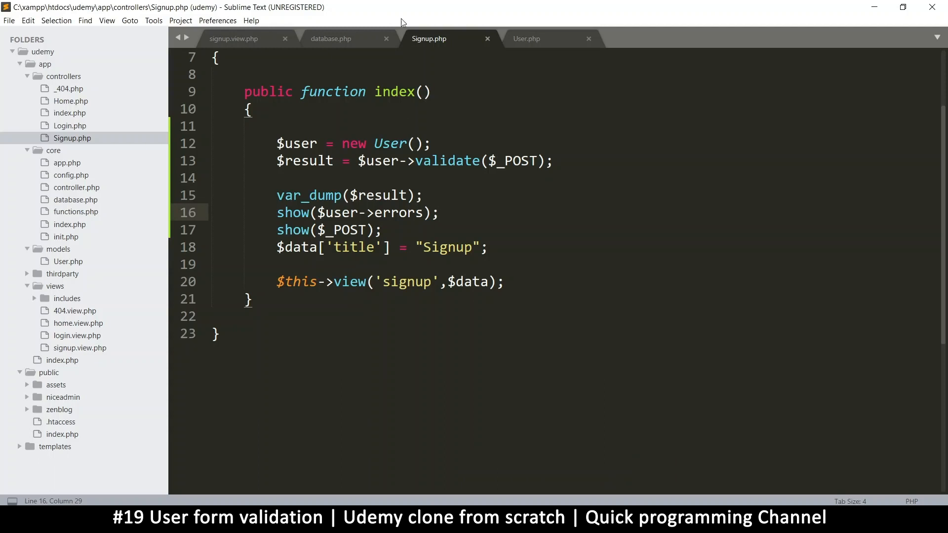
Duplicate the firstname check as a lastname check with "A last name is required"
{"action": "left_click", "coordinate": [526, 38]}
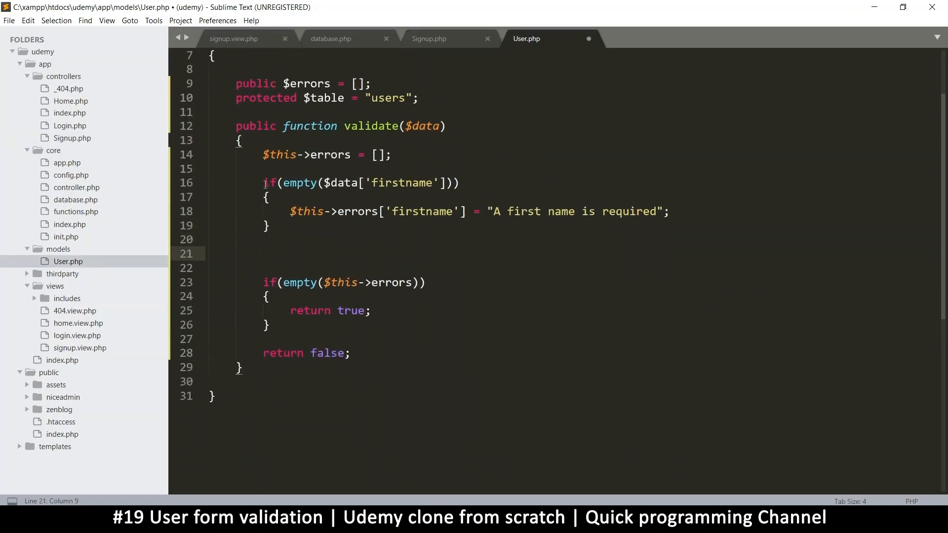
{"action": "left_click_drag", "start_coordinate": [263, 182], "coordinate": [263, 253]}
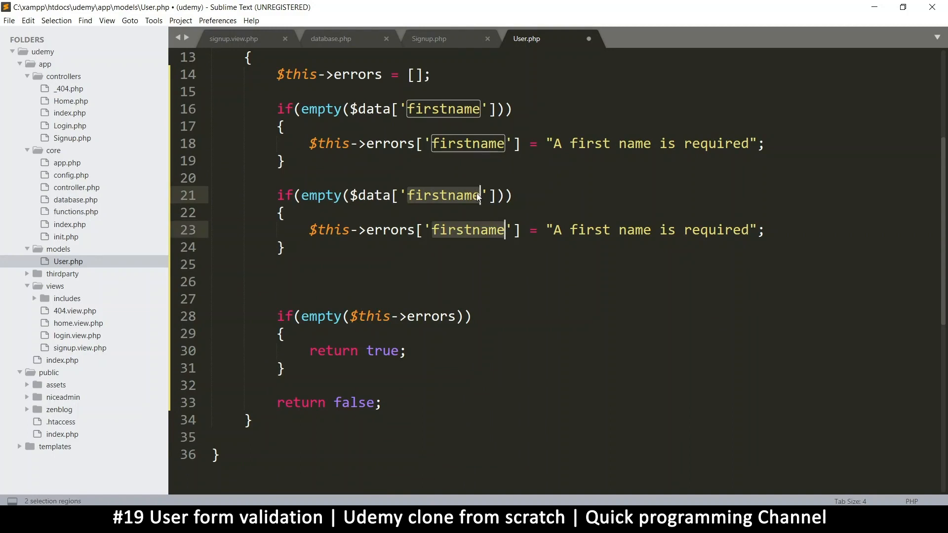
{"action": "type", "text": "last"}
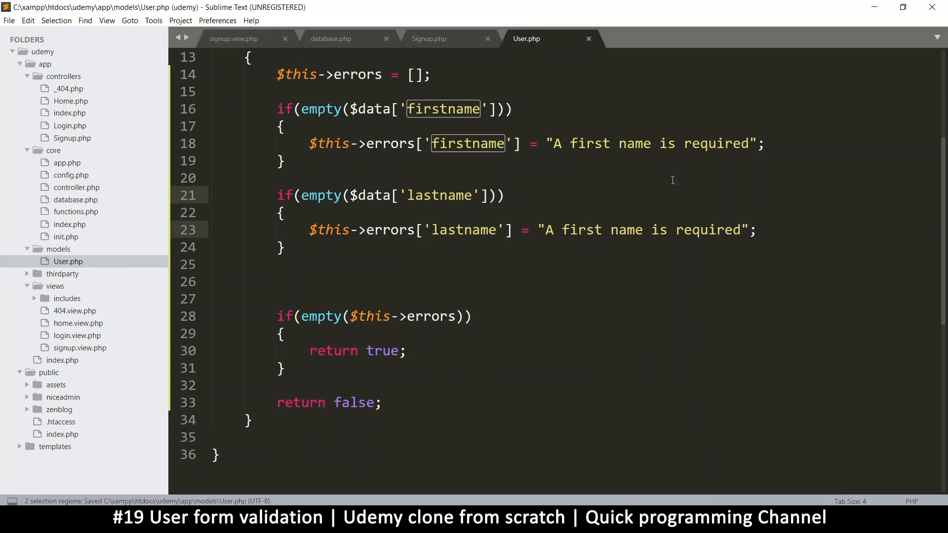
{"action": "double_click", "coordinate": [581, 230]}
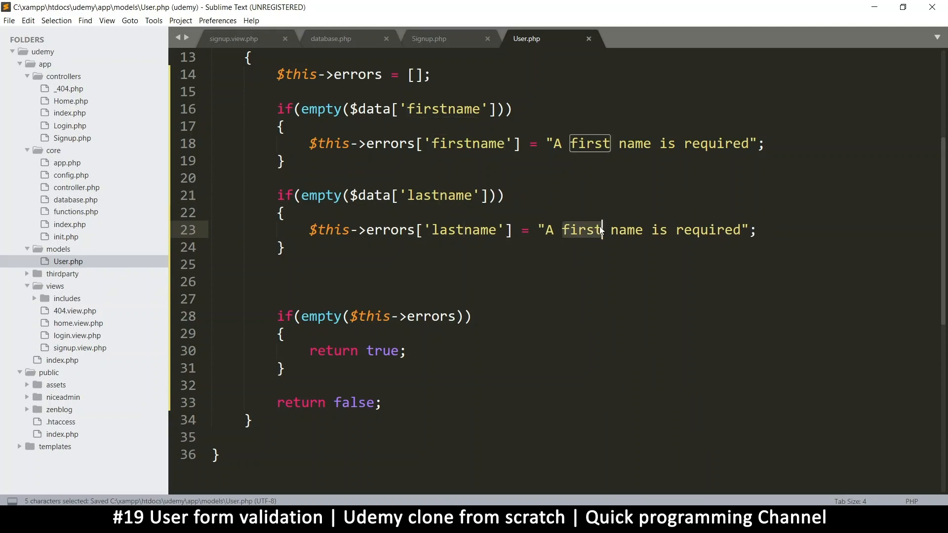
{"action": "type", "text": "last"}
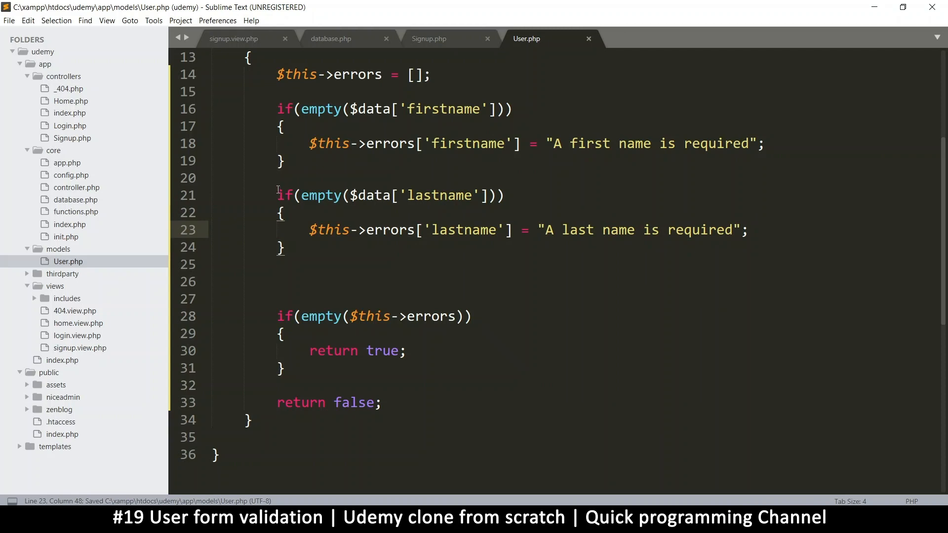
Paste further copies of the check and rename their keys to email and username
{"action": "left_click", "coordinate": [283, 281]}
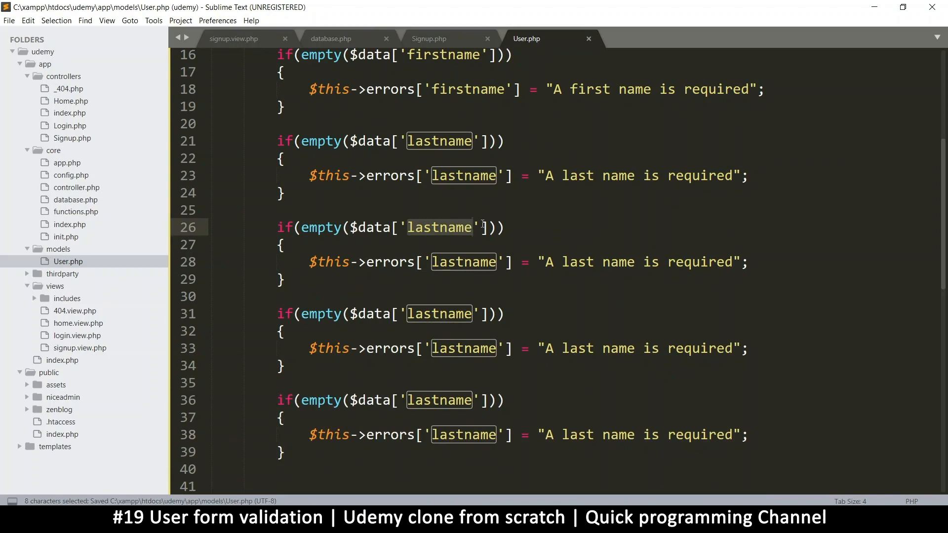
{"action": "type", "text": "email"}
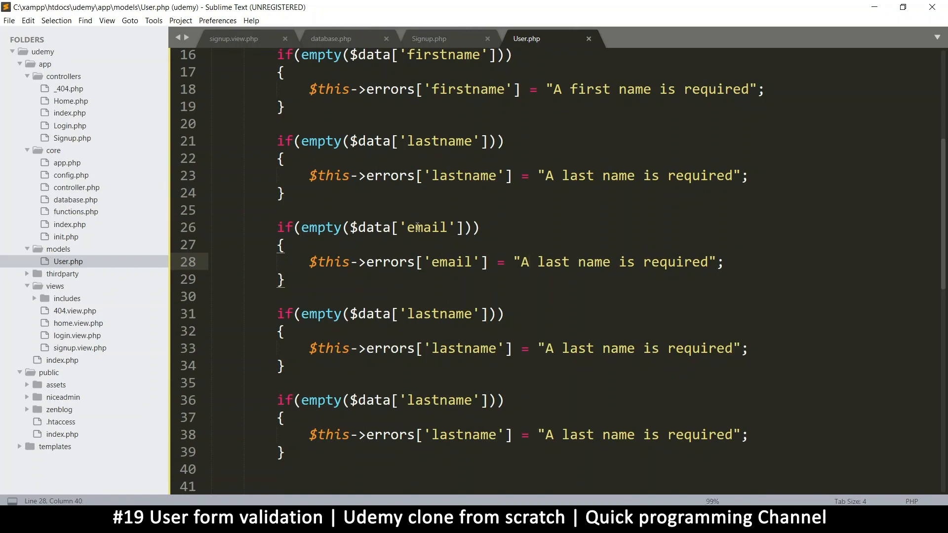
{"action": "left_click_drag", "start_coordinate": [301, 228], "coordinate": [449, 227]}
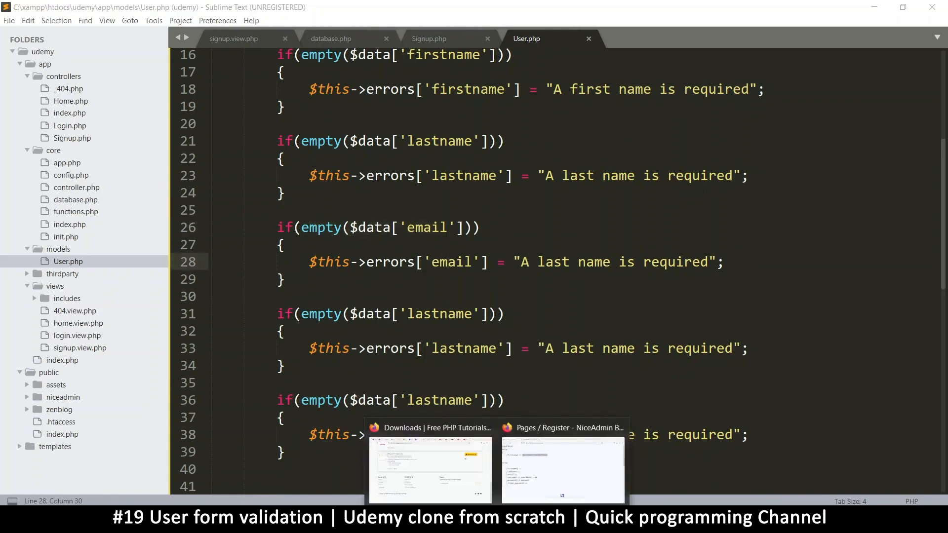
{"action": "left_click", "coordinate": [562, 470]}
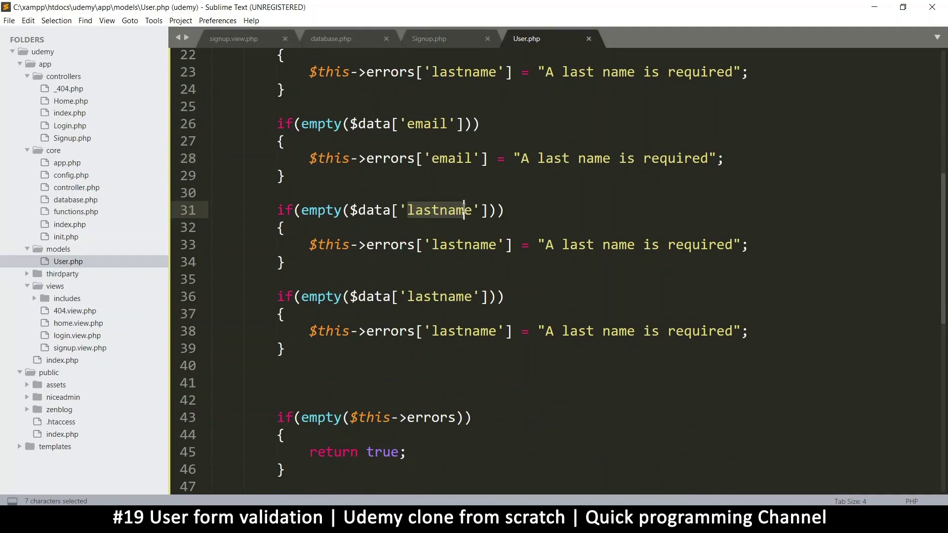
{"action": "type", "text": "us"}
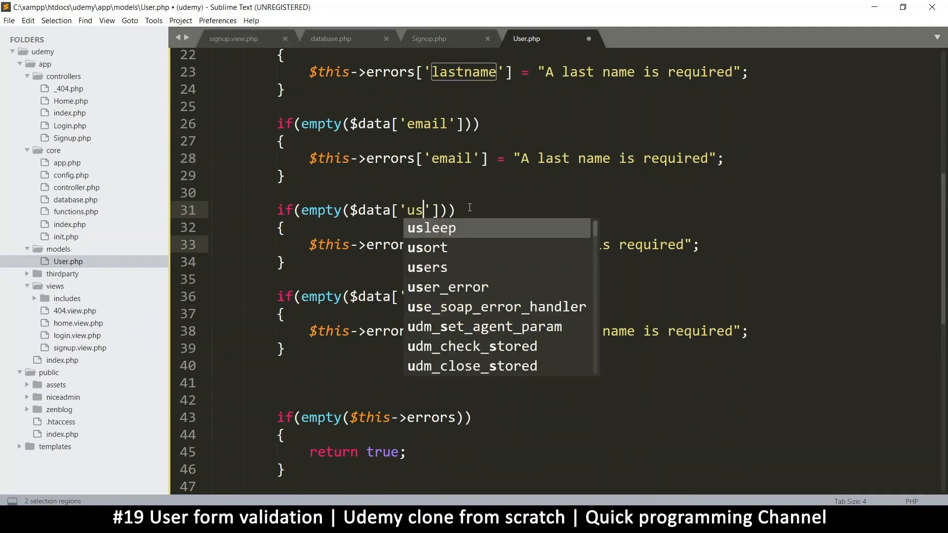
{"action": "type", "text": "er"}
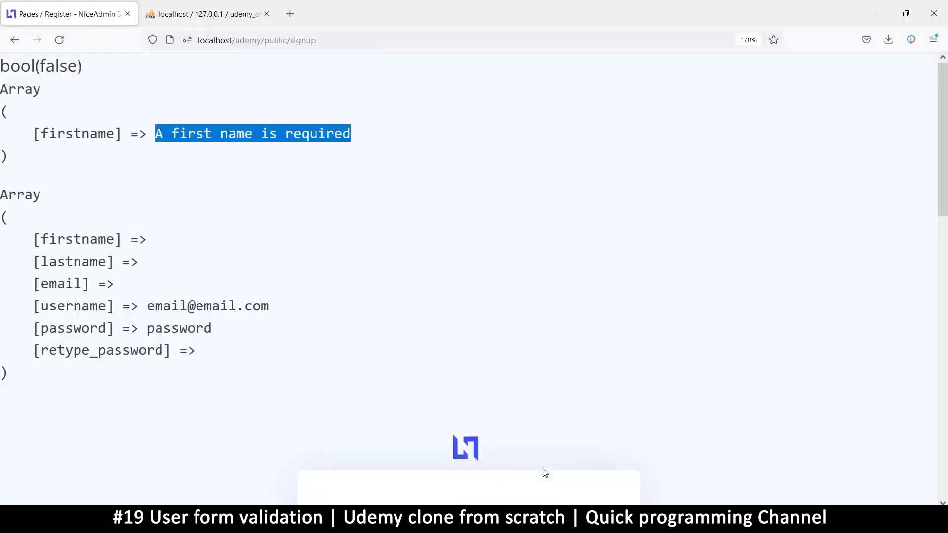
Scroll the signup form and check the phpMyAdmin users table, which returns zero rows
{"action": "scroll", "scroll_direction": "down", "scroll_amount": 3}
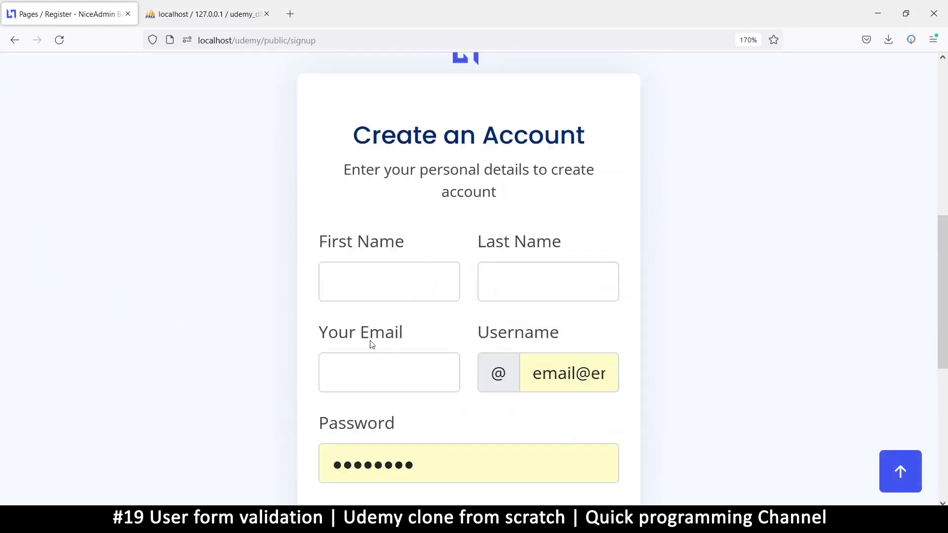
{"action": "scroll", "scroll_direction": "down", "scroll_amount": 3}
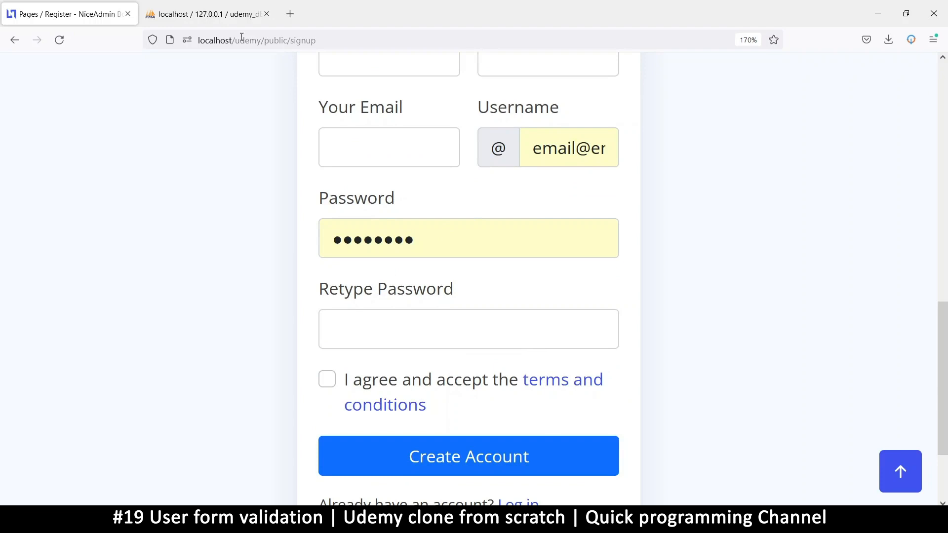
{"action": "left_click", "coordinate": [210, 14]}
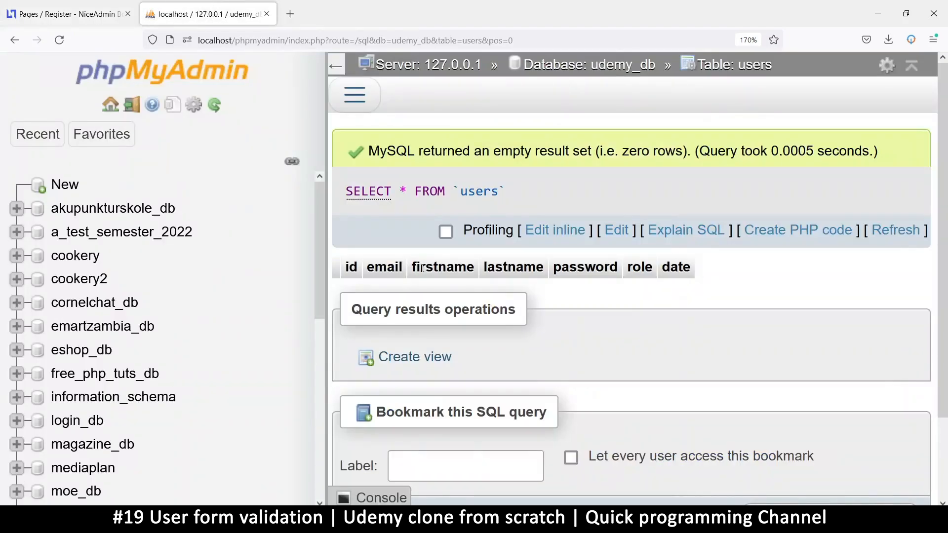
{"action": "left_click", "coordinate": [69, 13]}
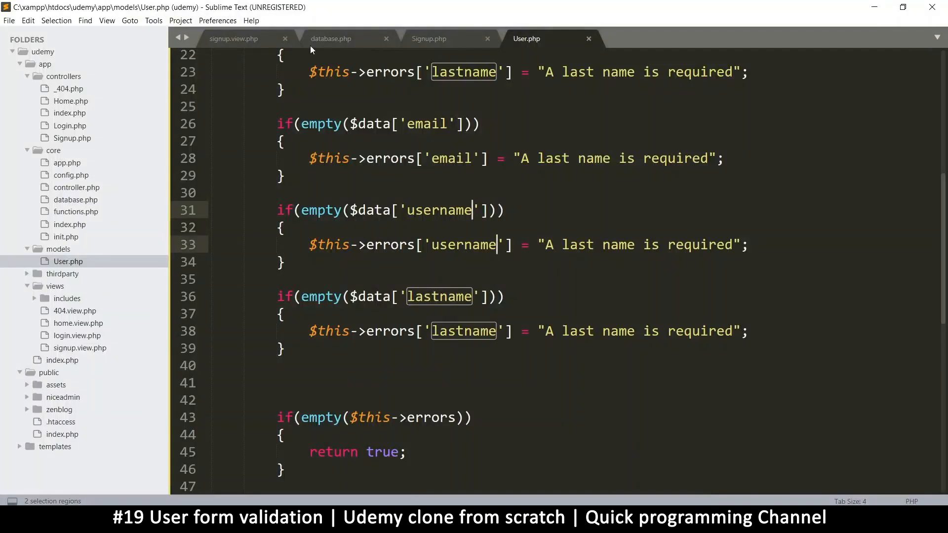
Compare signup.view.php input names against the validation errors on the Firefox signup page
{"action": "left_click", "coordinate": [233, 39]}
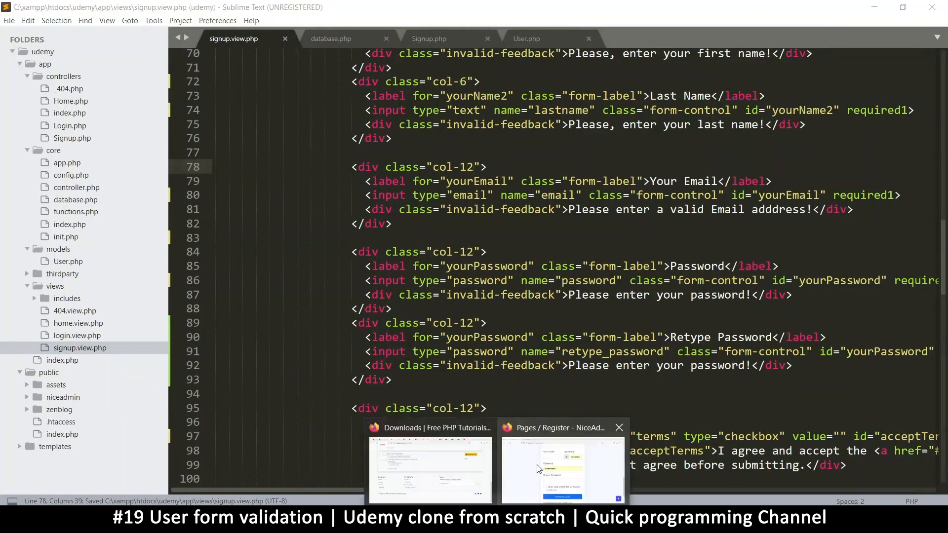
{"action": "left_click", "coordinate": [564, 470]}
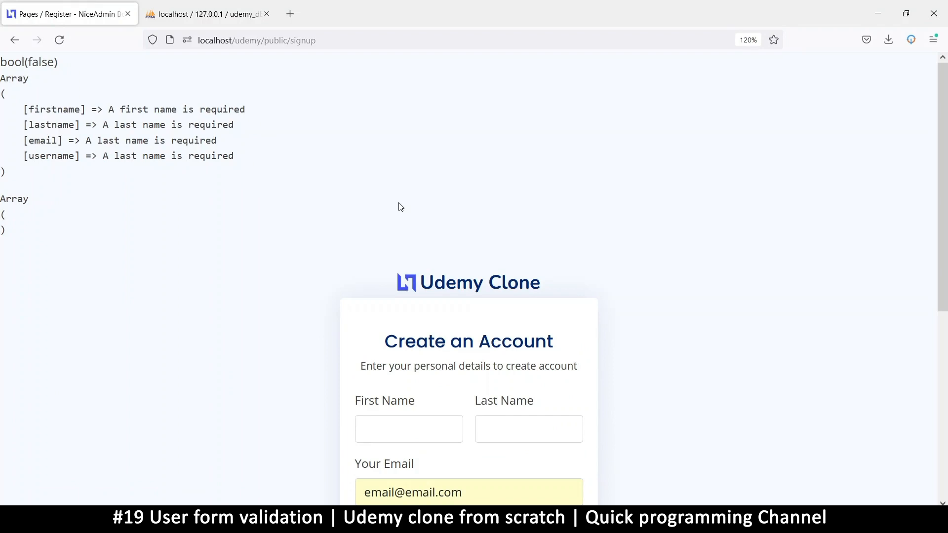
{"action": "scroll", "scroll_direction": "down", "scroll_amount": 3}
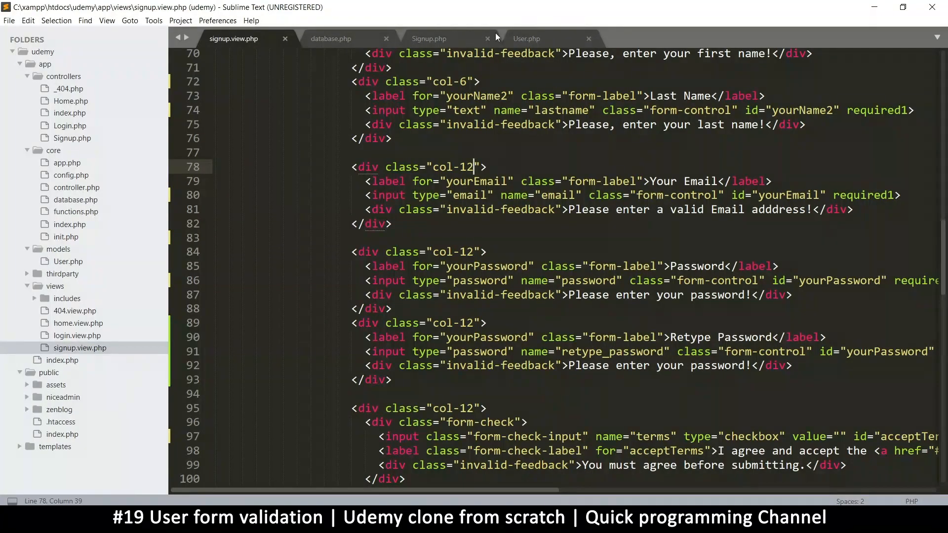
Rename the username check in validate to password and fix its message
{"action": "left_click", "coordinate": [526, 38]}
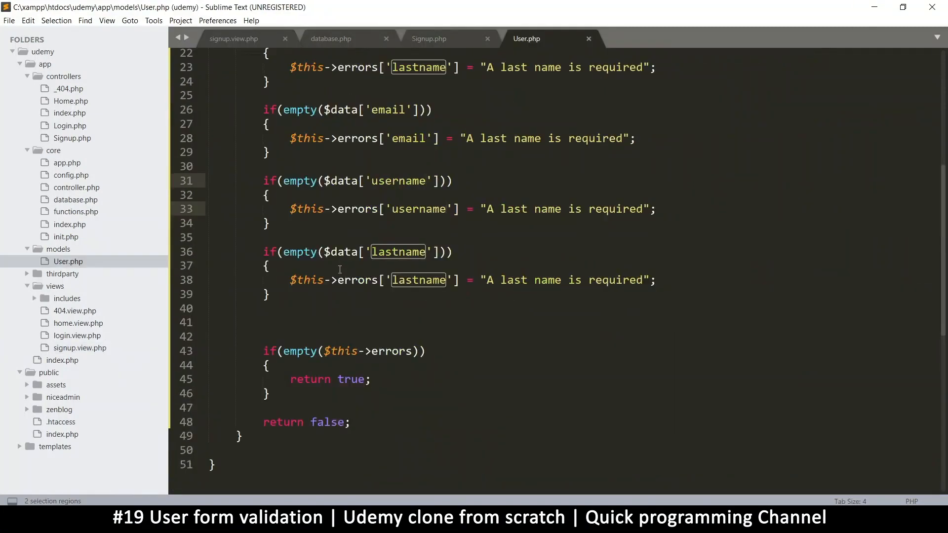
{"action": "scroll", "scroll_direction": "up", "scroll_amount": 3}
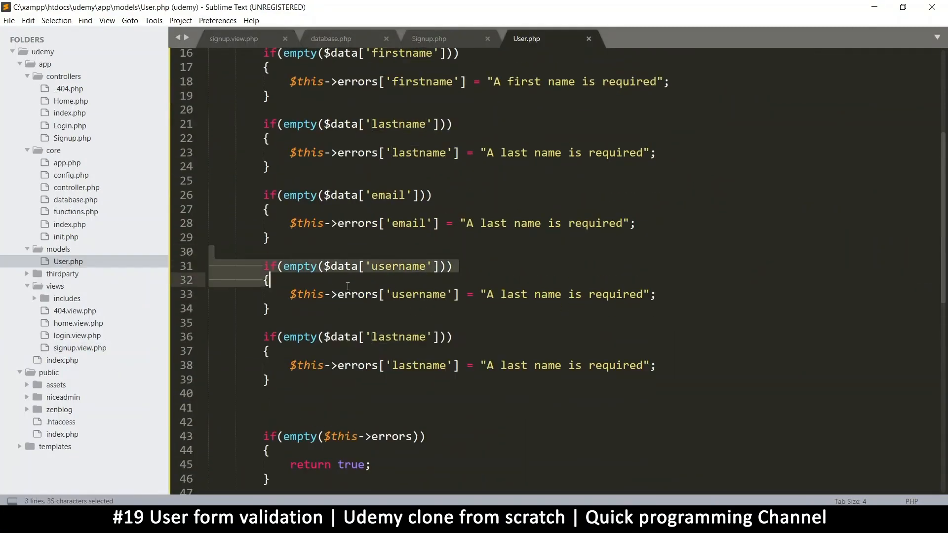
{"action": "left_click", "coordinate": [369, 266]}
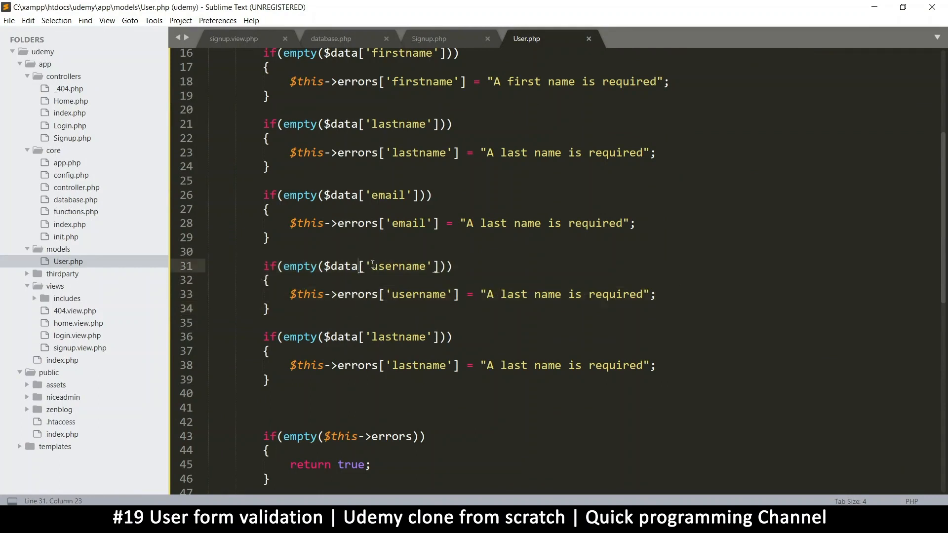
{"action": "double_click", "coordinate": [418, 294]}
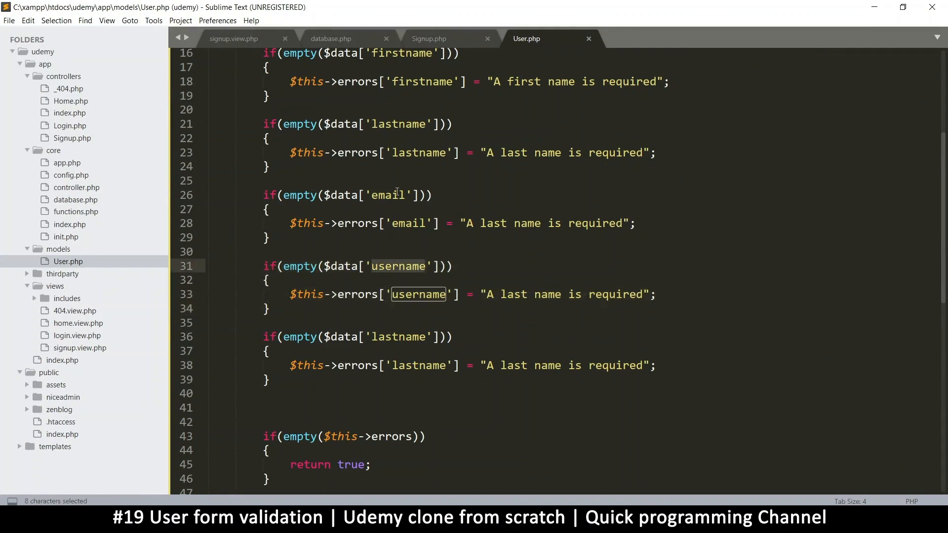
{"action": "type", "text": "password"}
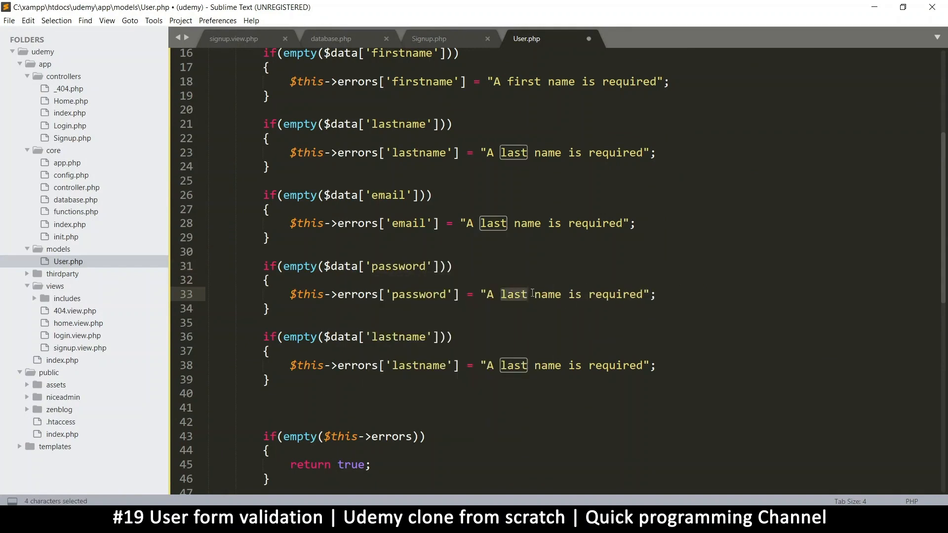
{"action": "type", "text": "password"}
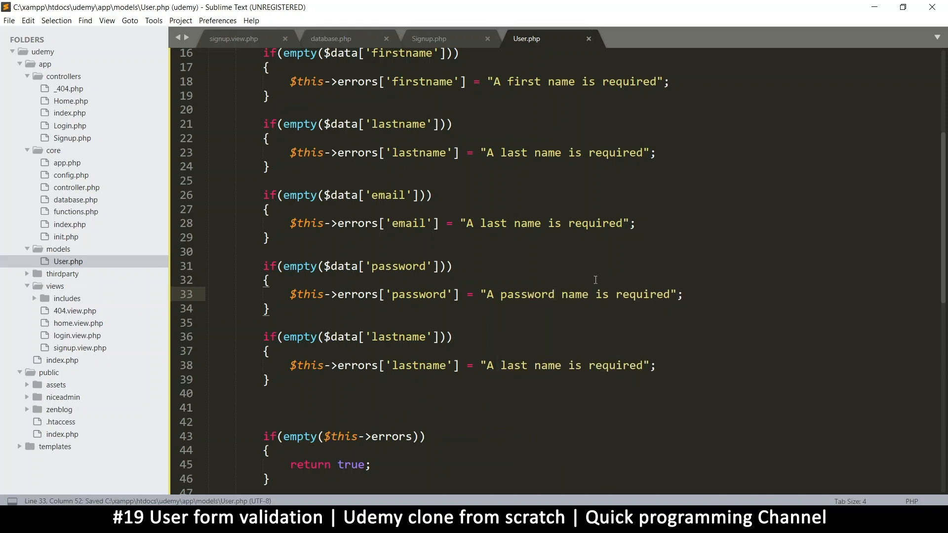
{"action": "double_click", "coordinate": [573, 295]}
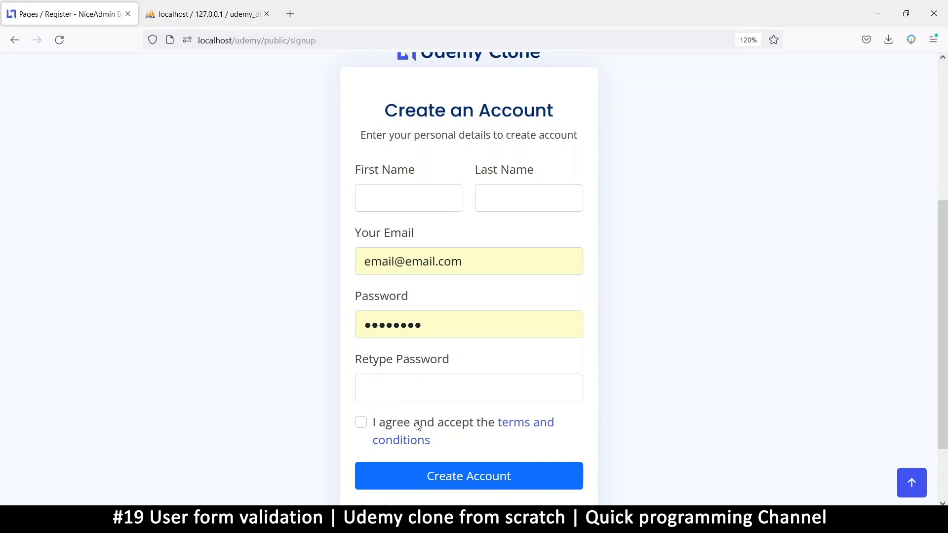
{"action": "mouse_move", "coordinate": [590, 501]}
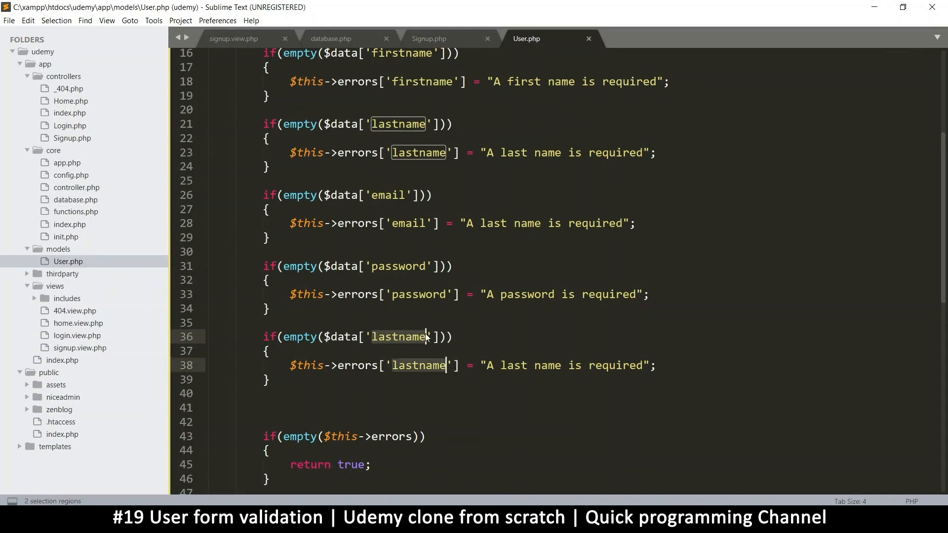
Turn the repeated lastname check into terms with 'Please accept terms and conditions'
{"action": "type", "text": "terms"}
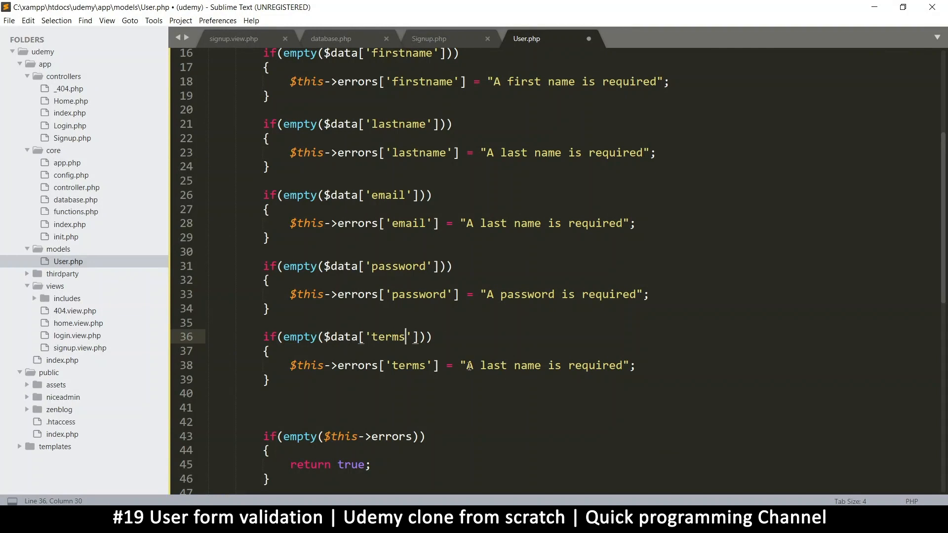
{"action": "left_click_drag", "start_coordinate": [466, 365], "coordinate": [621, 366]}
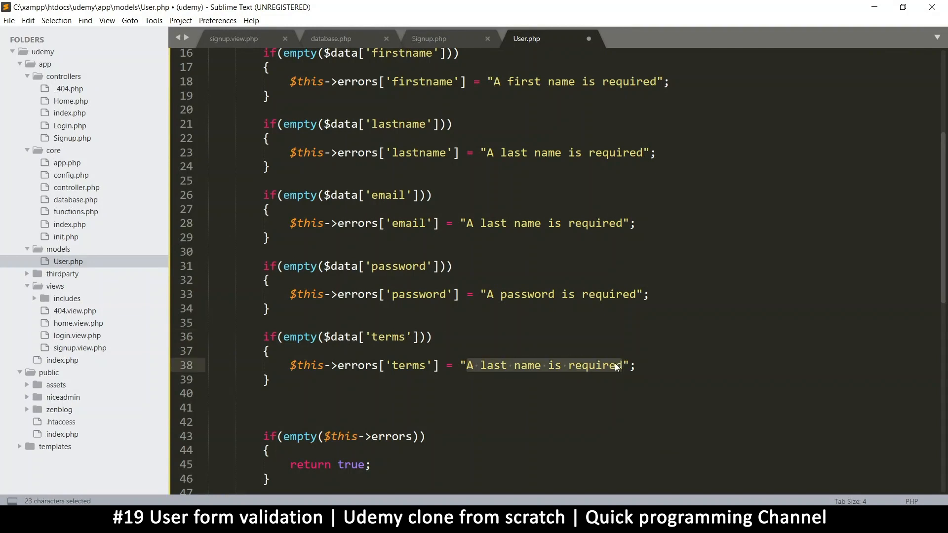
{"action": "type", "text": "Please accep"}
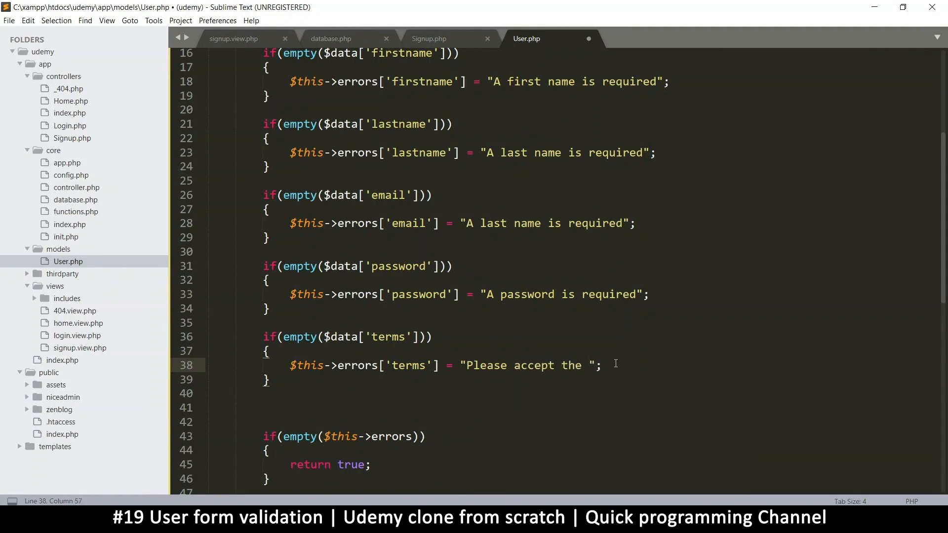
{"action": "type", "text": "terms and con"}
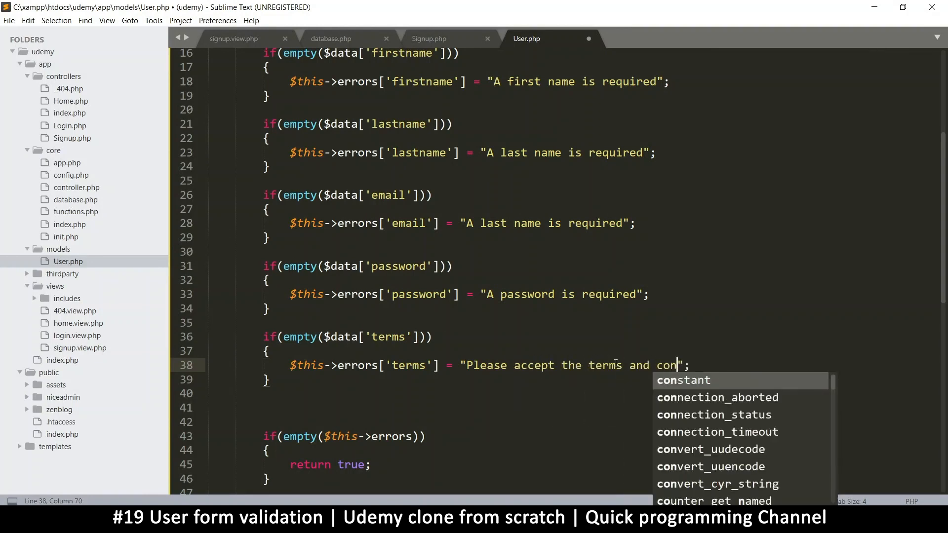
{"action": "type", "text": "ditions"}
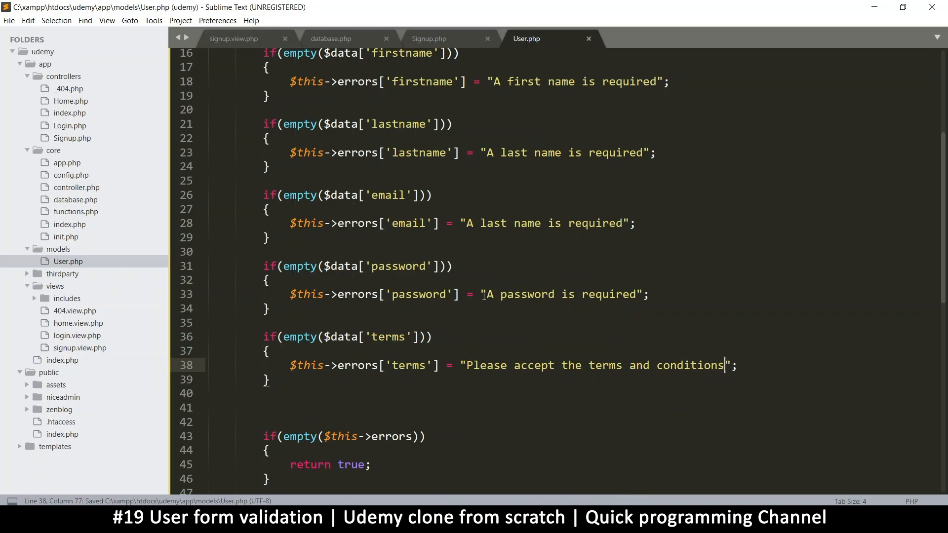
Reword the email error message to 'Email is required'
{"action": "left_click", "coordinate": [433, 266]}
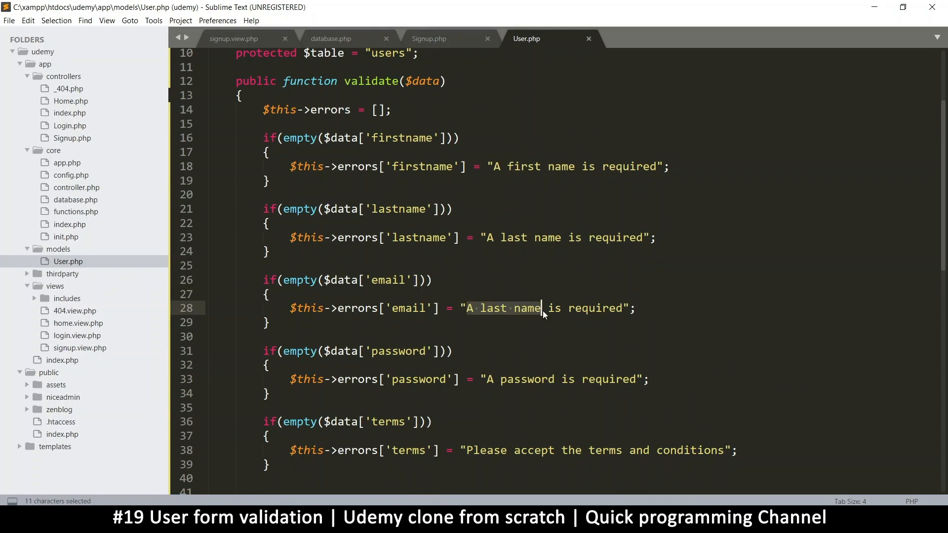
{"action": "type", "text": "Email"}
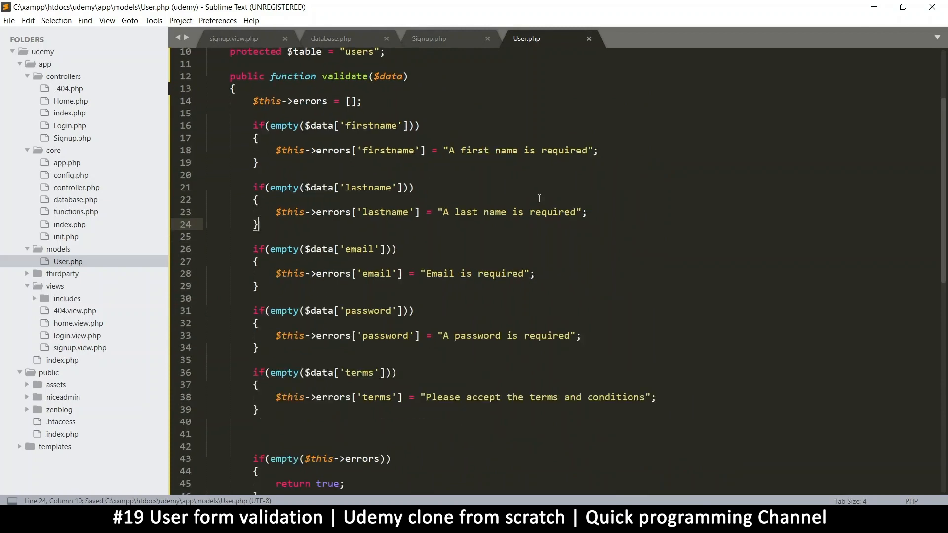
{"action": "scroll", "scroll_direction": "down", "scroll_amount": 3}
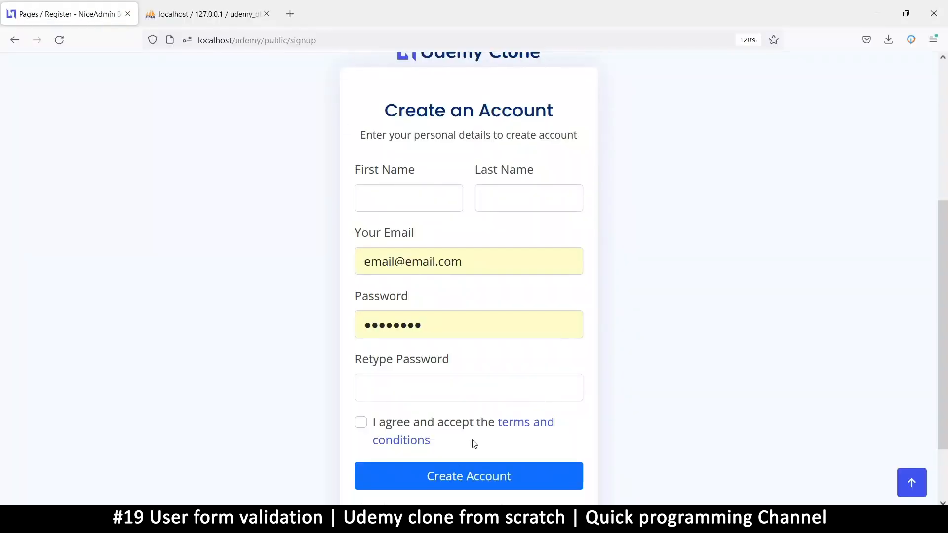
Submit Create Account and review the firstname, lastname and terms errors and POST data
{"action": "left_click", "coordinate": [468, 476]}
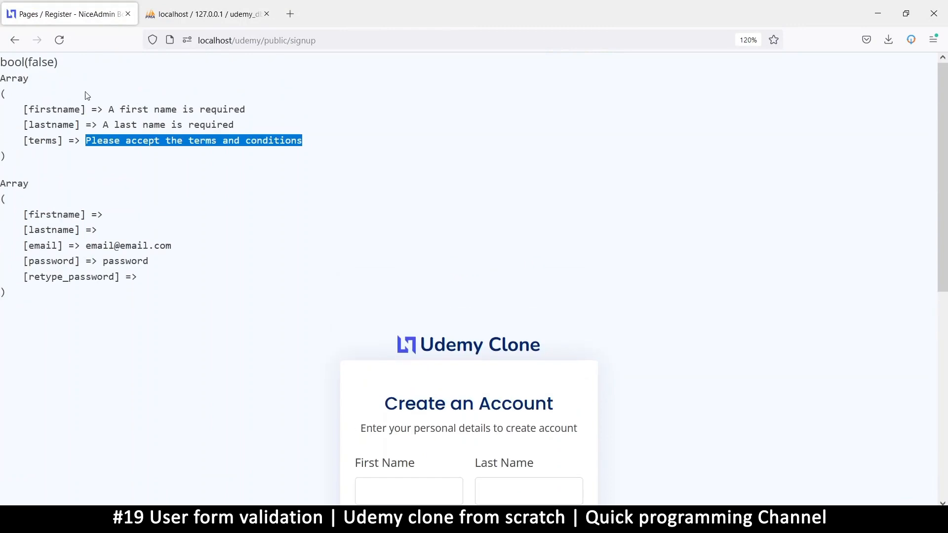
{"action": "scroll", "scroll_direction": "down", "scroll_amount": 3}
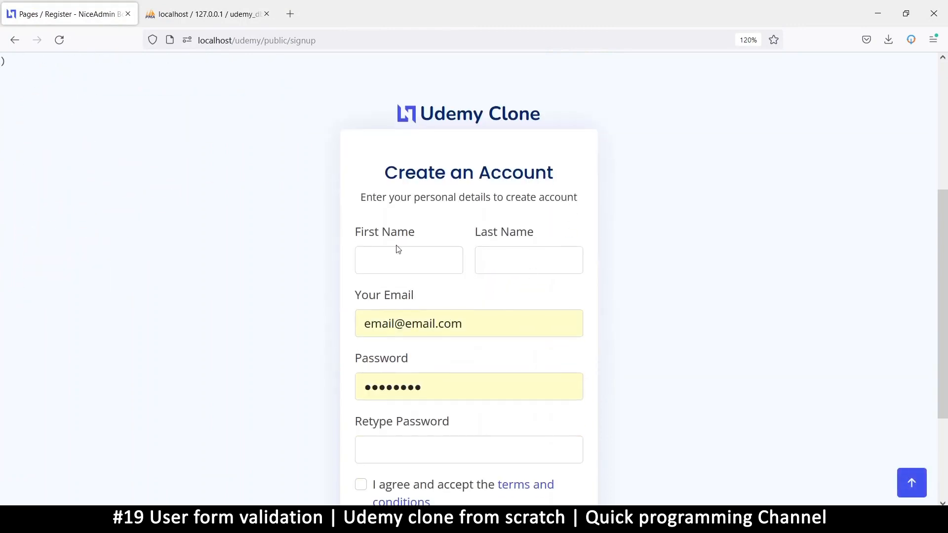
{"action": "scroll", "scroll_direction": "down", "scroll_amount": 3}
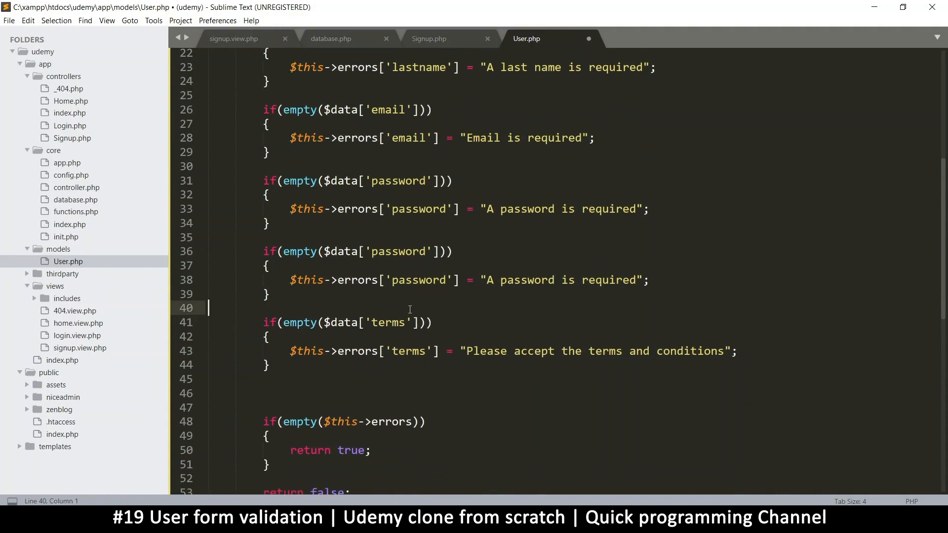
Save, then start rewriting the duplicated password check's condition using $data['rpassword']
{"action": "key", "text": "ctrl+s"}
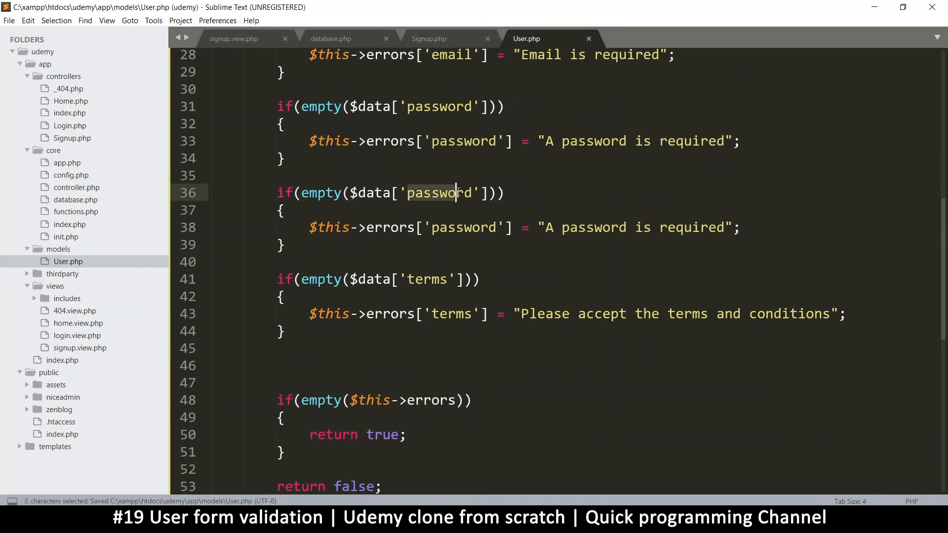
{"action": "double_click", "coordinate": [439, 193]}
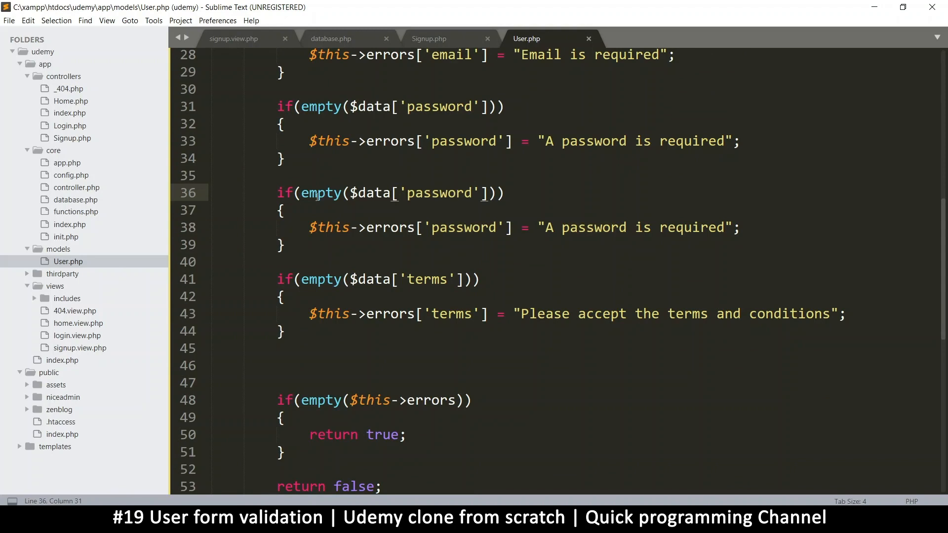
{"action": "double_click", "coordinate": [321, 192]}
{"action": "type", "text": " == "}
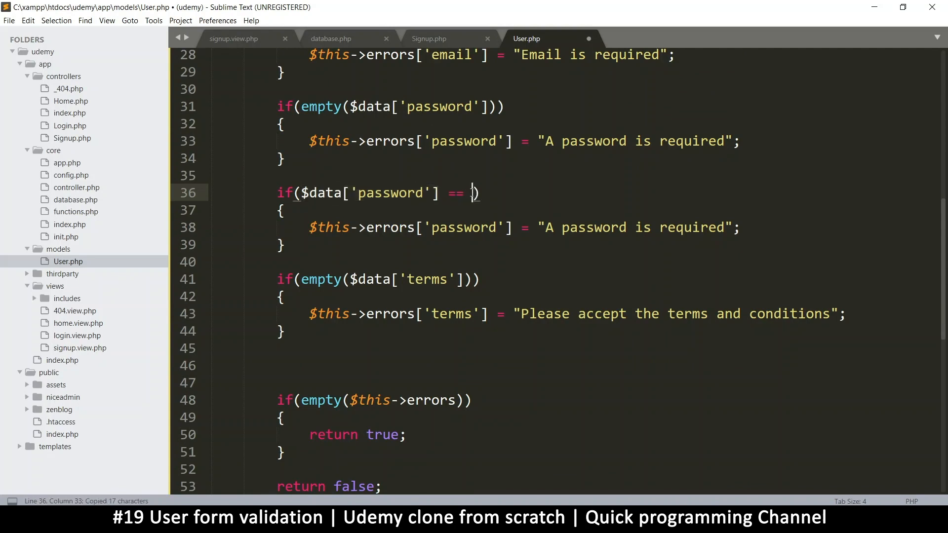
{"action": "type", "text": "$data['rpassword']"}
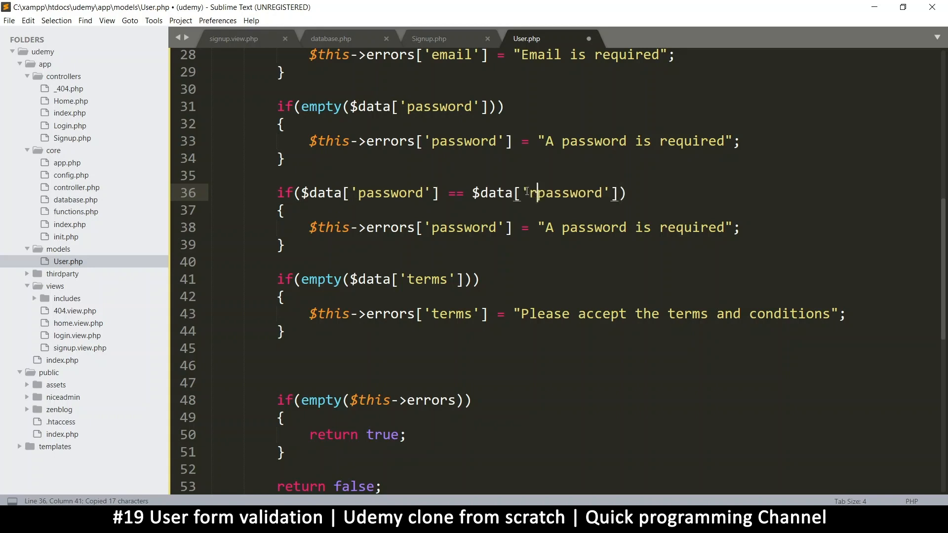
Compare password with retype_password and reword the message to 'Passwords do not match'
{"action": "type", "text": "retype_"}
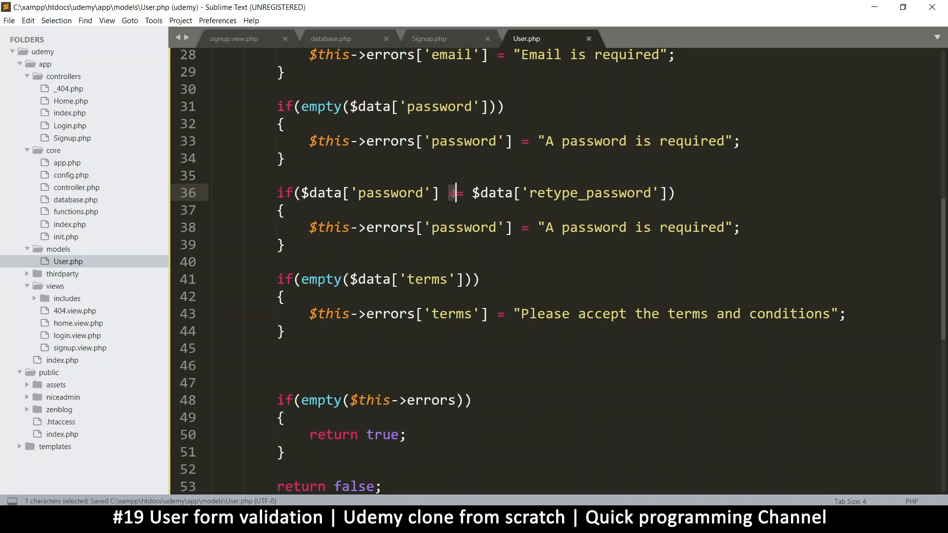
{"action": "type", "text": "!="}
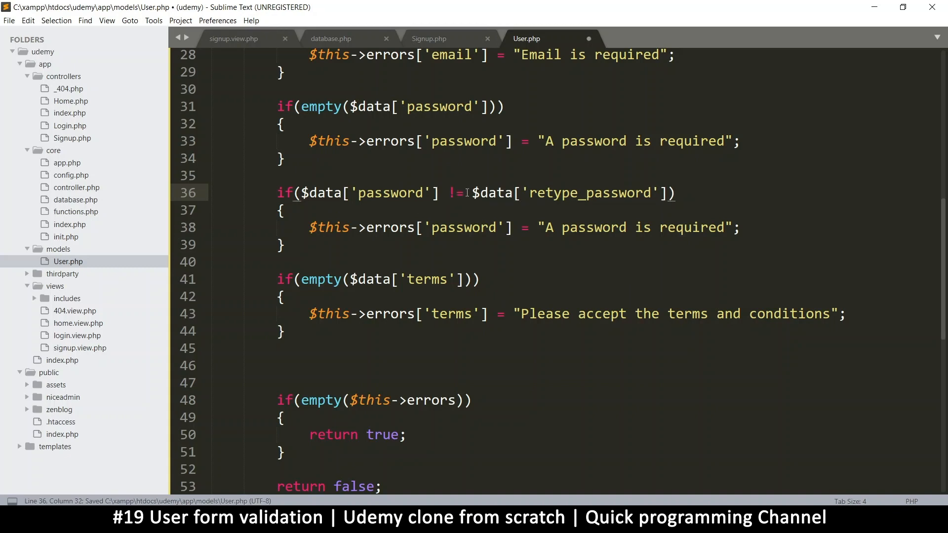
{"action": "type", "text": "="}
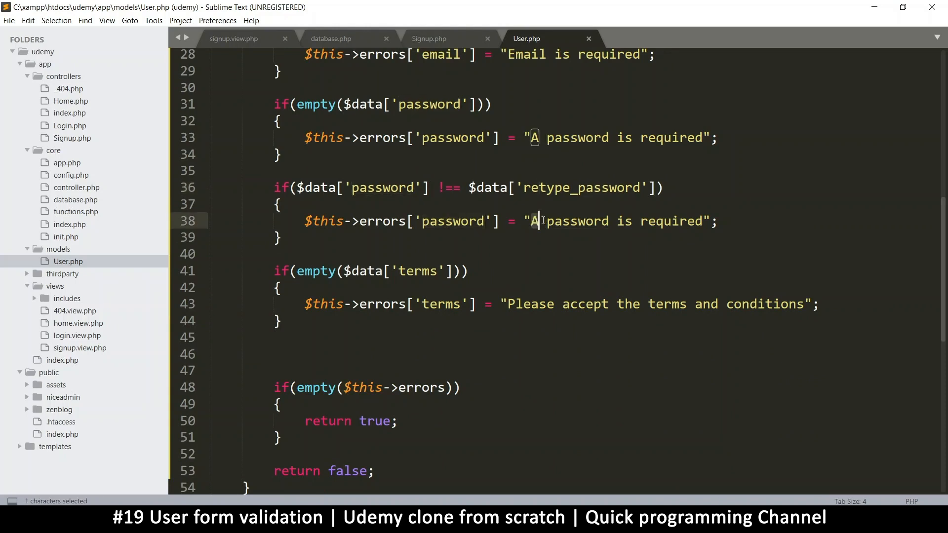
{"action": "key", "text": "Backspace"}
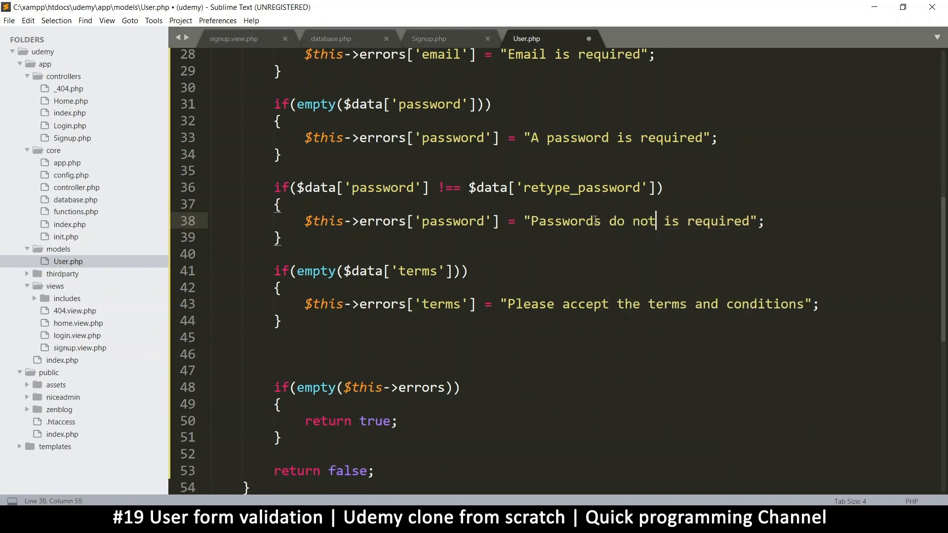
{"action": "type", "text": "match"}
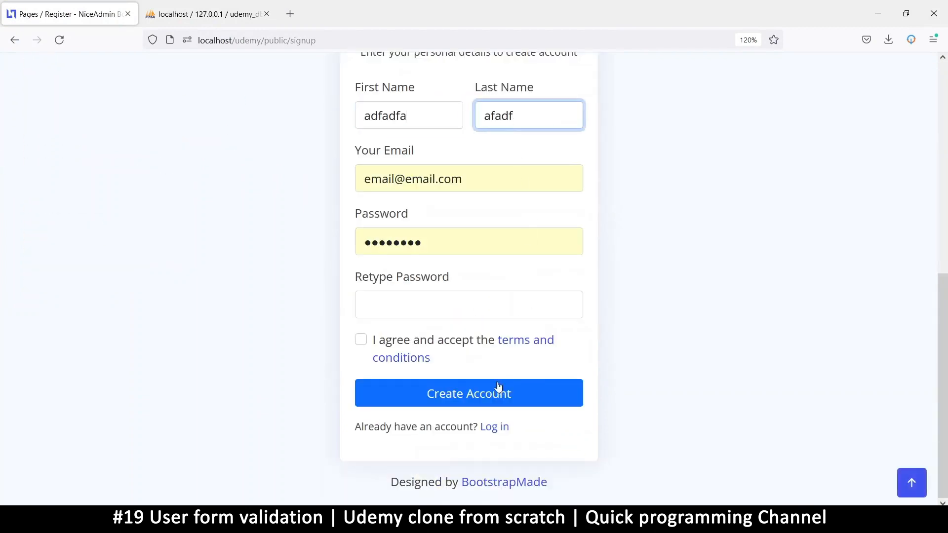
Submit the signup form and highlight the 'Passwords do not match' error
{"action": "left_click", "coordinate": [469, 393]}
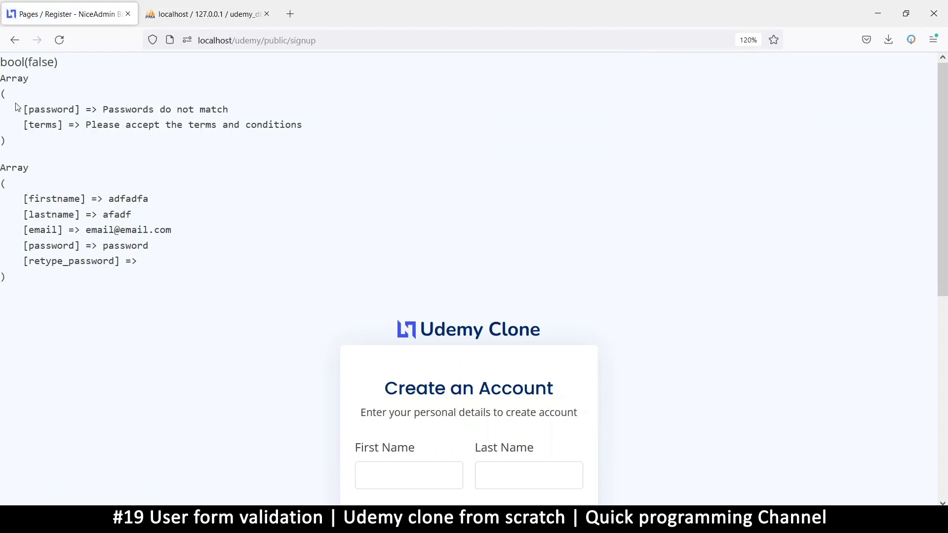
{"action": "left_click_drag", "start_coordinate": [24, 109], "coordinate": [246, 124]}
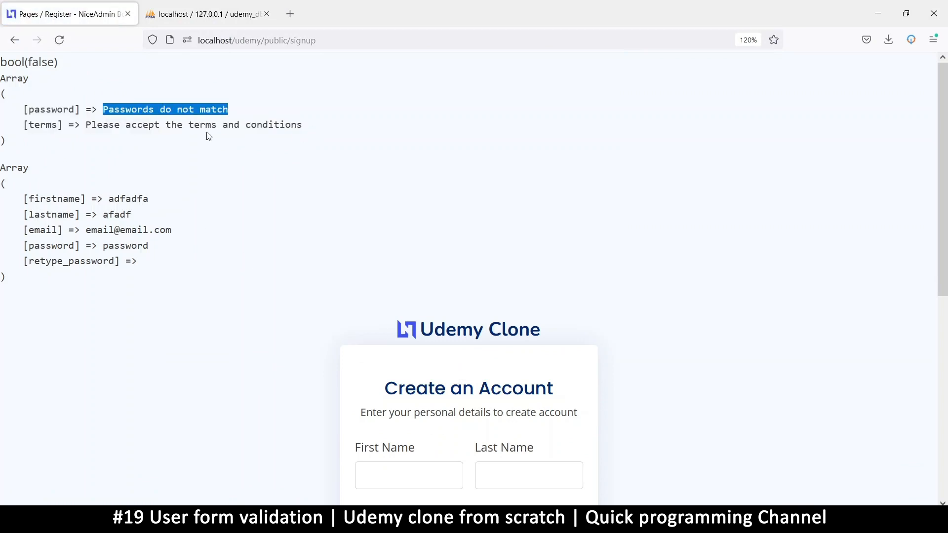
{"action": "scroll", "scroll_direction": "down", "scroll_amount": 3}
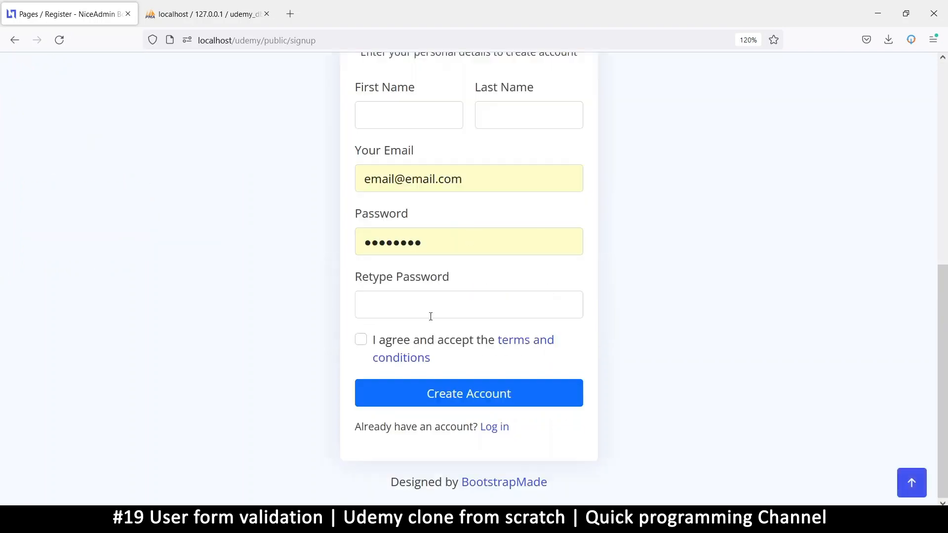
Resubmit with empty name fields, then tick the terms checkbox and submit again
{"action": "left_click", "coordinate": [468, 393]}
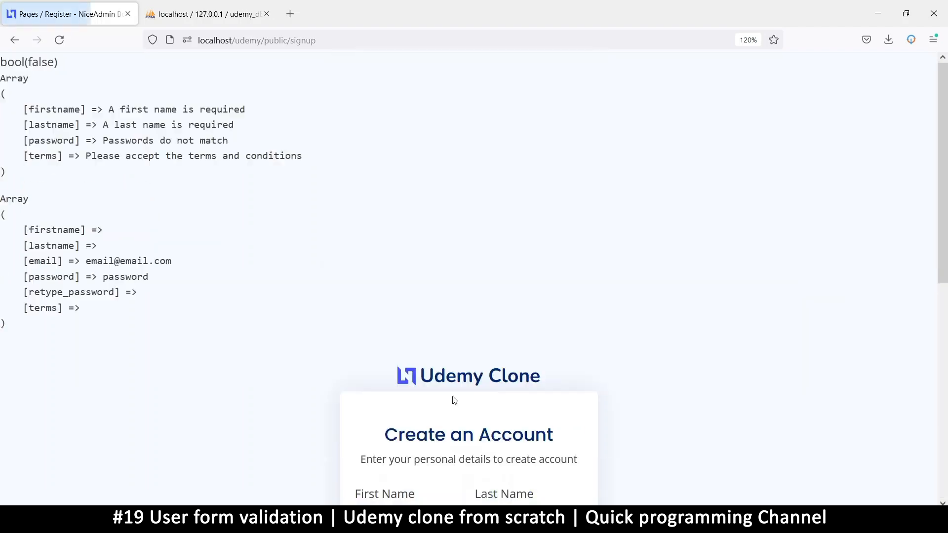
{"action": "scroll", "scroll_direction": "down", "scroll_amount": 3}
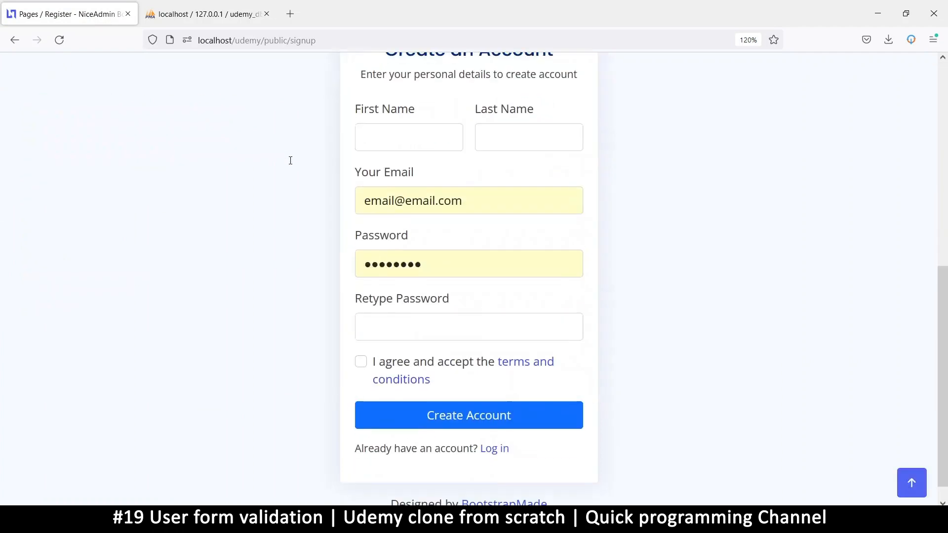
{"action": "left_click", "coordinate": [360, 361]}
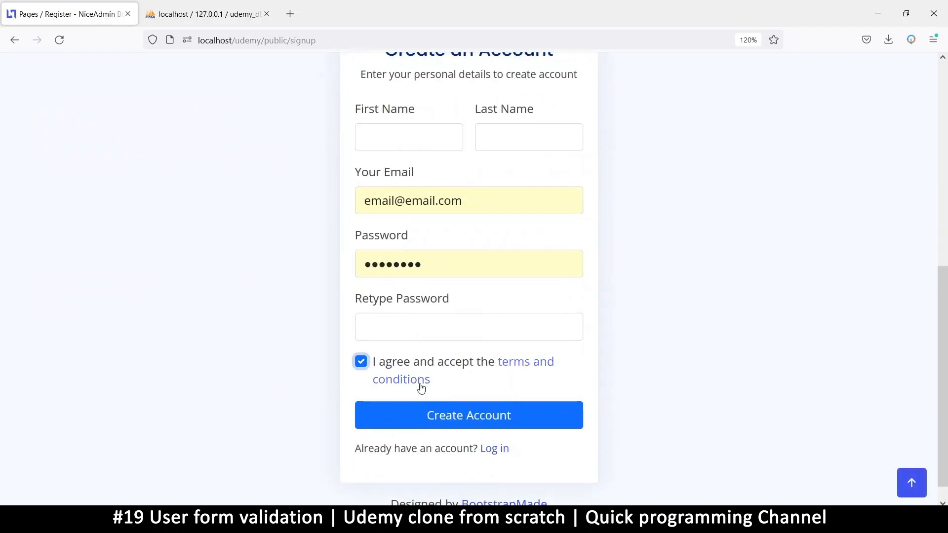
{"action": "left_click", "coordinate": [469, 415]}
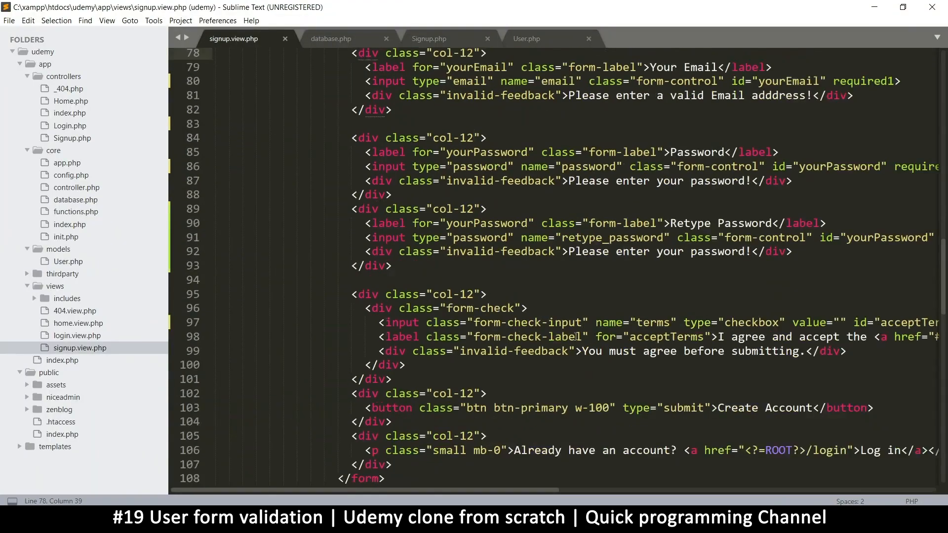
Set the terms checkbox's value attribute to 1 in signup.view.php
{"action": "scroll", "scroll_direction": "down", "scroll_amount": 3}
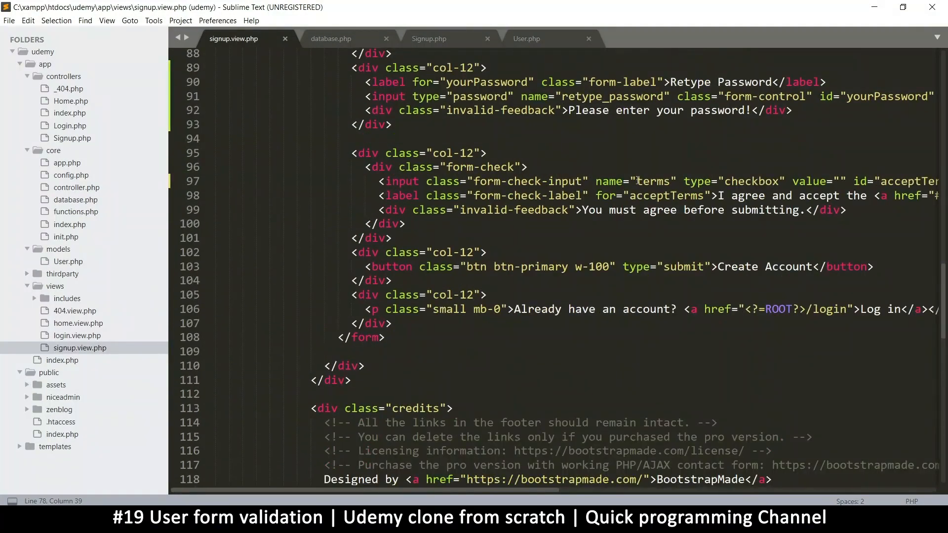
{"action": "left_click", "coordinate": [638, 181]}
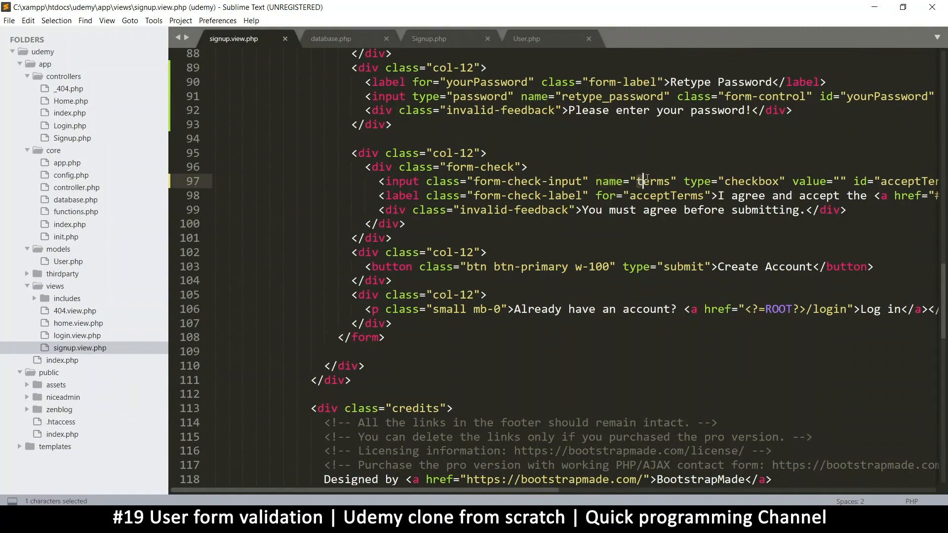
{"action": "double_click", "coordinate": [653, 181]}
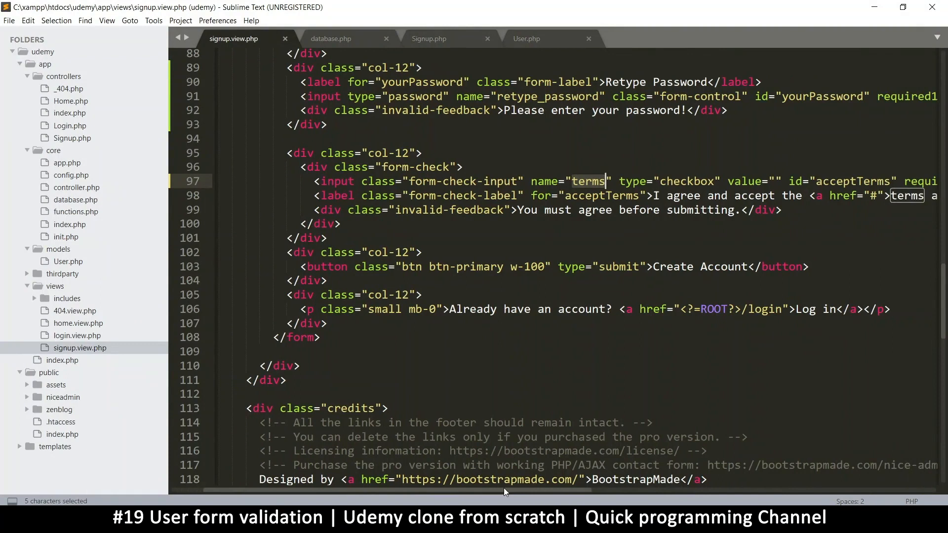
{"action": "scroll", "scroll_direction": "right", "scroll_amount": 3}
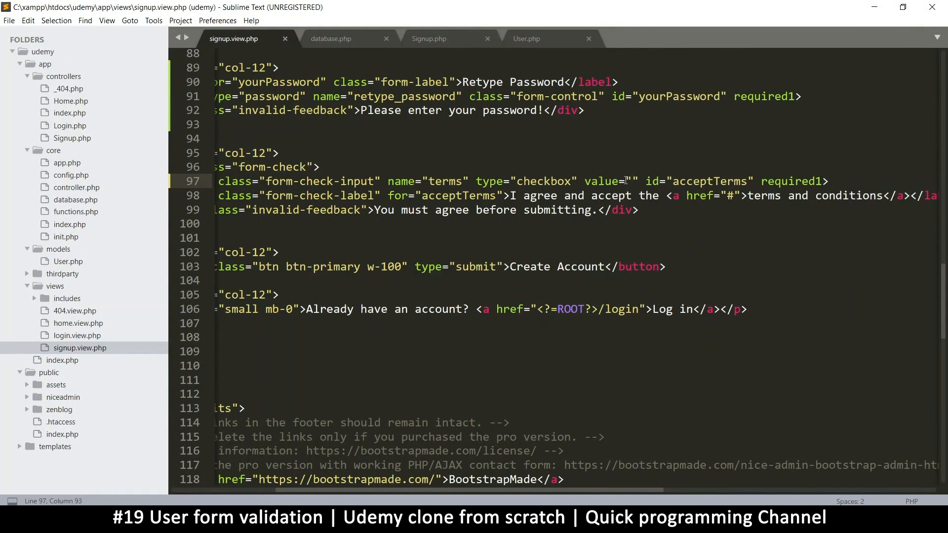
{"action": "type", "text": "1"}
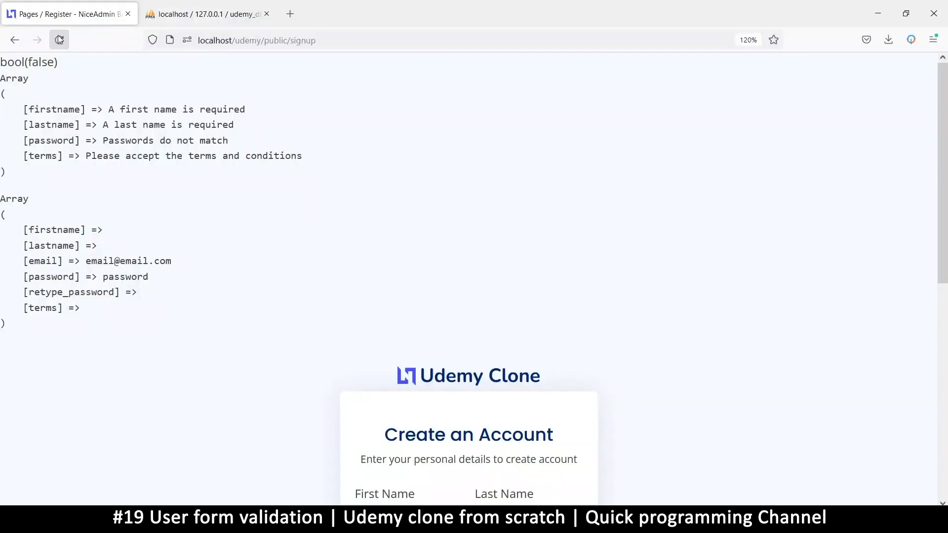
Reload the signup page, tick terms and submit with names filled
{"action": "left_click", "coordinate": [59, 40]}
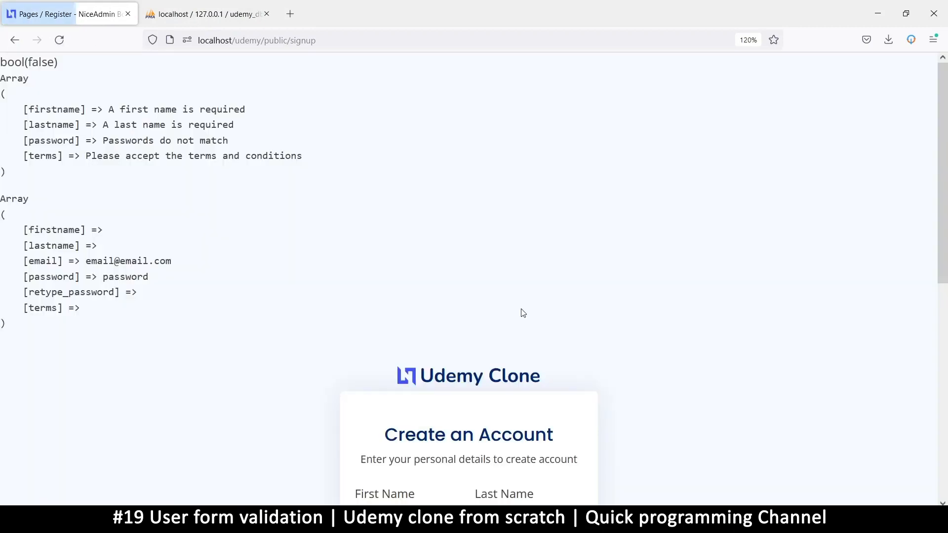
{"action": "scroll", "scroll_direction": "down", "scroll_amount": 3}
{"action": "type", "text": "afcadf"}
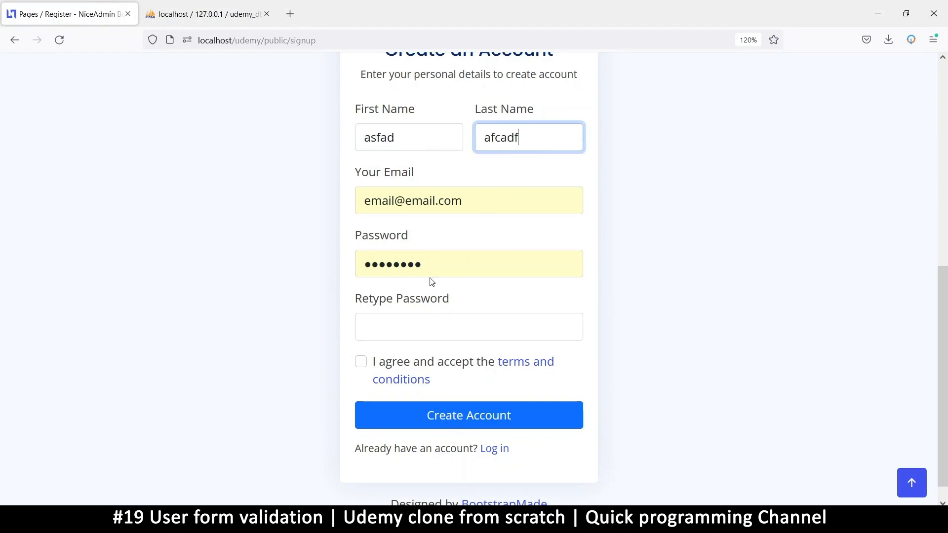
{"action": "left_click", "coordinate": [360, 362]}
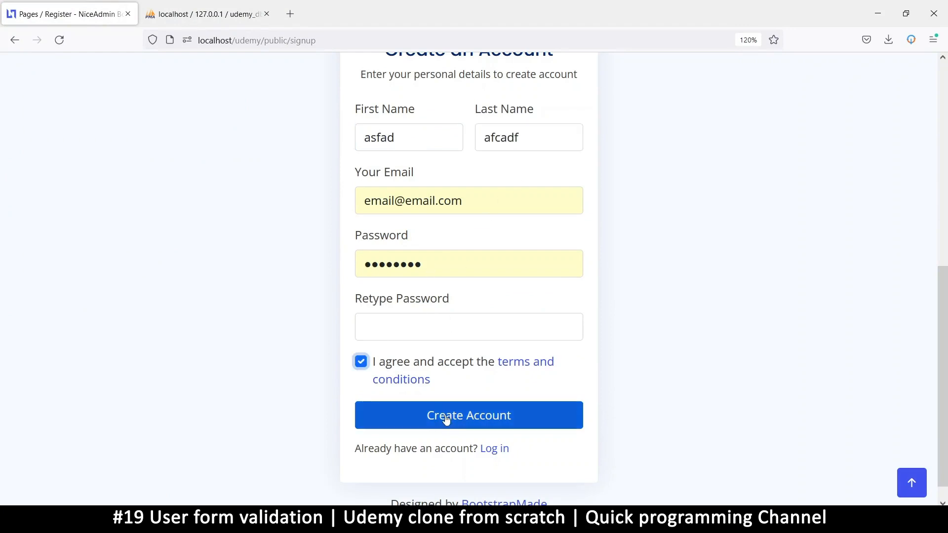
{"action": "left_click", "coordinate": [468, 415]}
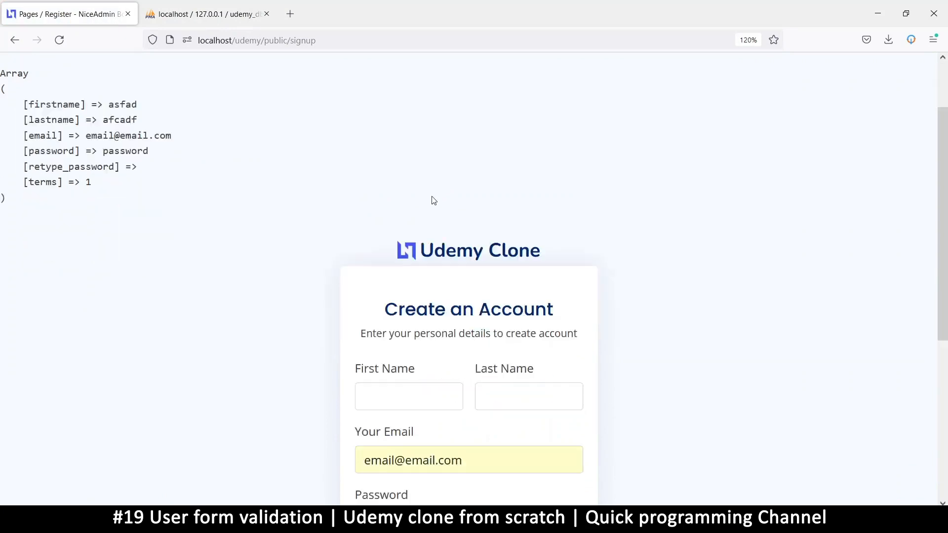
Submit with matching passwords and terms ticked, getting bool(true) with no errors
{"action": "scroll", "scroll_direction": "down", "scroll_amount": 3}
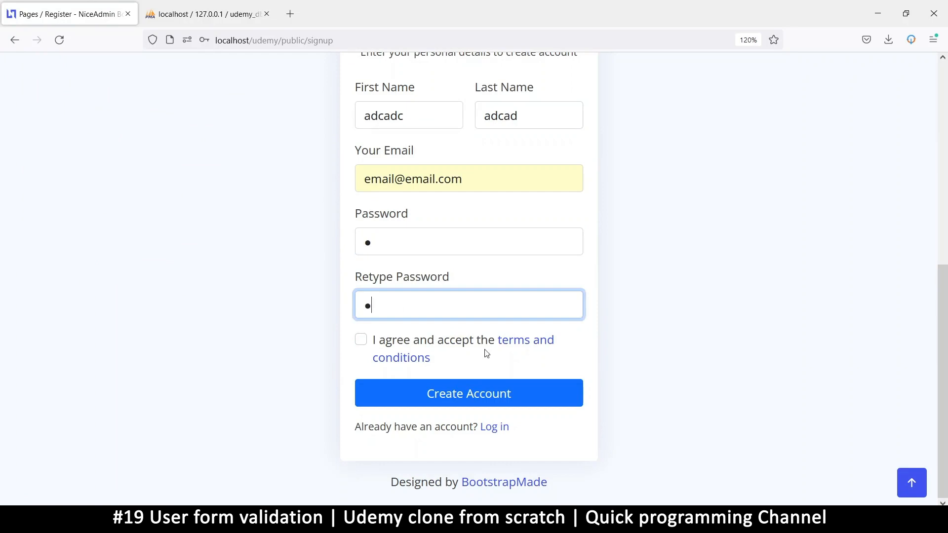
{"action": "left_click", "coordinate": [360, 339]}
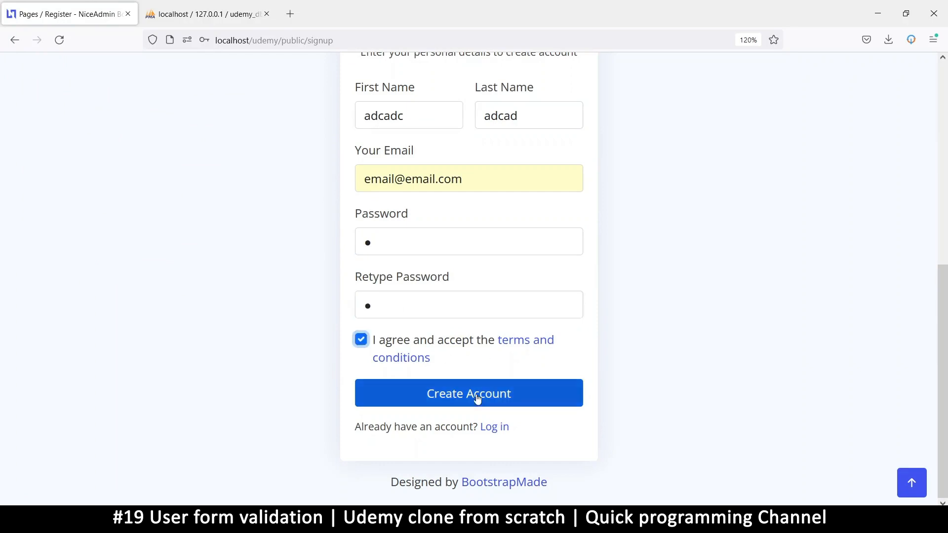
{"action": "left_click", "coordinate": [469, 392]}
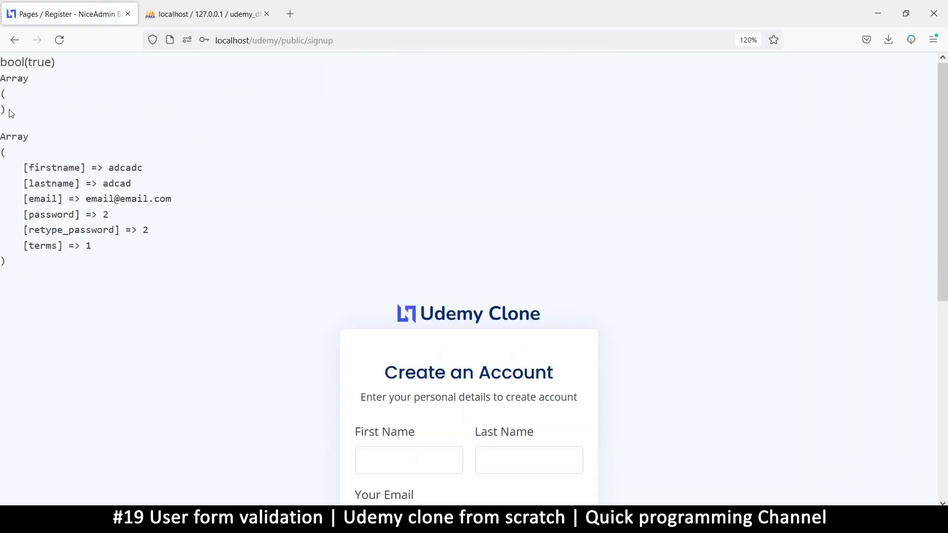
{"action": "scroll", "scroll_direction": "down", "scroll_amount": 3}
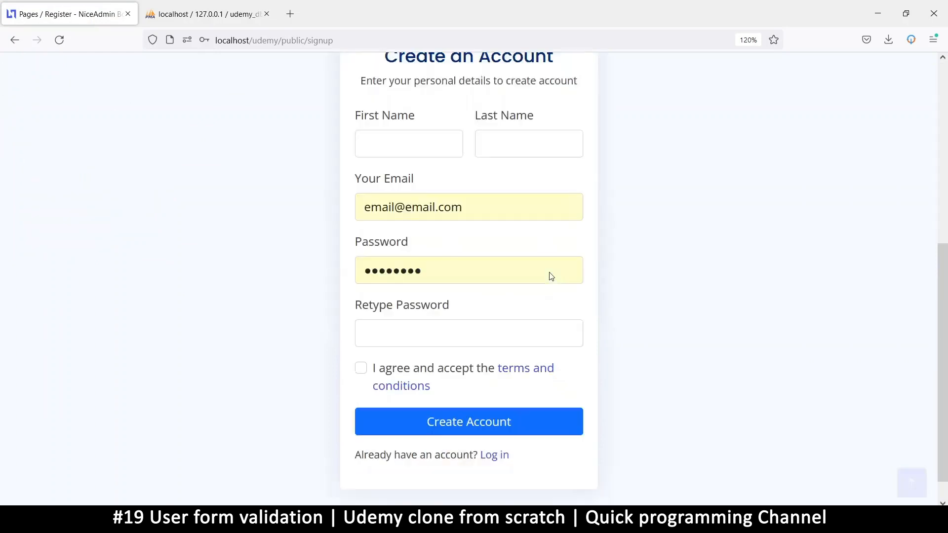
{"action": "left_click", "coordinate": [469, 421]}
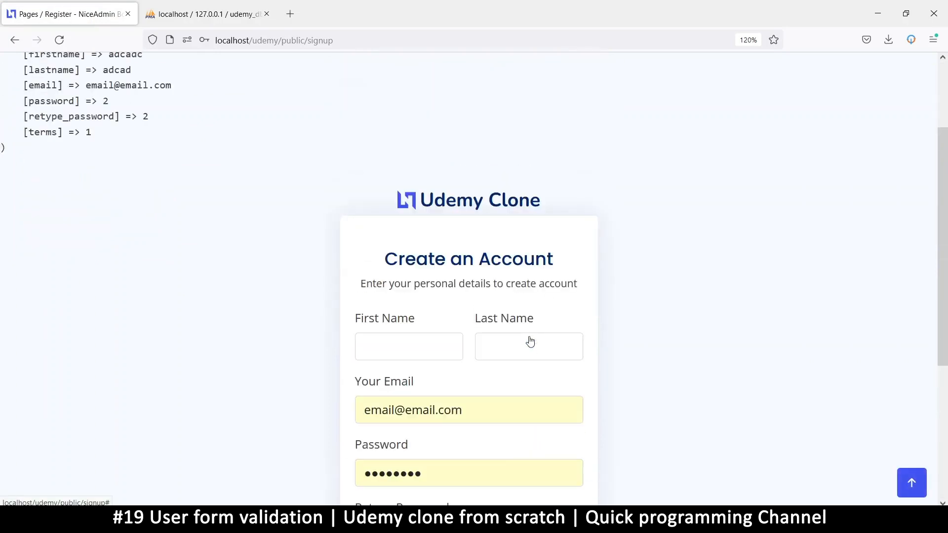
{"action": "scroll", "scroll_direction": "down", "scroll_amount": 3}
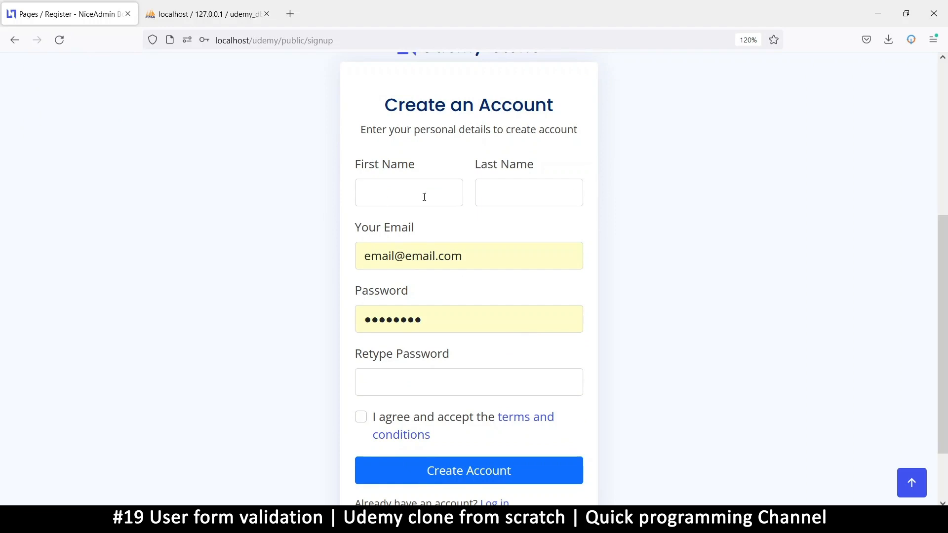
{"action": "scroll", "scroll_direction": "down", "scroll_amount": 3}
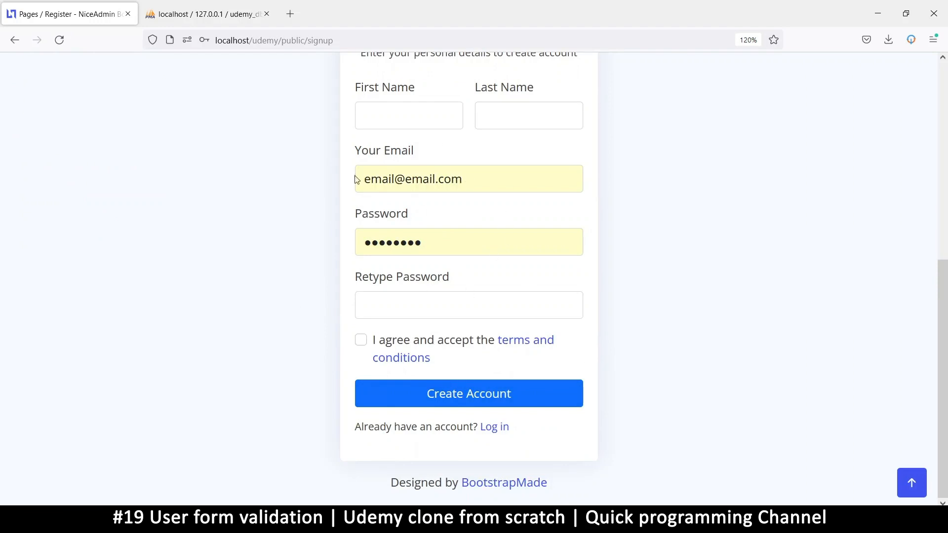
{"action": "mouse_move", "coordinate": [607, 498]}
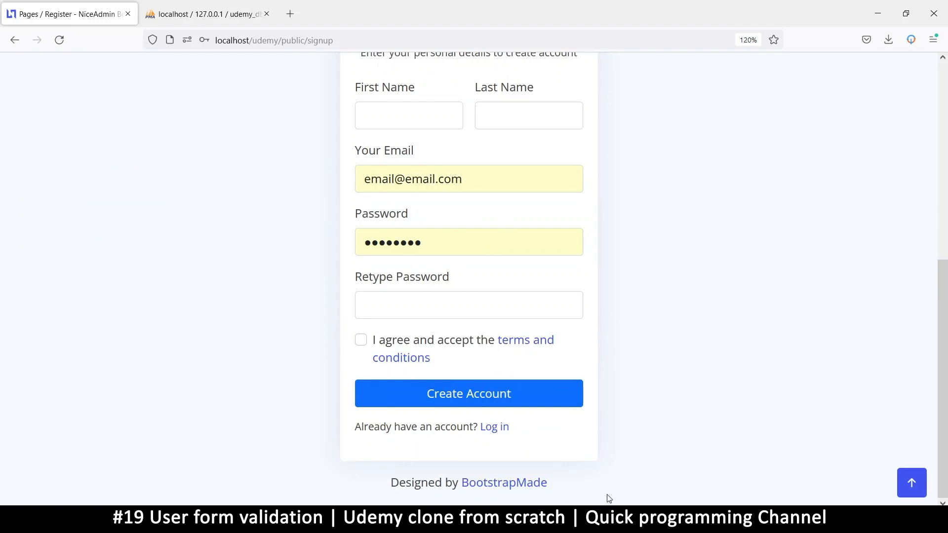
{"action": "mouse_move", "coordinate": [633, 454]}
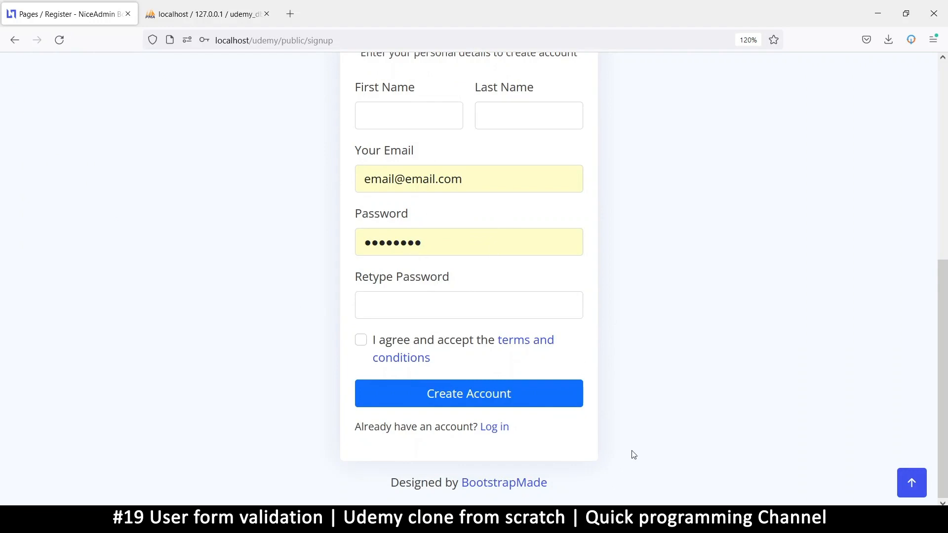